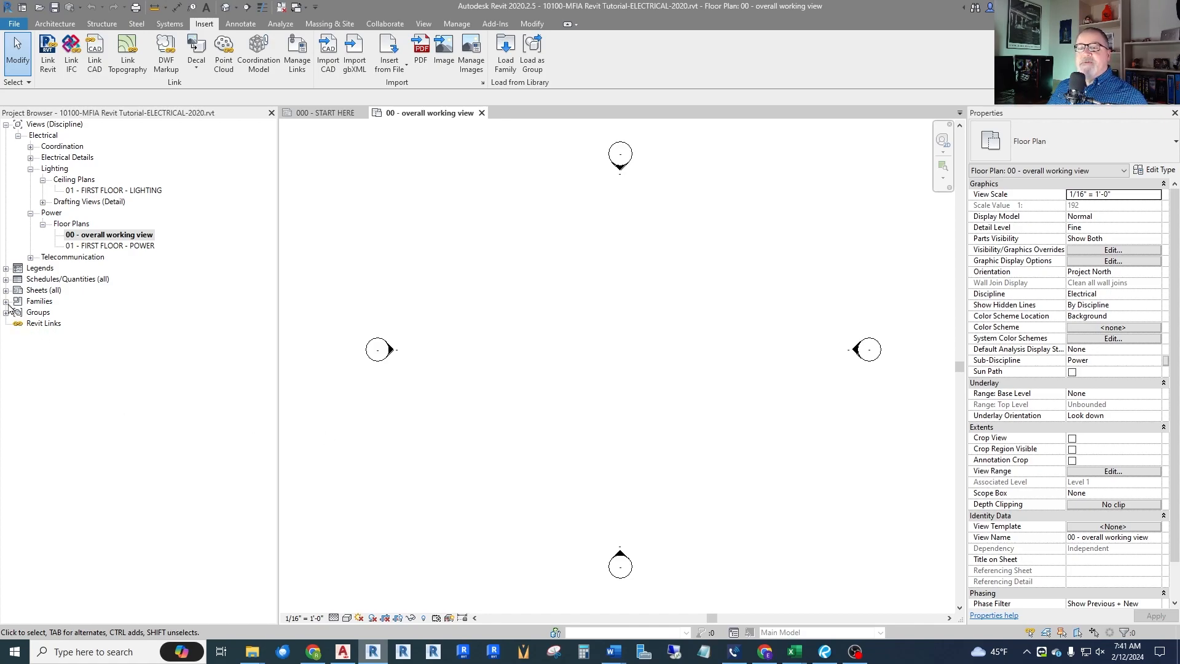
pyautogui.moveTo(497, 329)
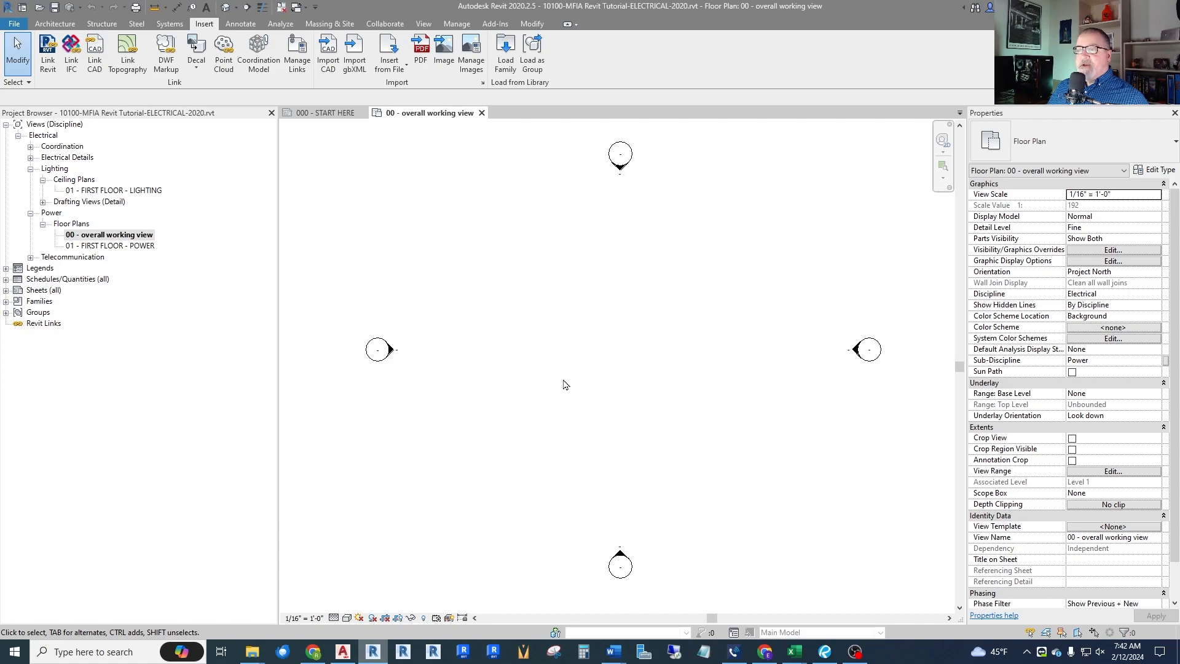
pyautogui.moveTo(494, 301)
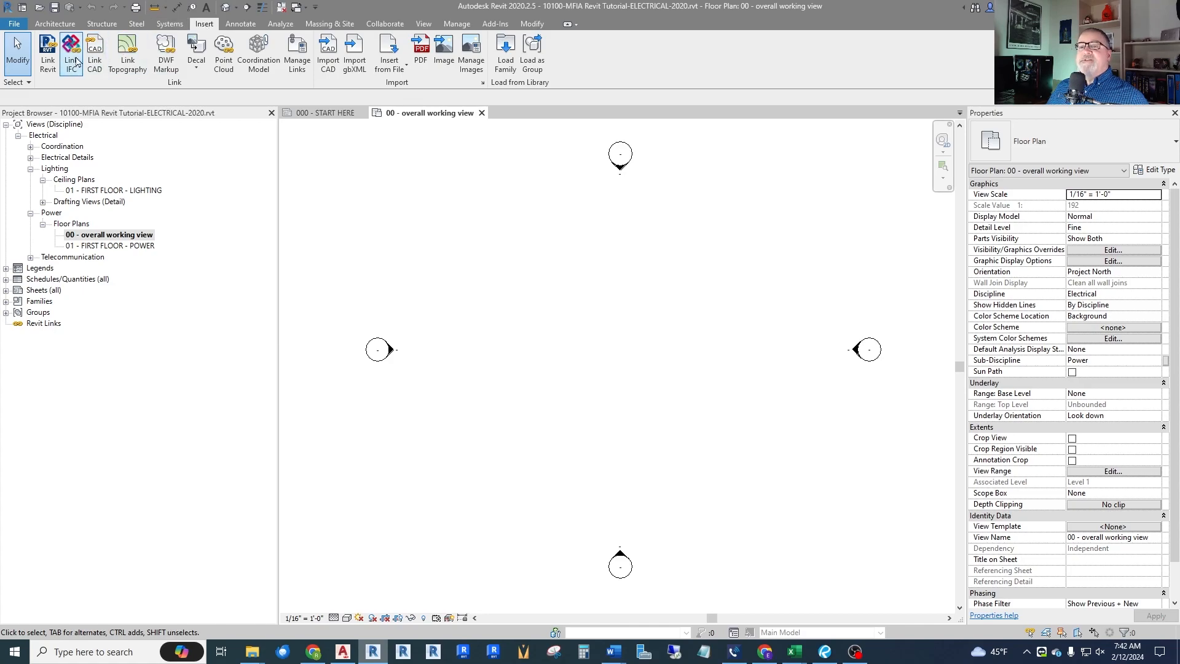
pyautogui.moveTo(48, 46)
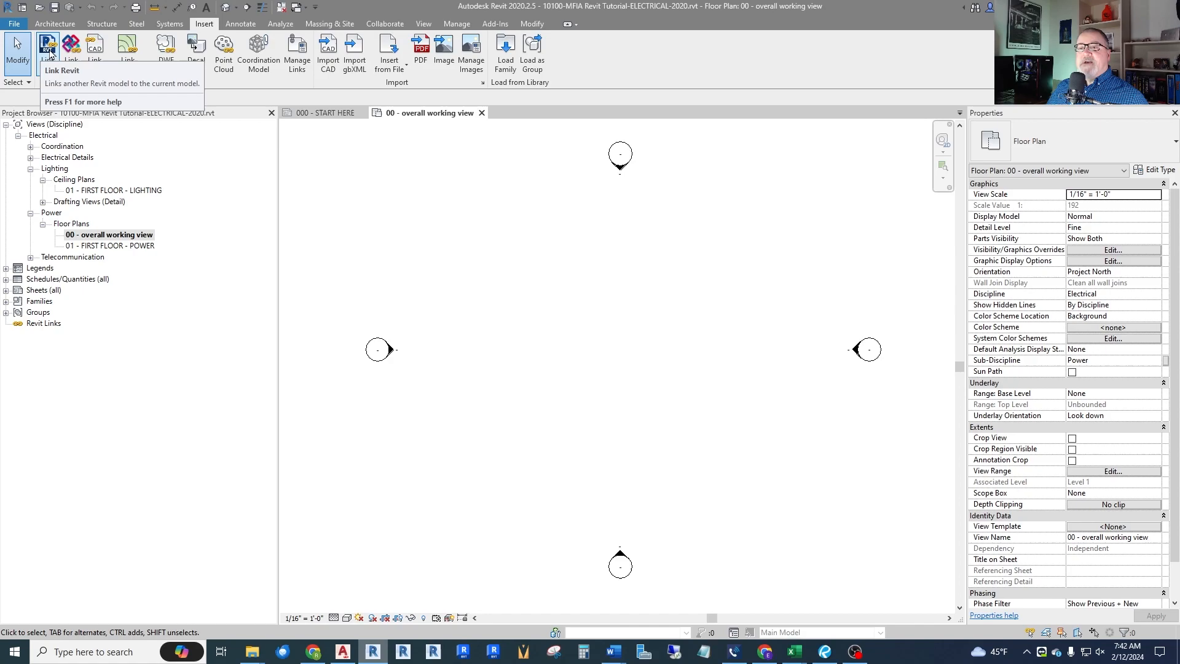
# Choose ARCH-2020 .rvt from the Xref folder with Auto - Internal Origin to Internal Origin positioning.
pyautogui.click(46, 46)
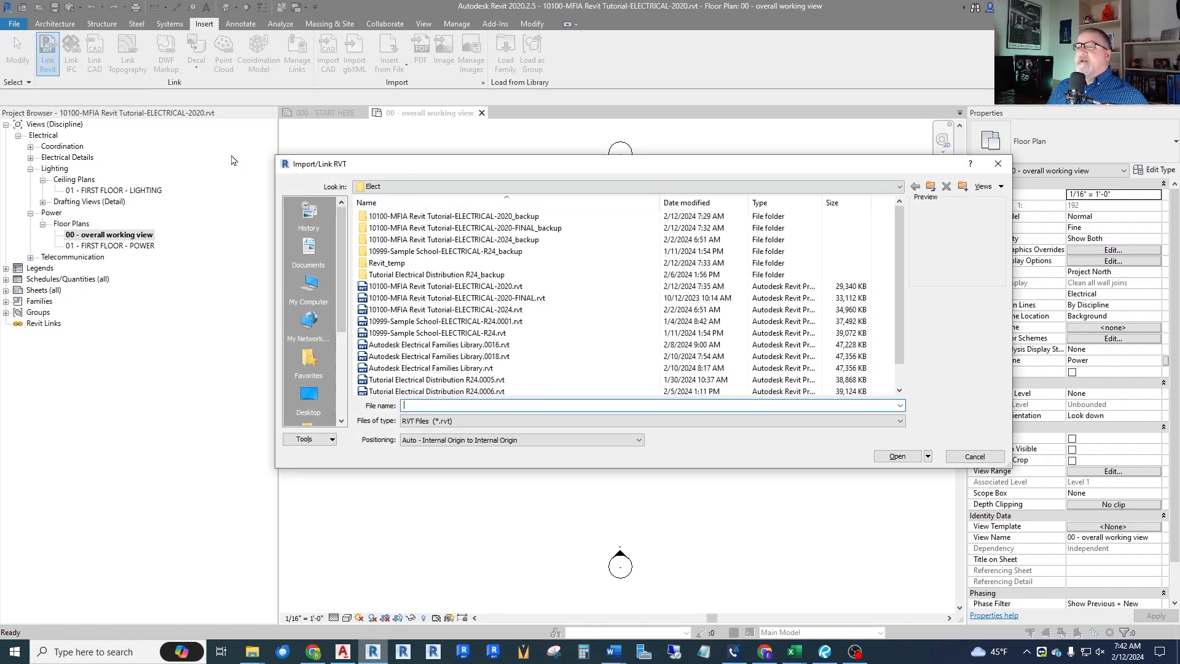
pyautogui.moveTo(524, 262)
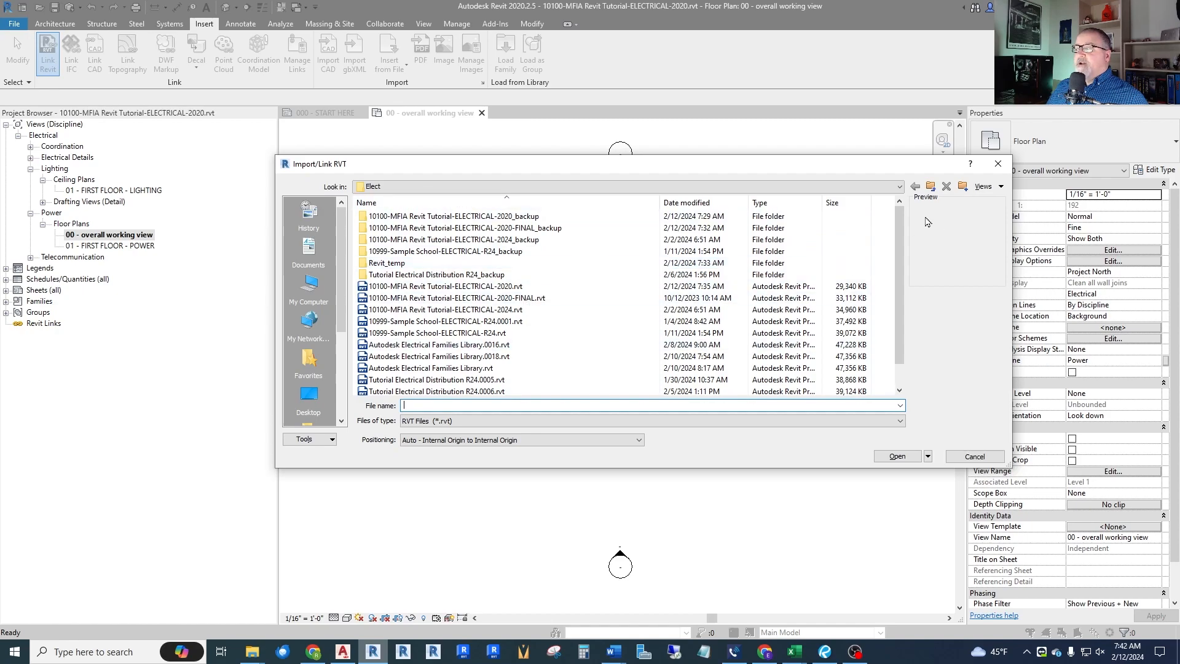
pyautogui.click(931, 186)
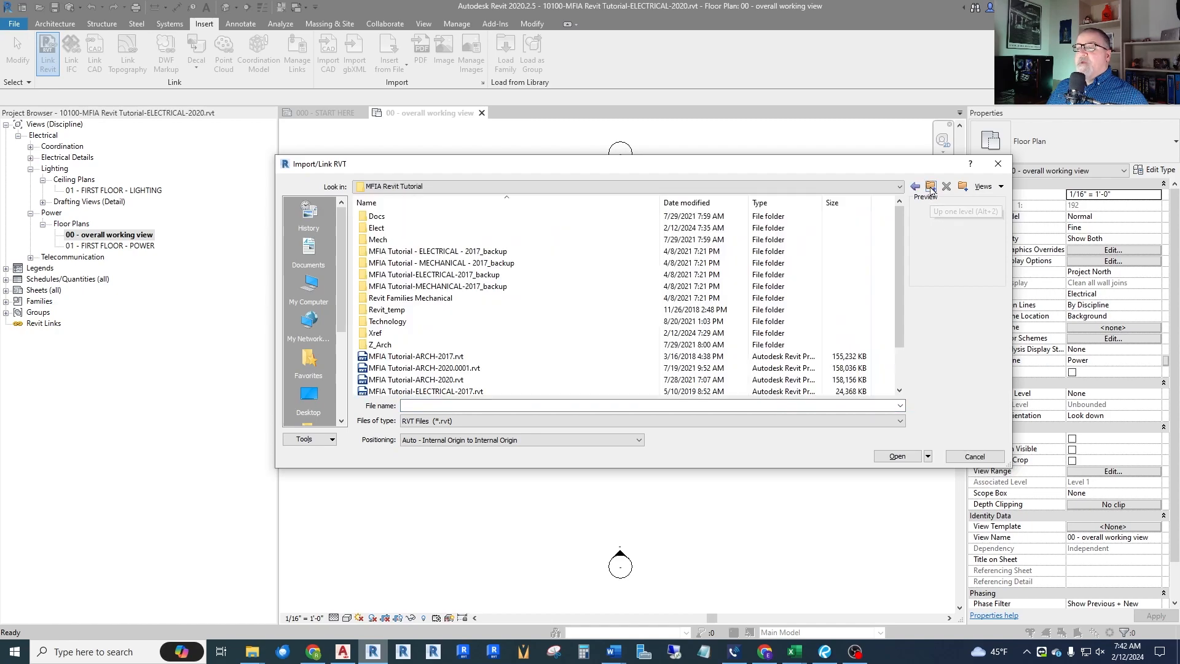
pyautogui.click(375, 333)
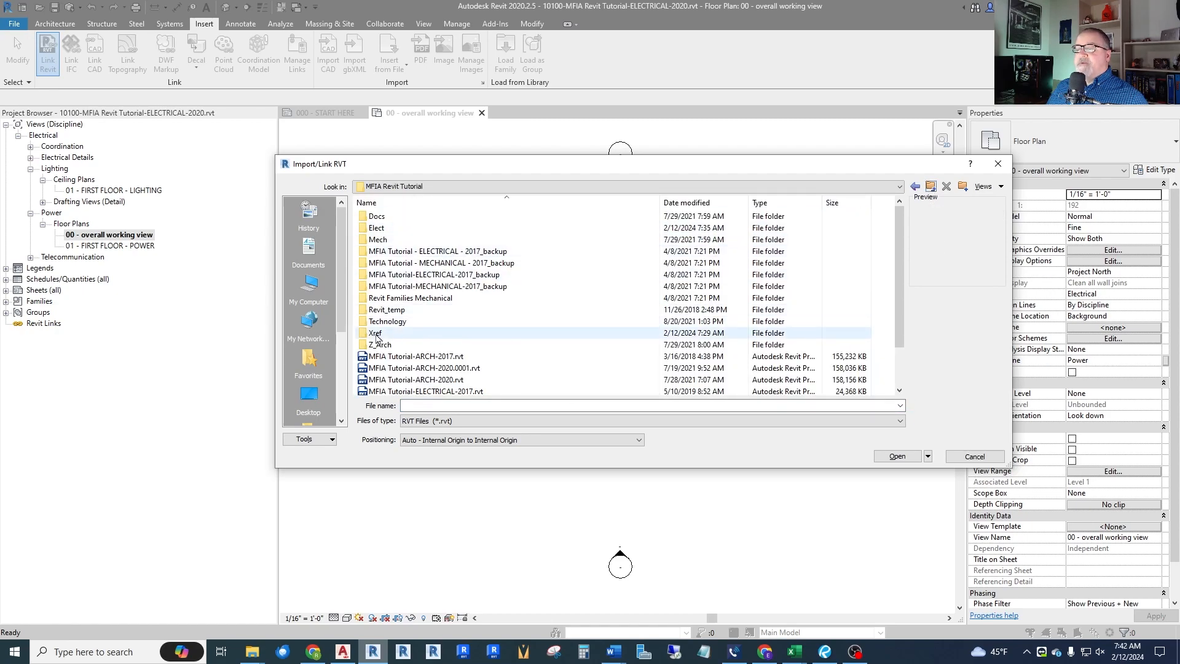
pyautogui.doubleClick(376, 333)
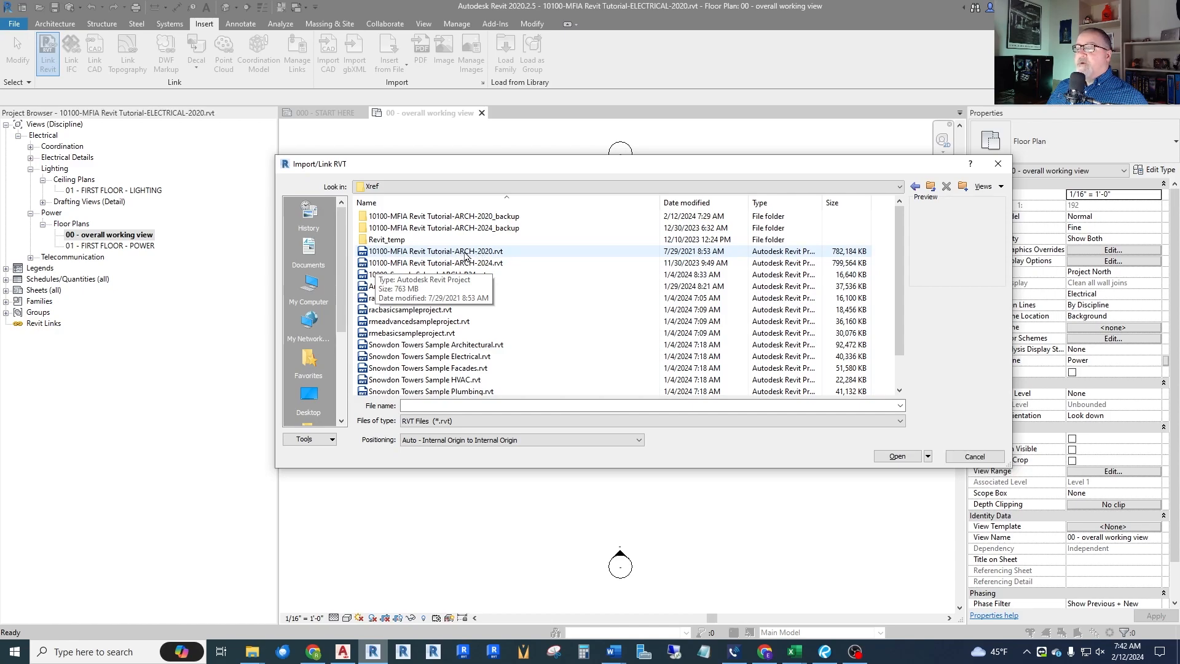
pyautogui.click(432, 251)
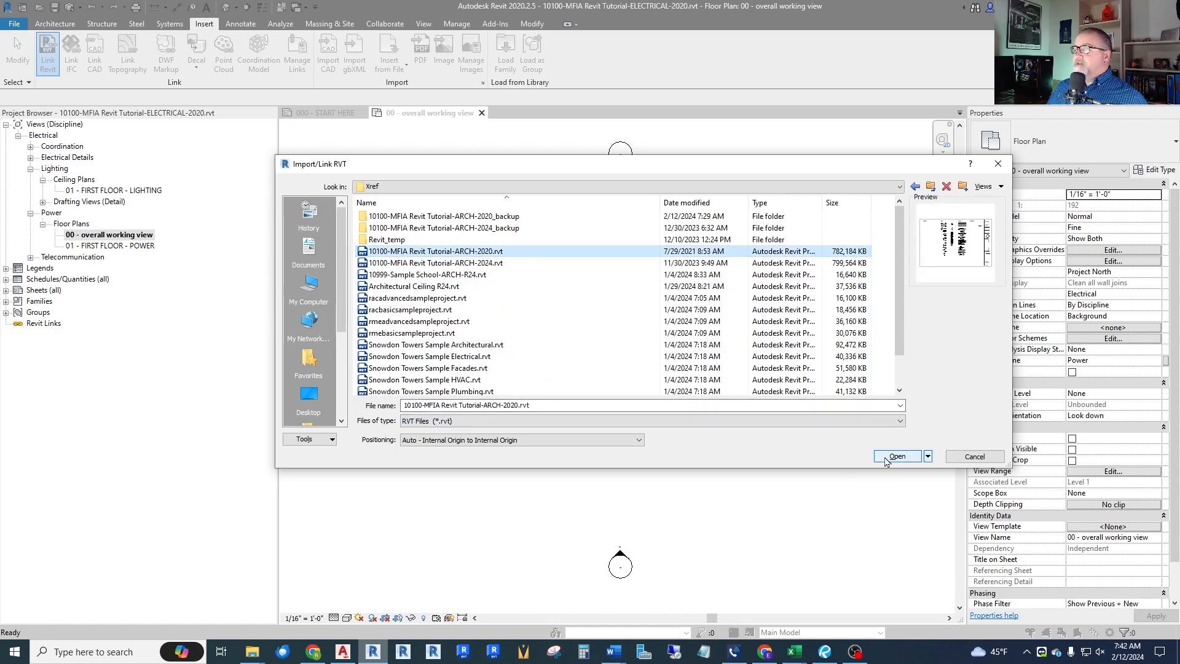
pyautogui.moveTo(892, 462)
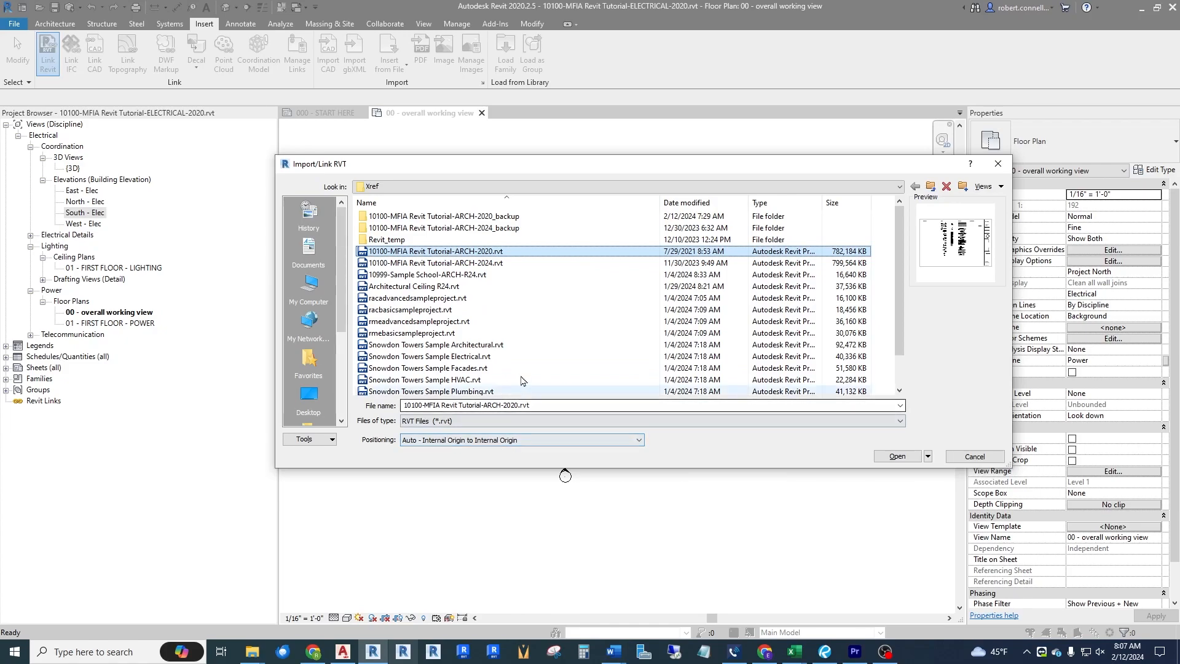
pyautogui.moveTo(560, 332)
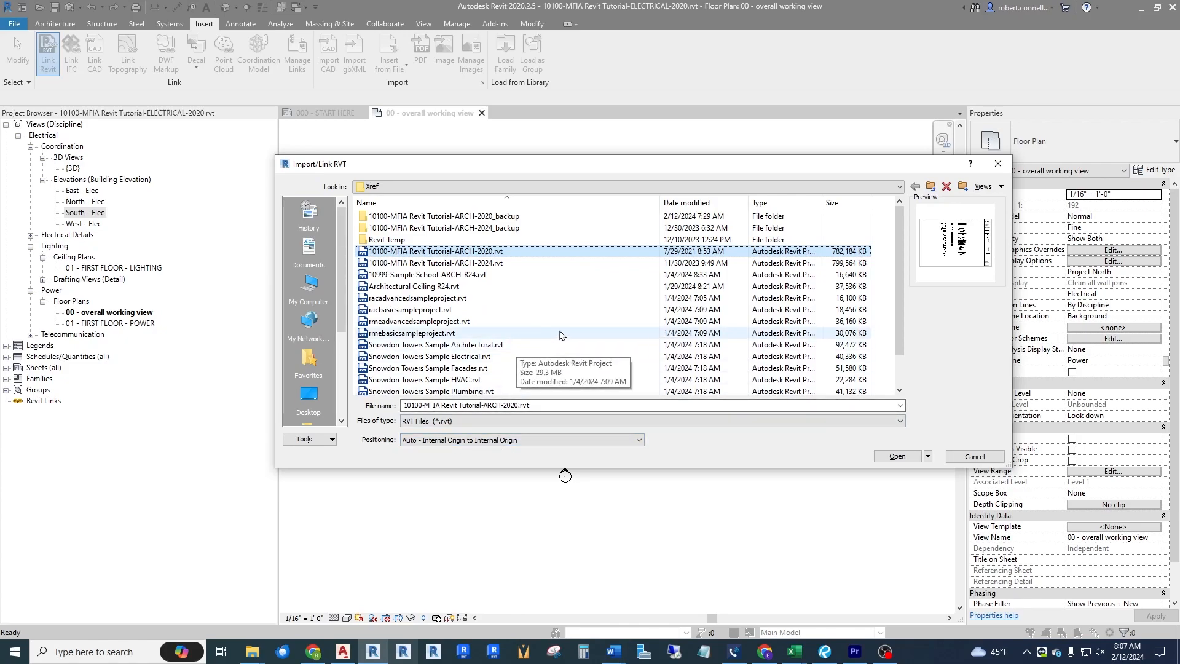
pyautogui.moveTo(543, 342)
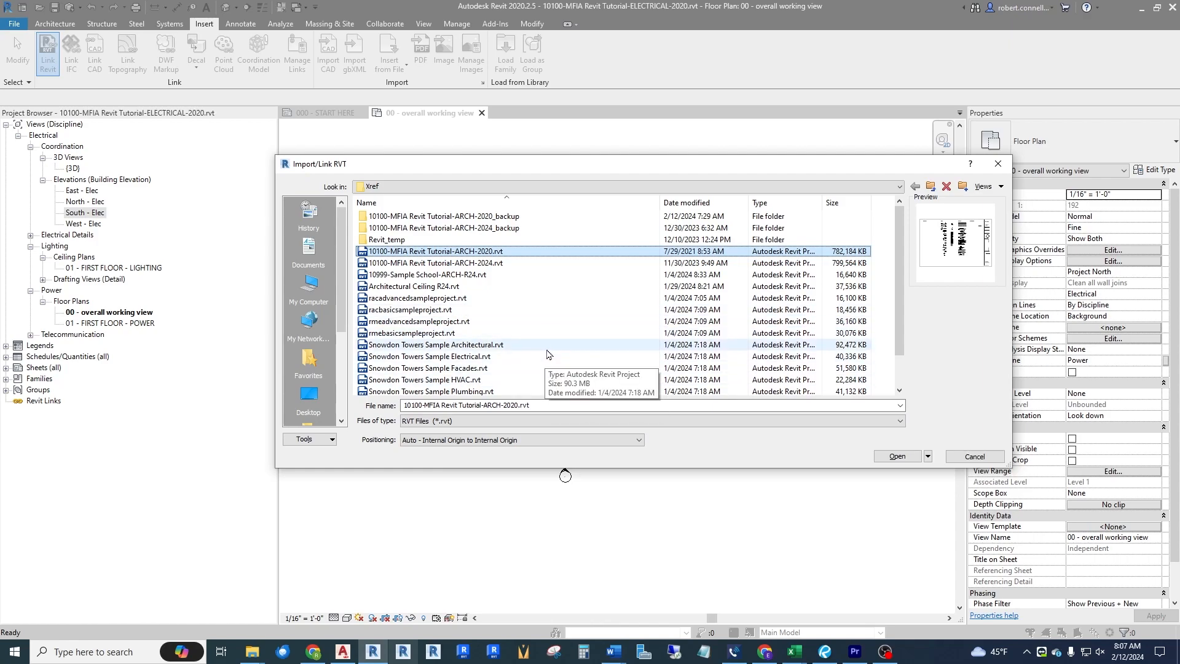
pyautogui.moveTo(544, 354)
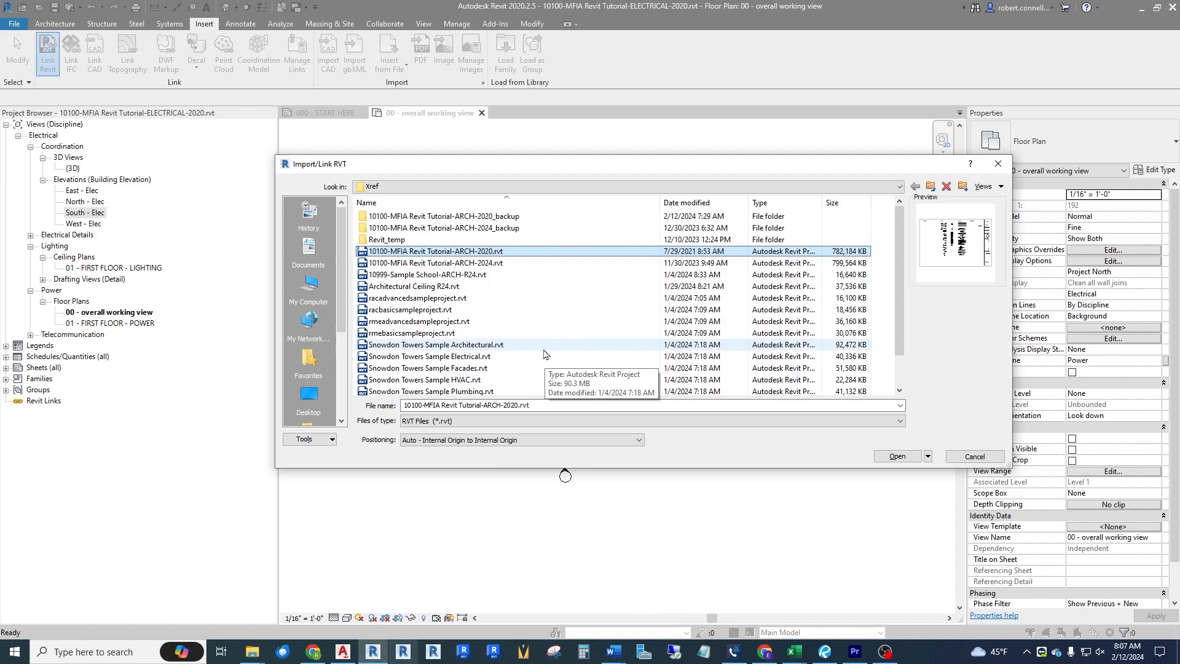
pyautogui.moveTo(533, 324)
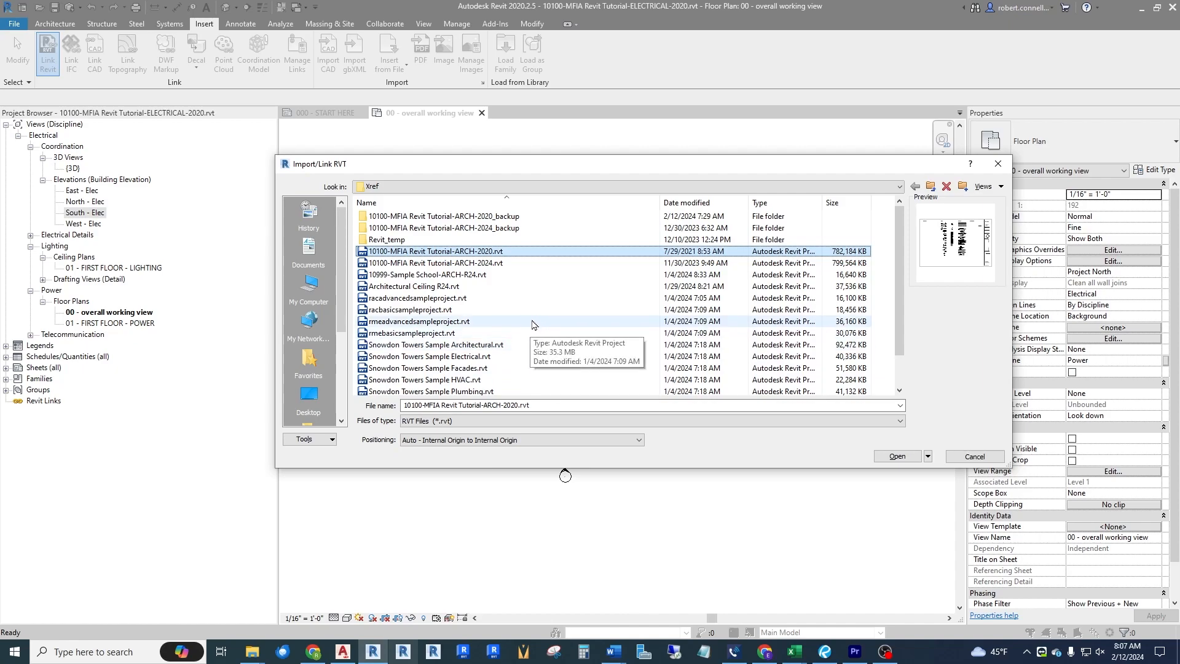
pyautogui.click(637, 439)
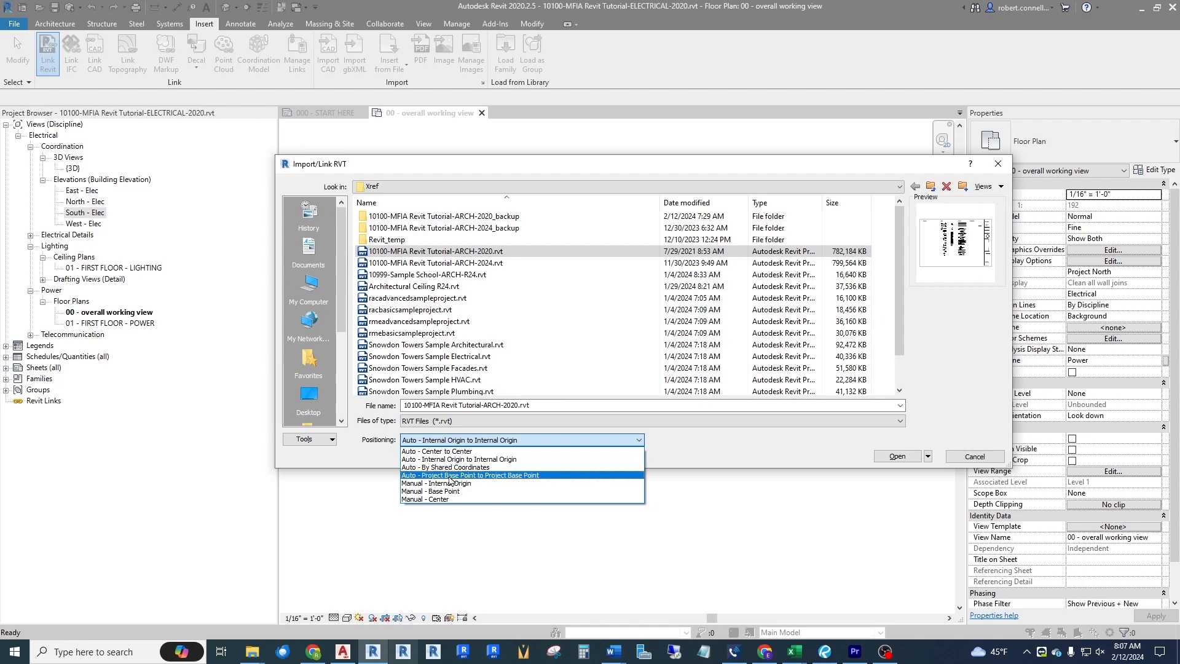
pyautogui.click(470, 475)
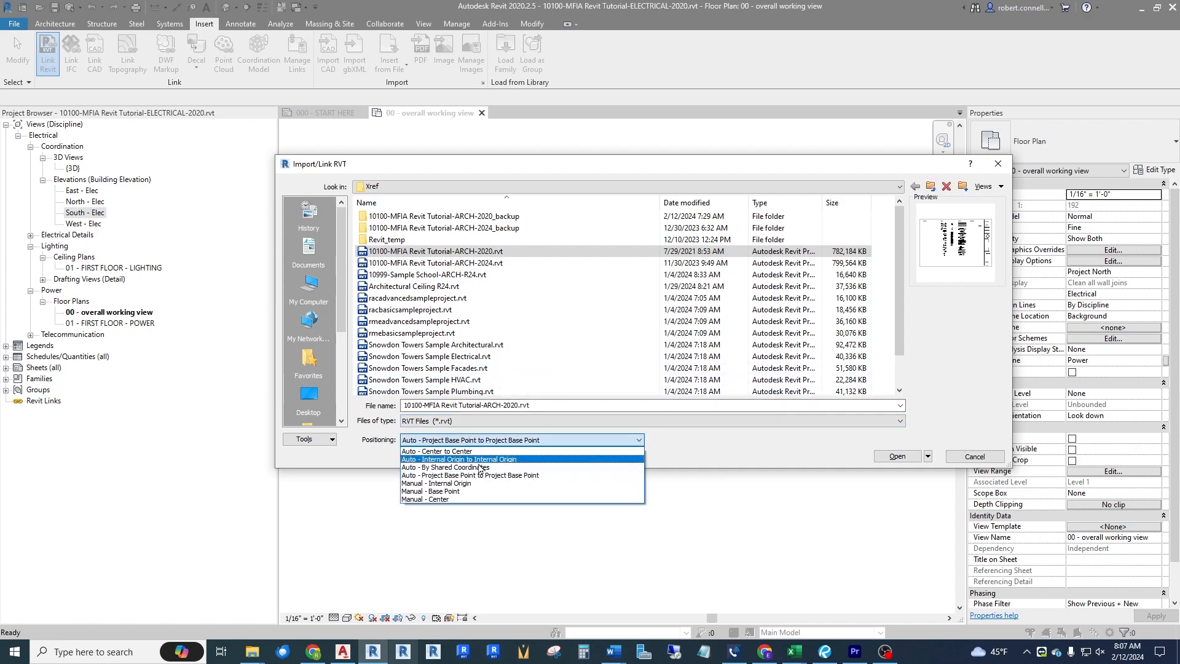
pyautogui.click(459, 459)
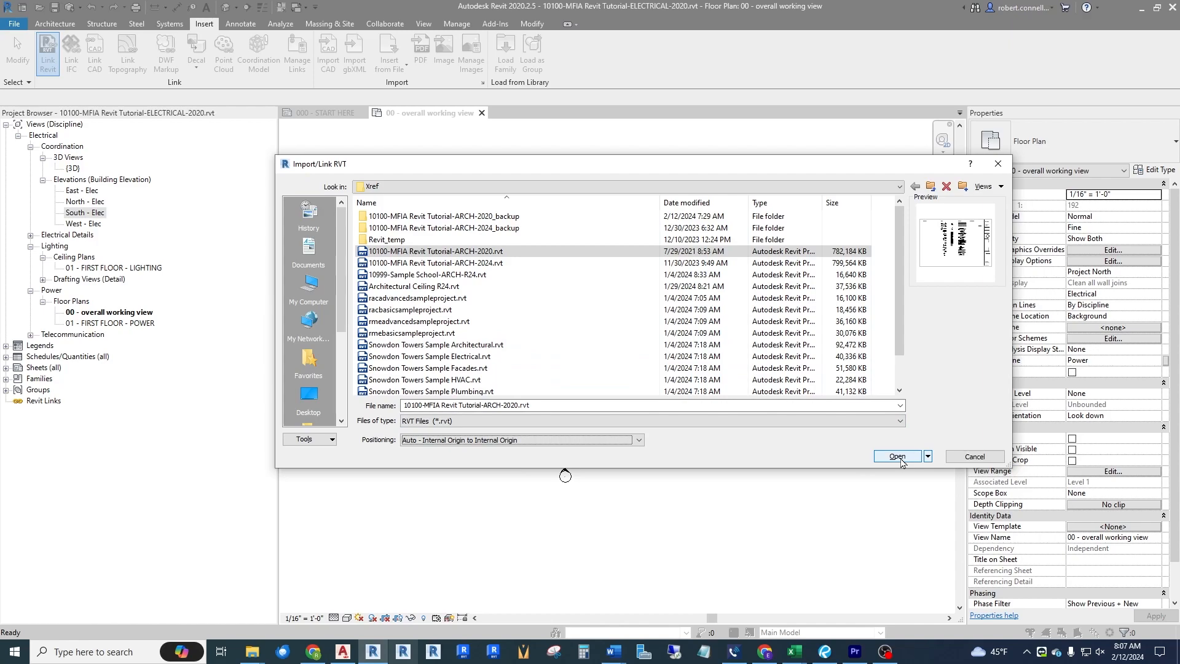
# Link the ARCH-2020 model and zoom out to see its grid and layout.
pyautogui.click(895, 456)
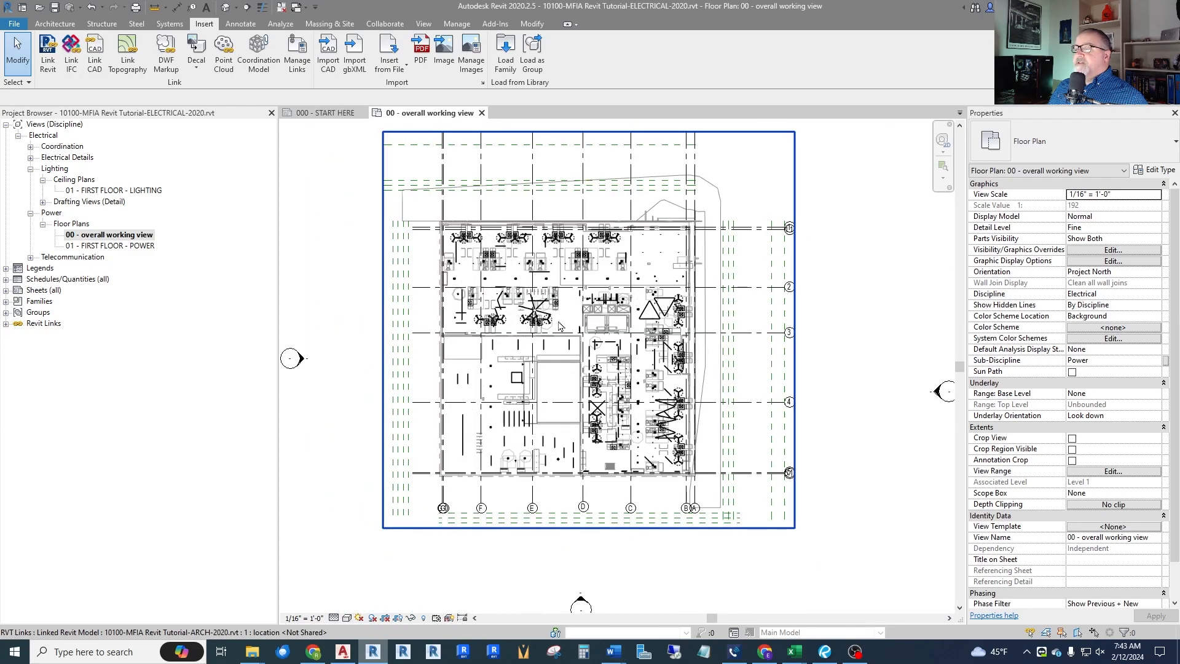
pyautogui.scroll(-3)
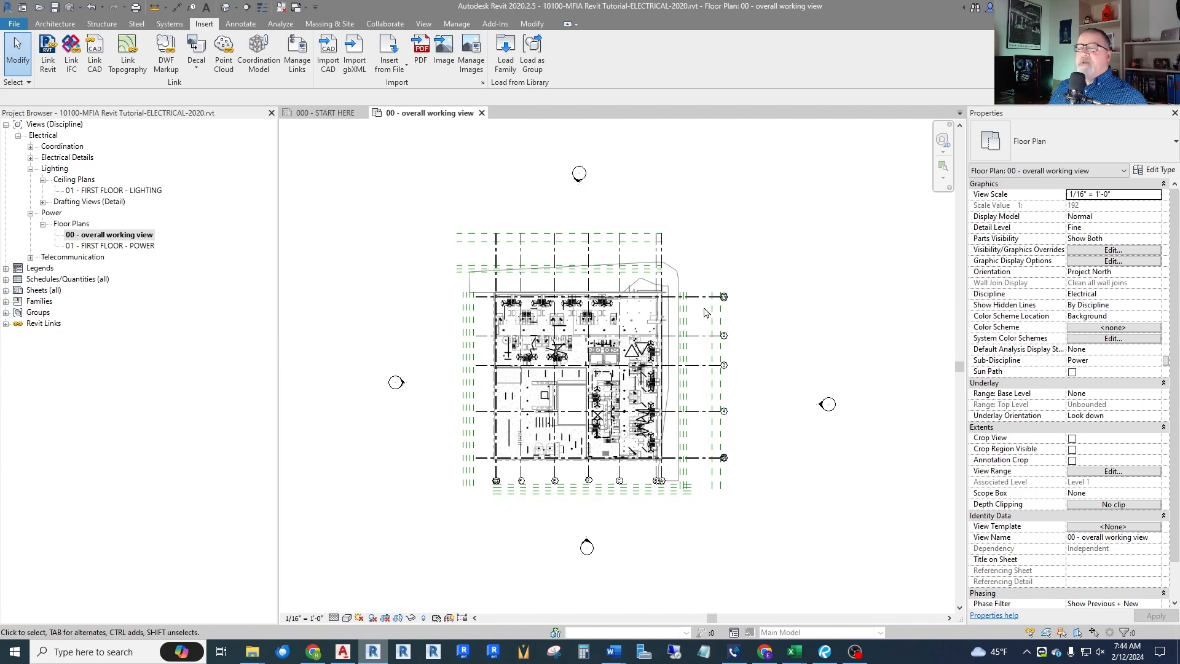
# Expand Coordination views and open the South - Elec elevation from its plan marker.
pyautogui.click(584, 384)
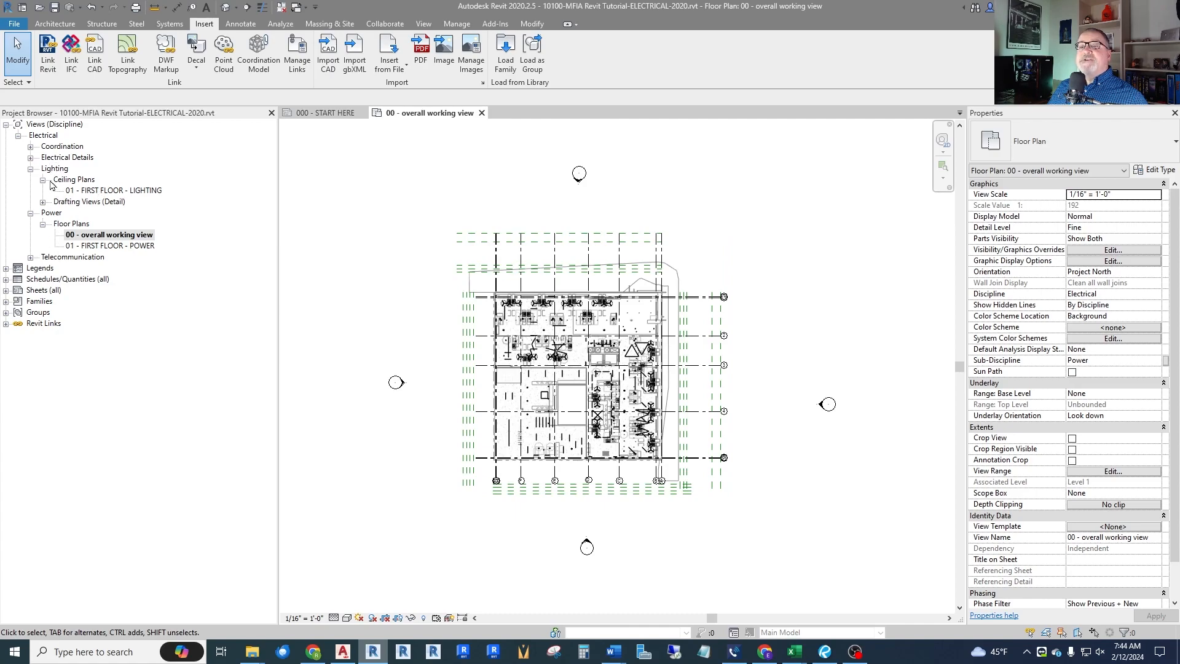
pyautogui.click(43, 146)
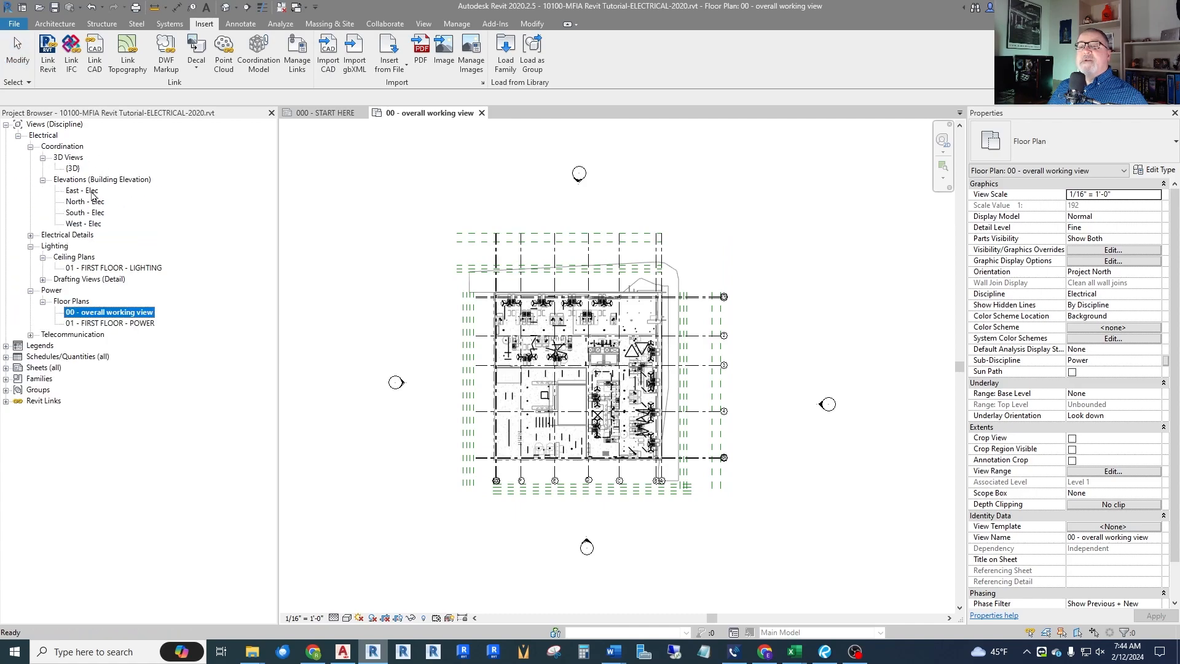
pyautogui.moveTo(399, 468)
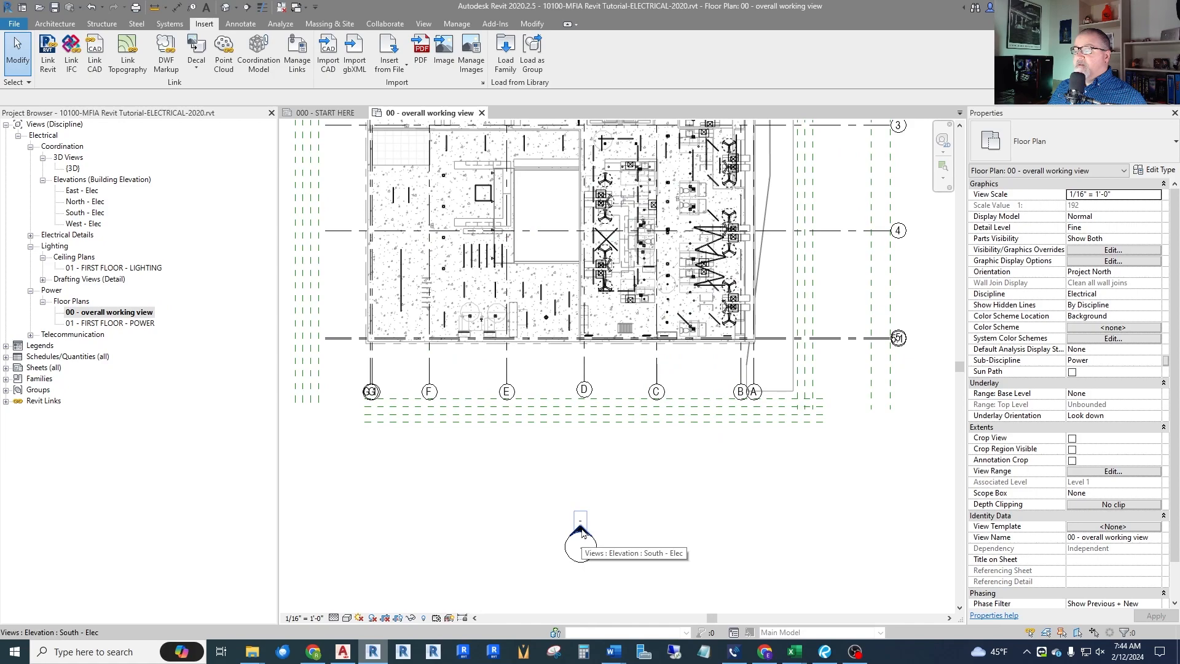
pyautogui.doubleClick(579, 534)
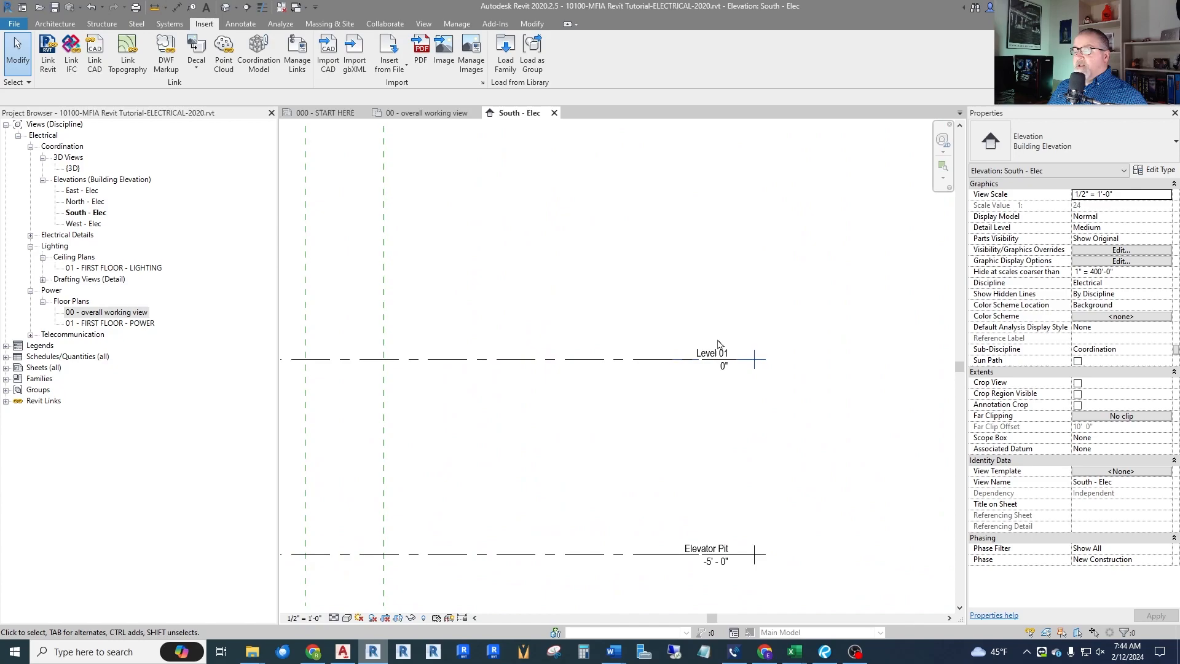
# Open the view scale list for South - Elec, currently at 1/2" = 1'-0".
pyautogui.click(305, 617)
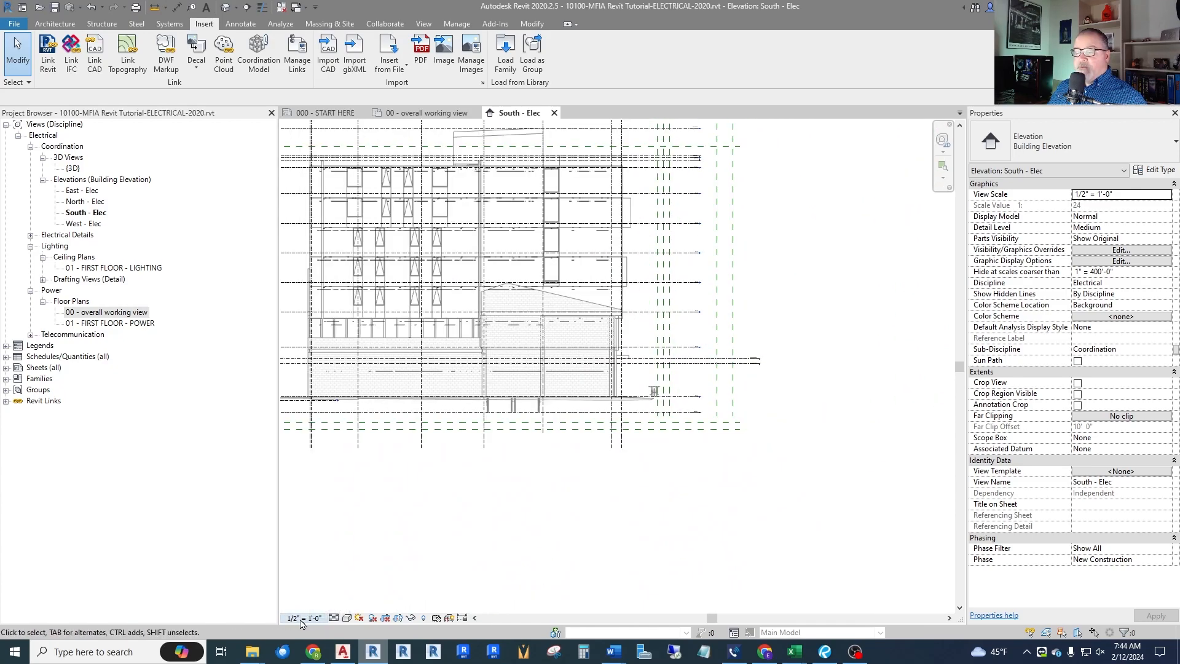
pyautogui.click(304, 618)
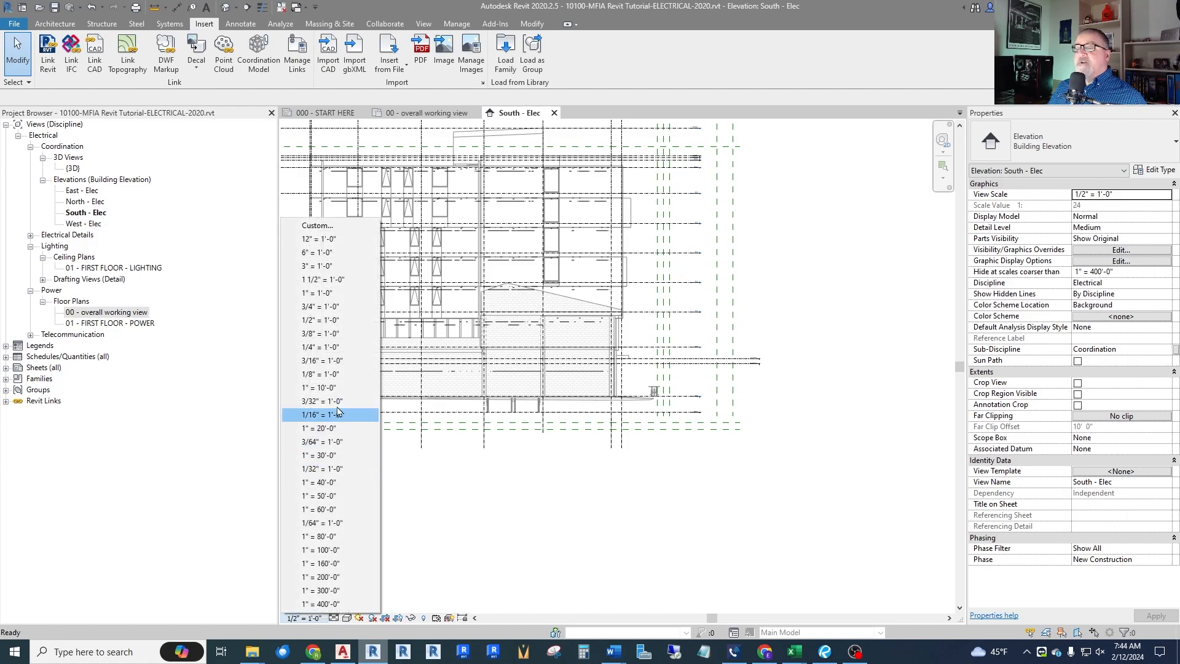
pyautogui.moveTo(321, 388)
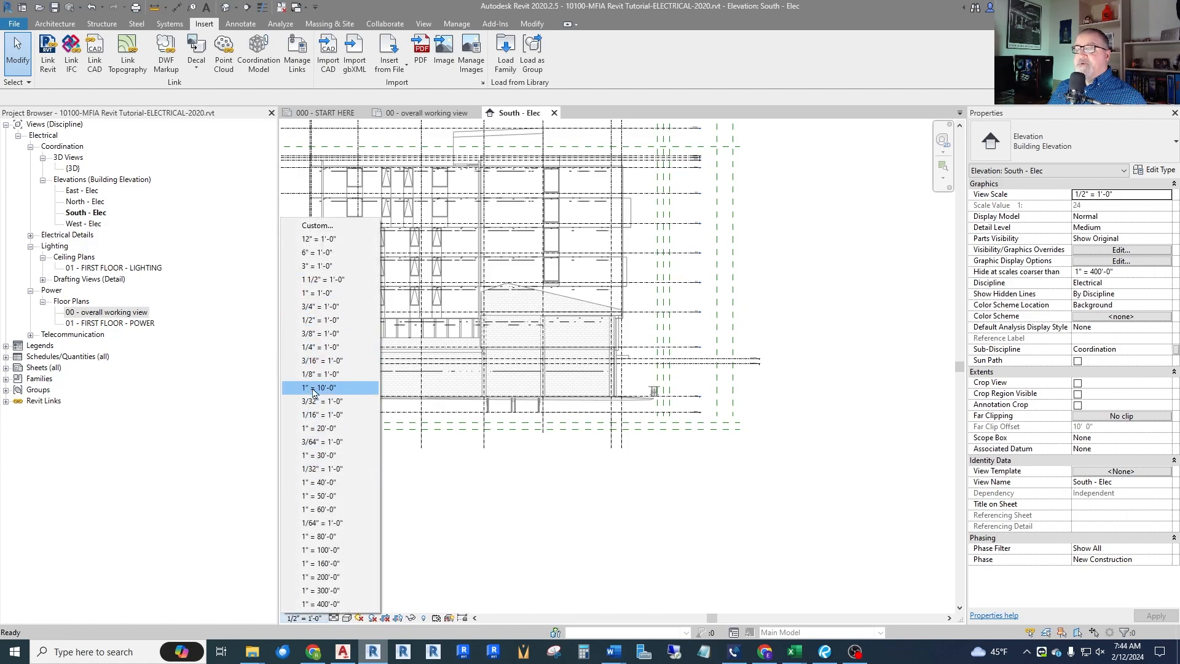
pyautogui.moveTo(322, 347)
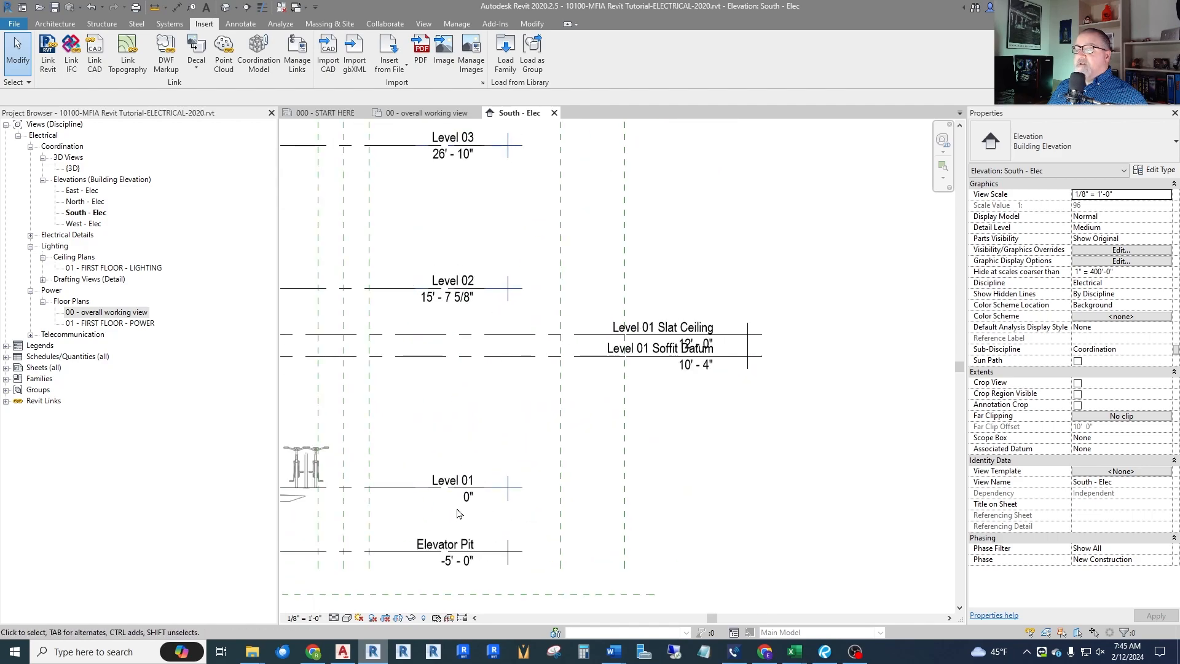
pyautogui.moveTo(836, 296)
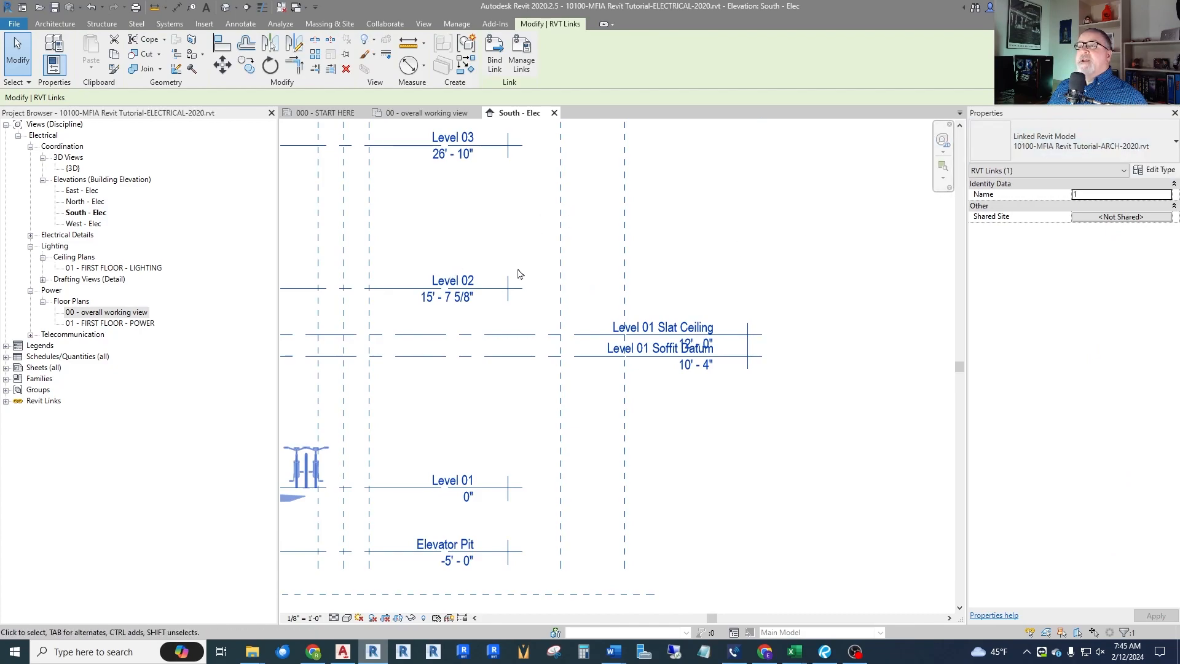
pyautogui.moveTo(381, 187)
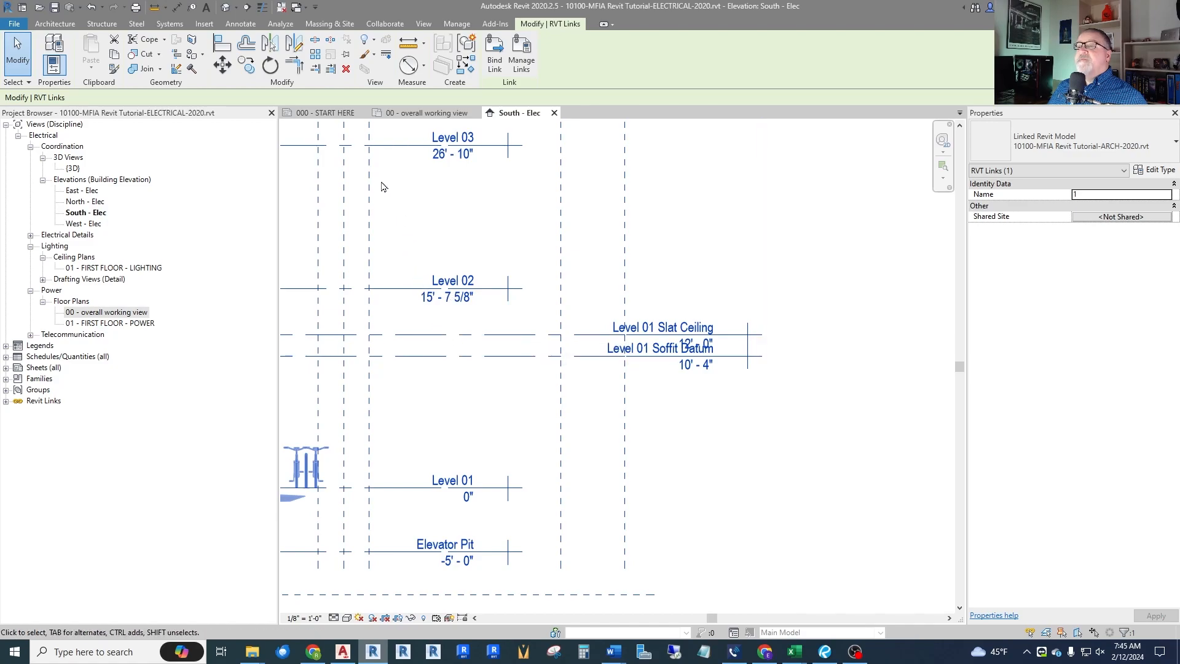
pyautogui.moveTo(344, 57)
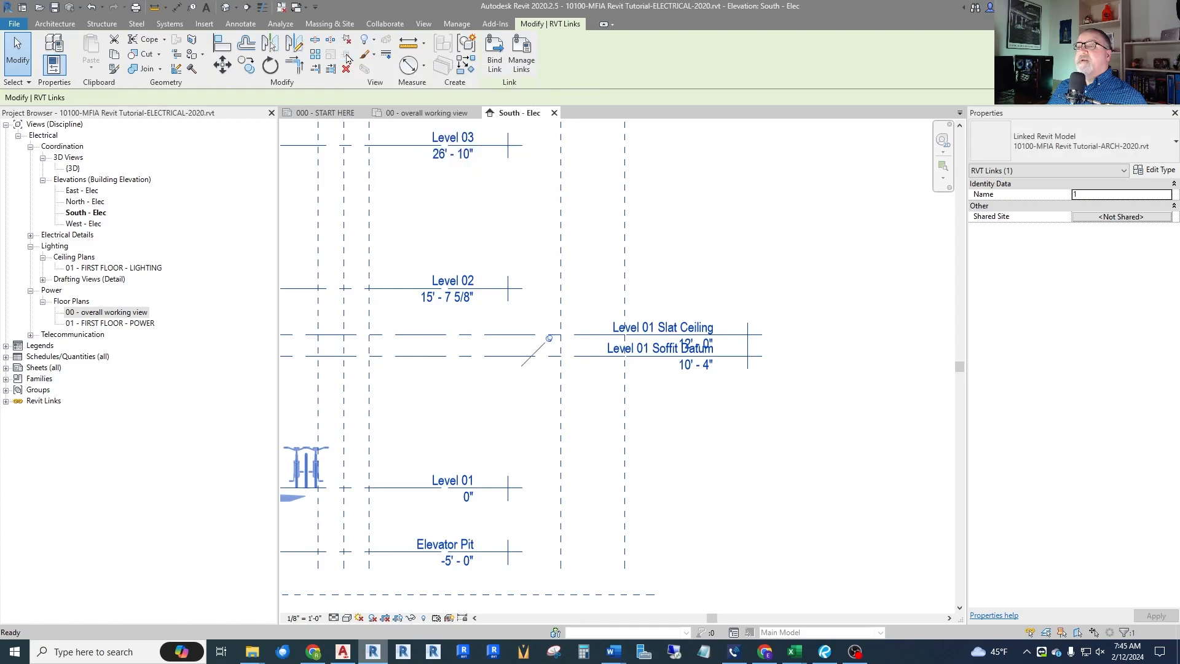
pyautogui.moveTo(606, 308)
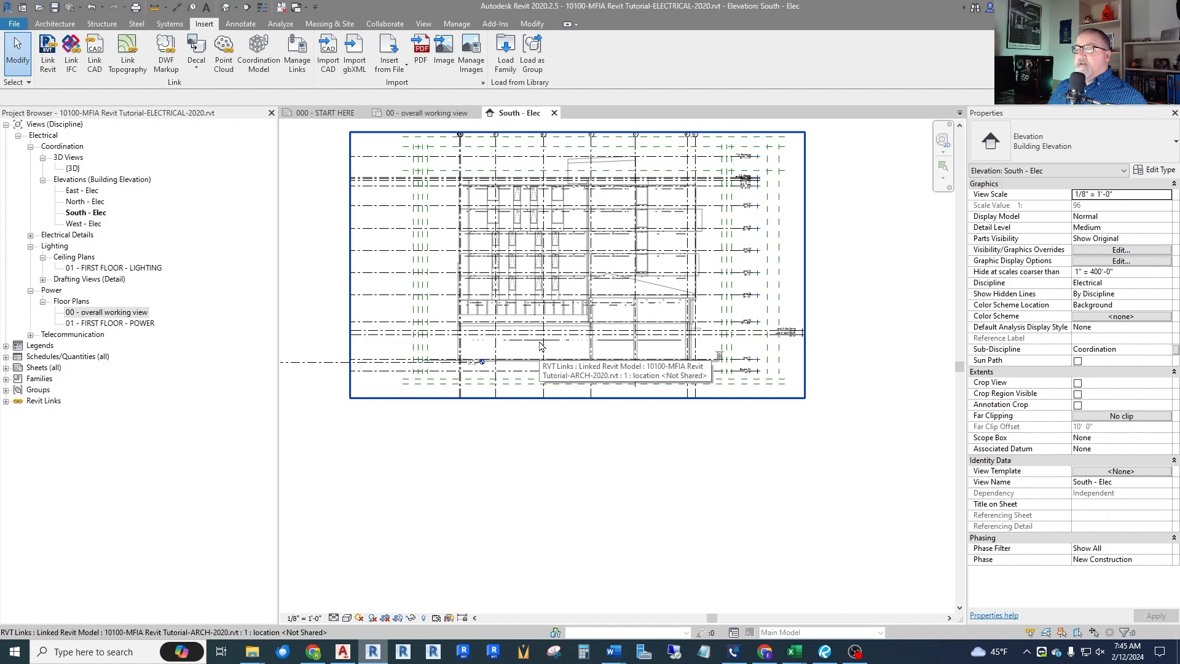
pyautogui.moveTo(529, 341)
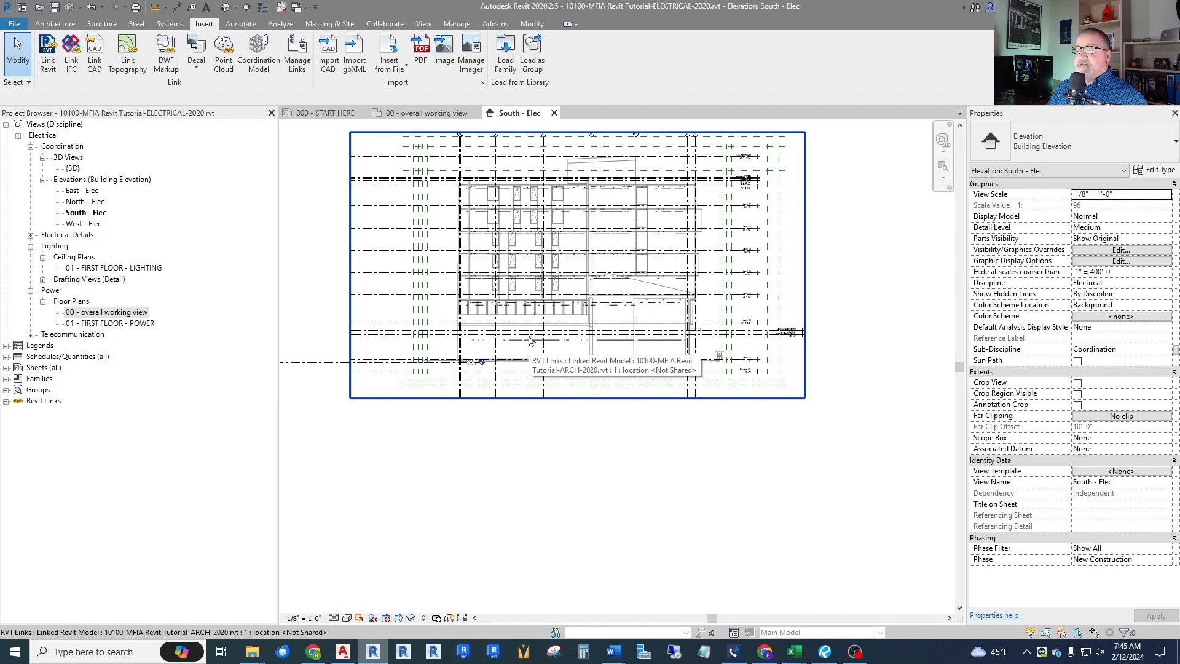
pyautogui.moveTo(700, 369)
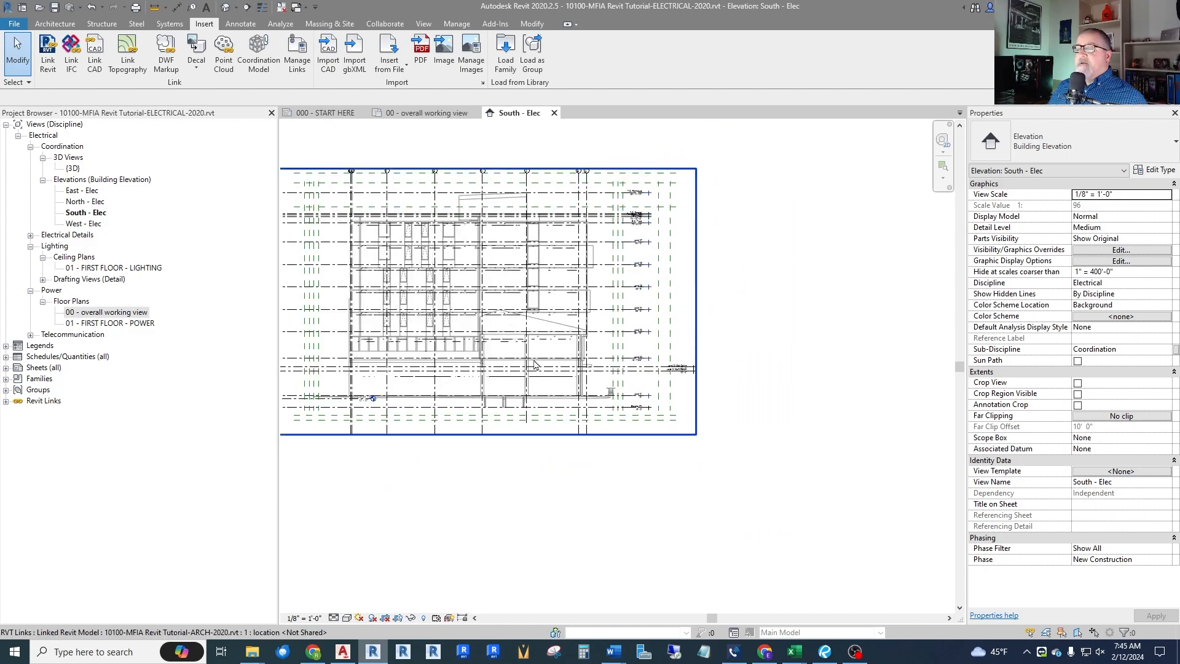
pyautogui.moveTo(459, 386)
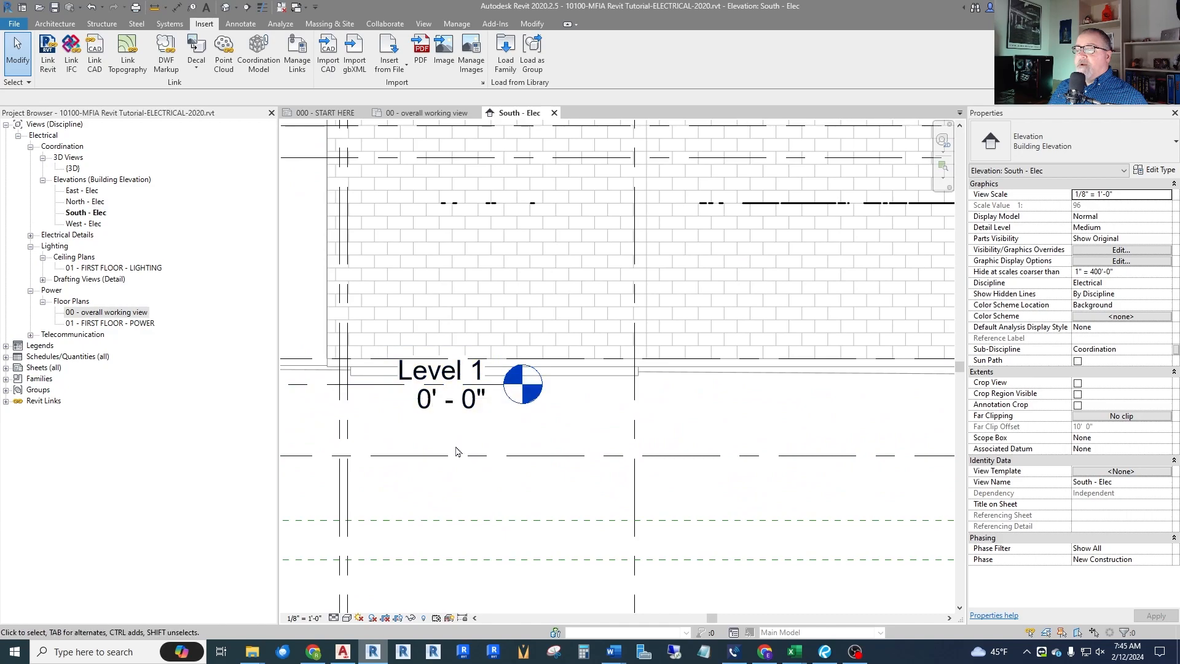
# Drag Level 1's head right past the linked model's level tags, then deselect.
pyautogui.click(440, 370)
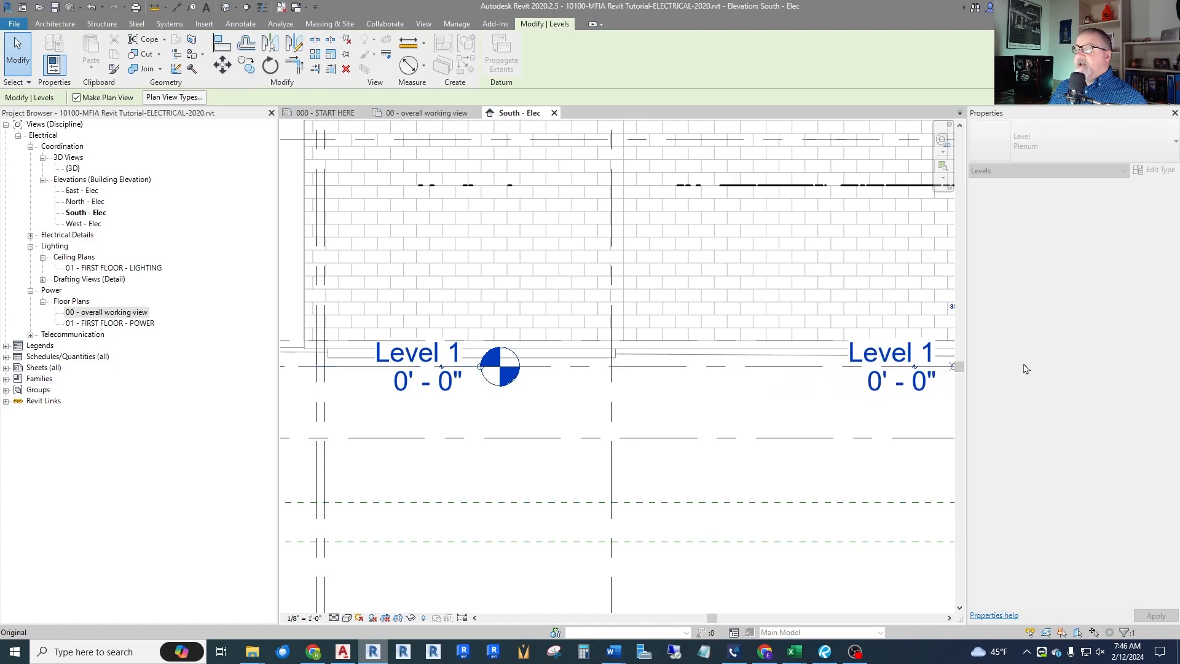
pyautogui.moveTo(1012, 367)
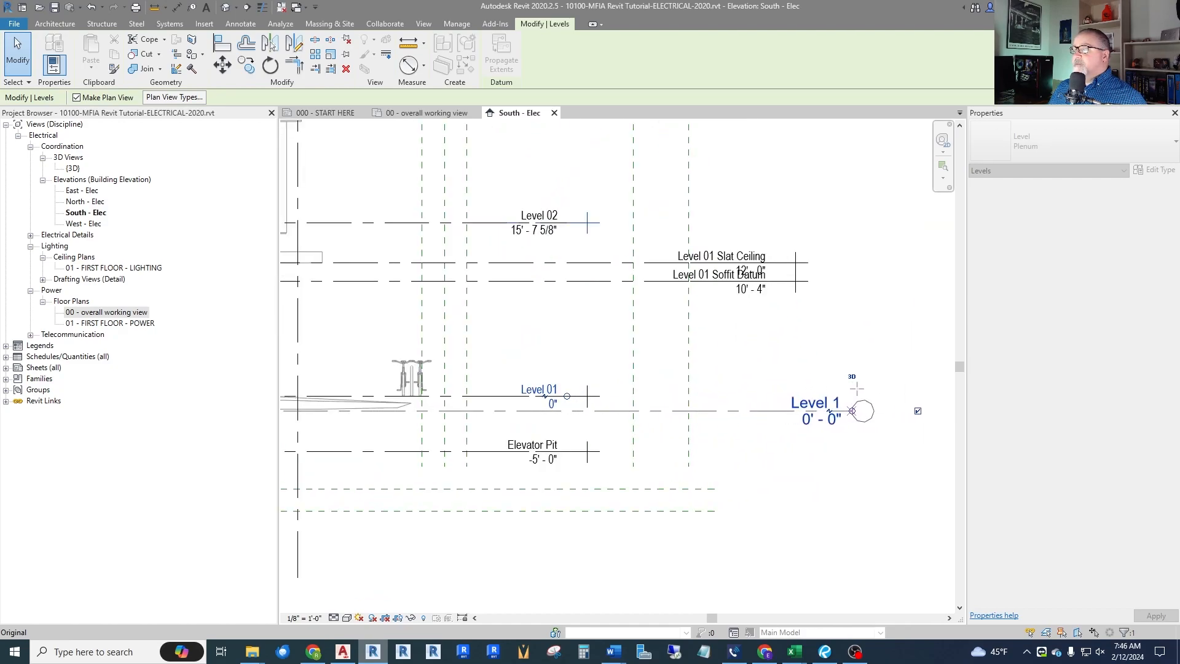
pyautogui.click(842, 402)
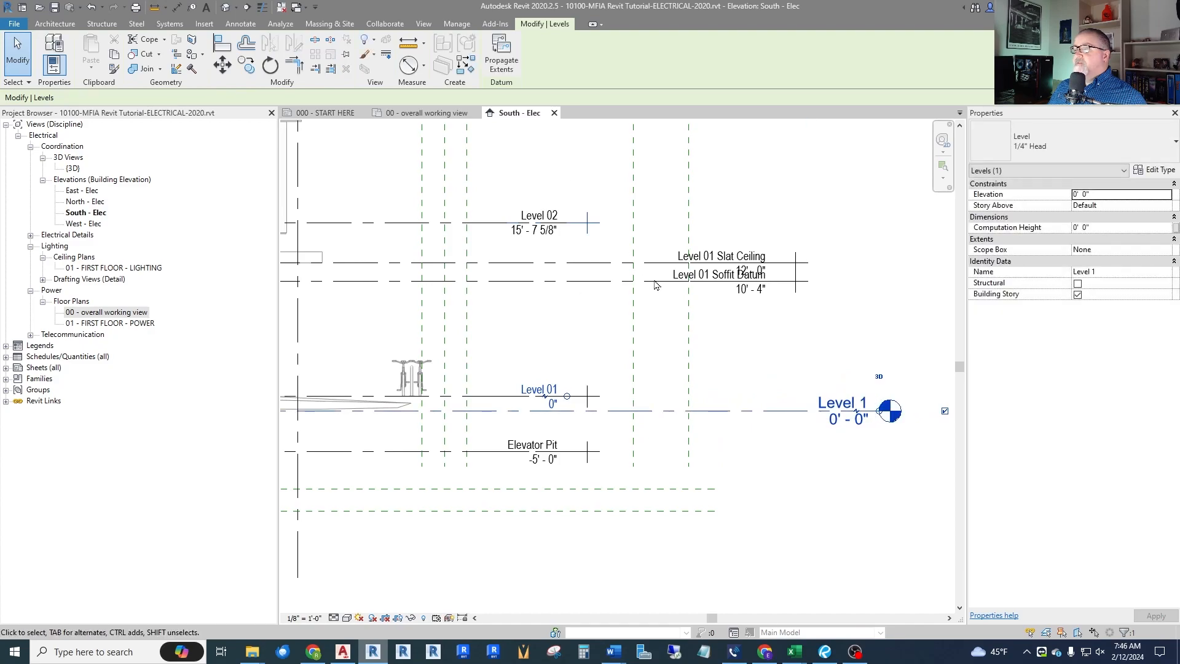
pyautogui.click(203, 24)
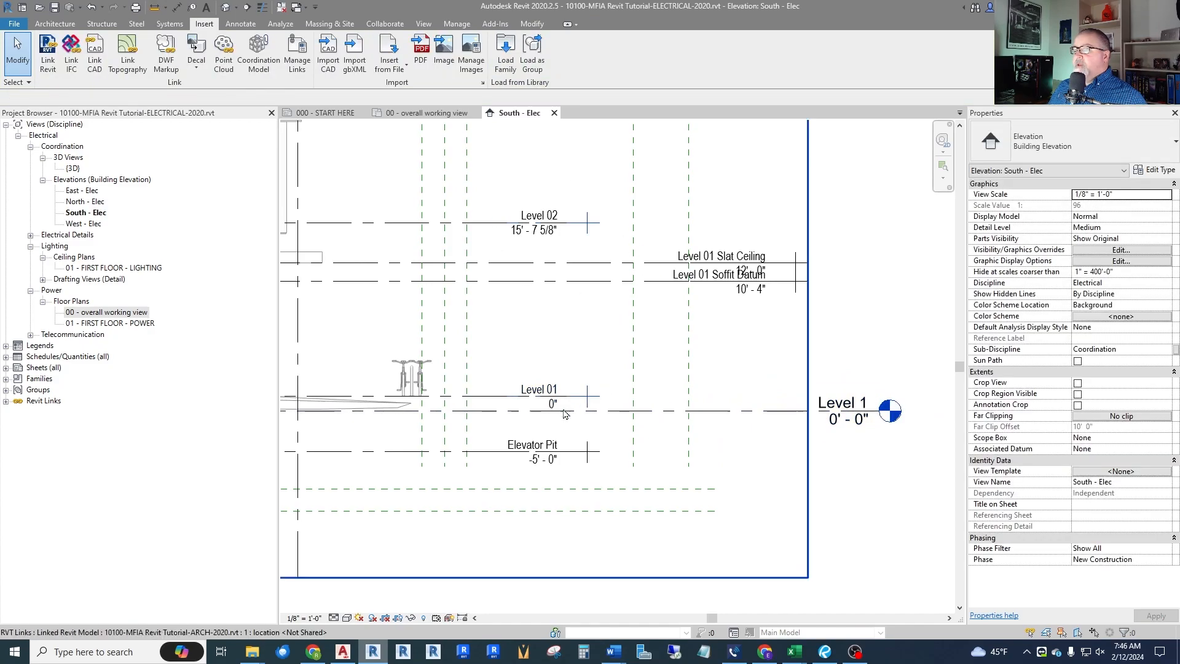
pyautogui.click(843, 402)
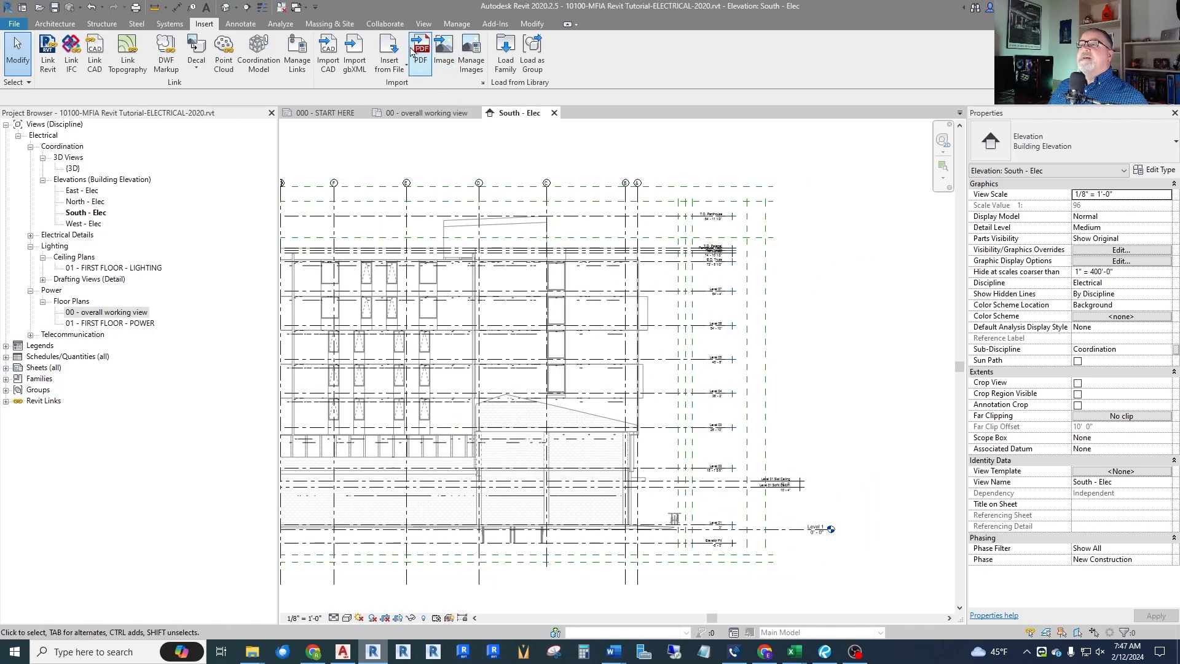
pyautogui.moveTo(385, 24)
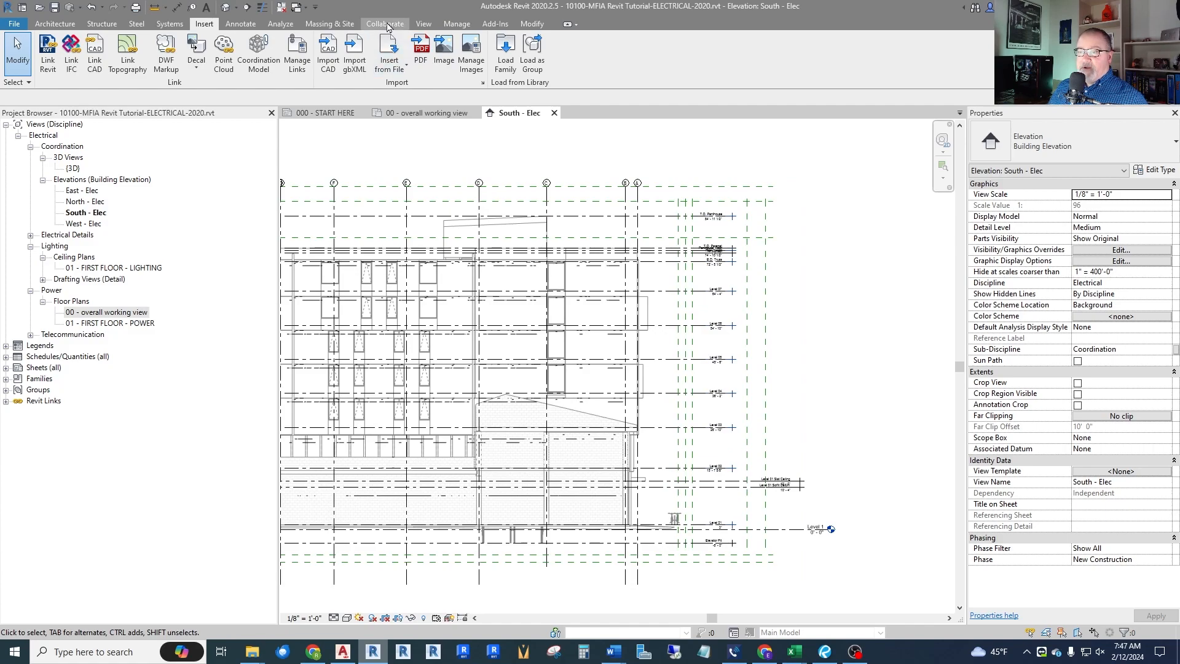
# Switch to the Collaborate ribbon tab.
pyautogui.click(384, 24)
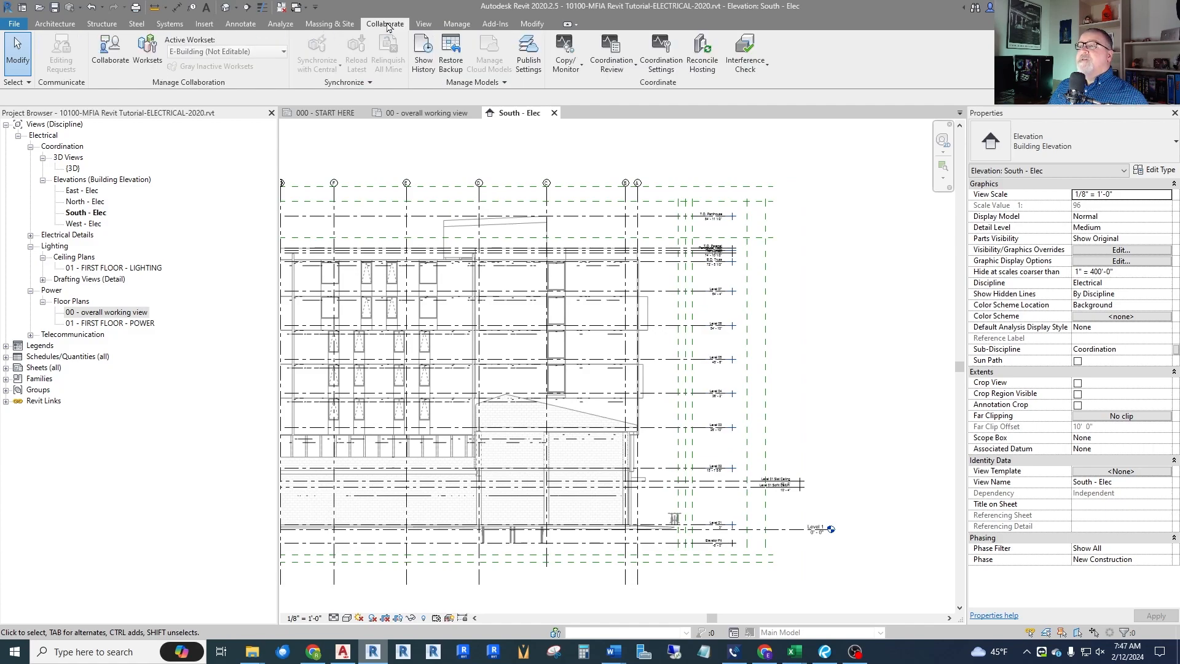
pyautogui.moveTo(570, 87)
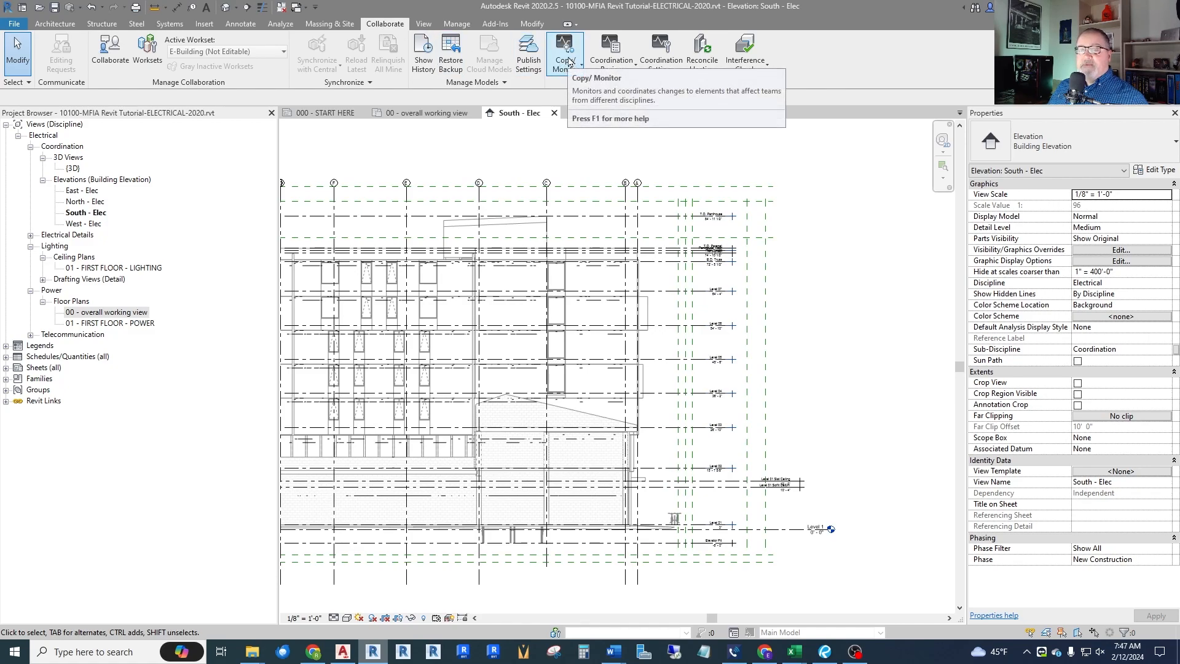
# Choose Copy/Monitor > Select Link to start monitoring a linked model.
pyautogui.click(564, 53)
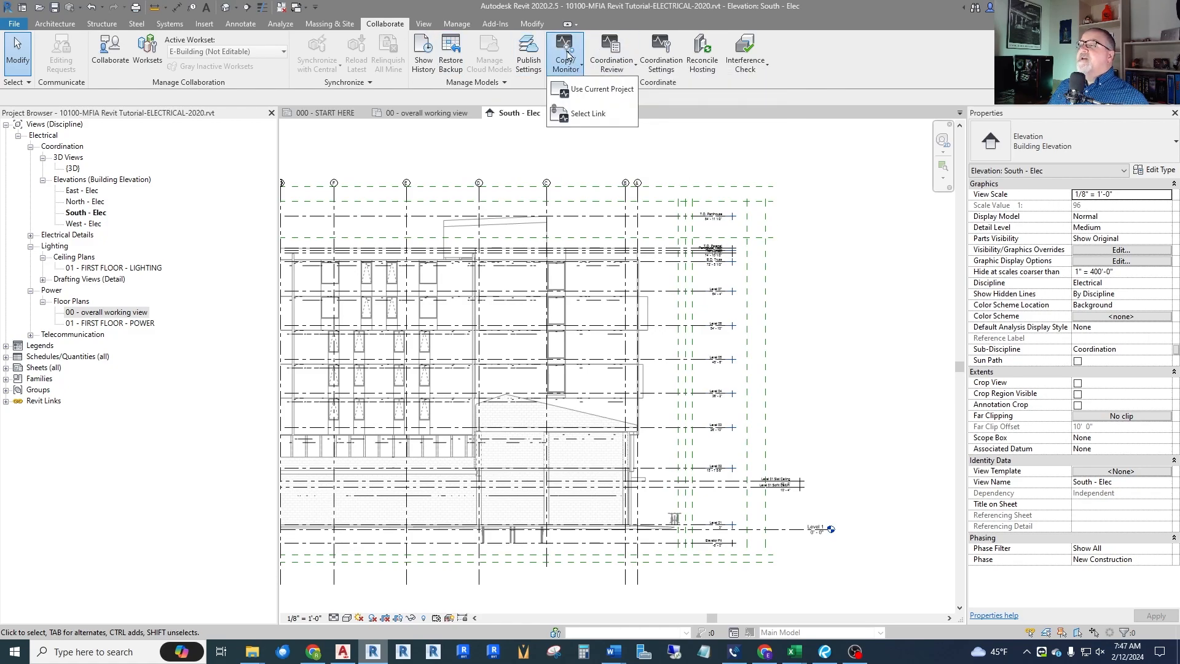
pyautogui.moveTo(598, 89)
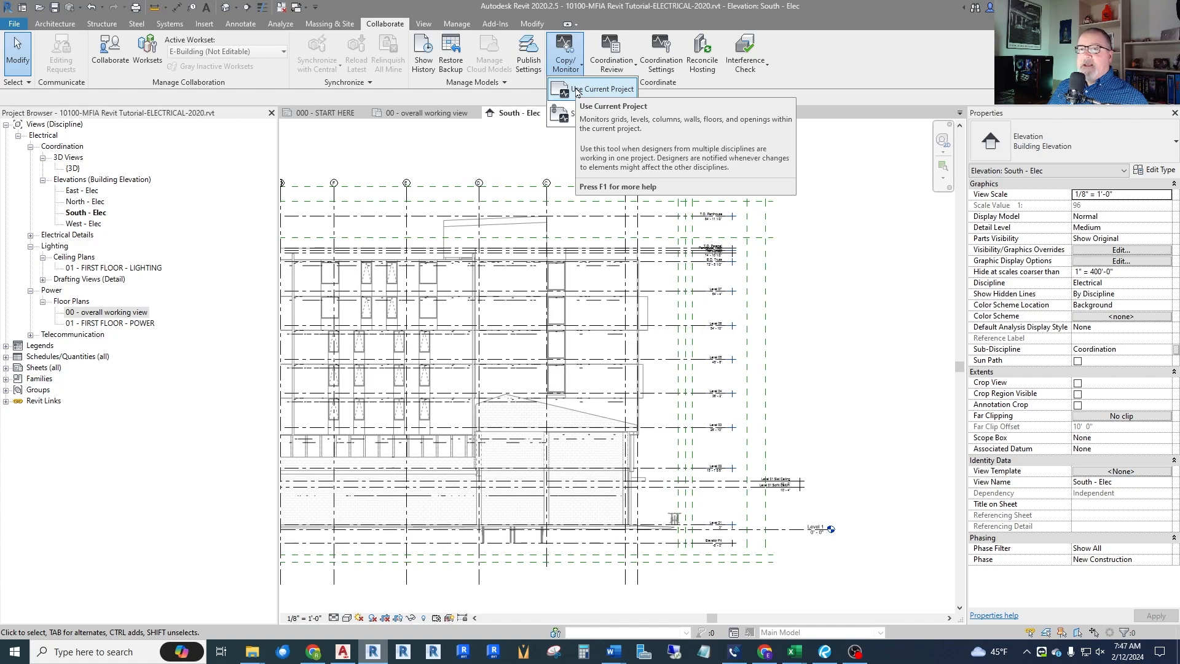
pyautogui.moveTo(586, 113)
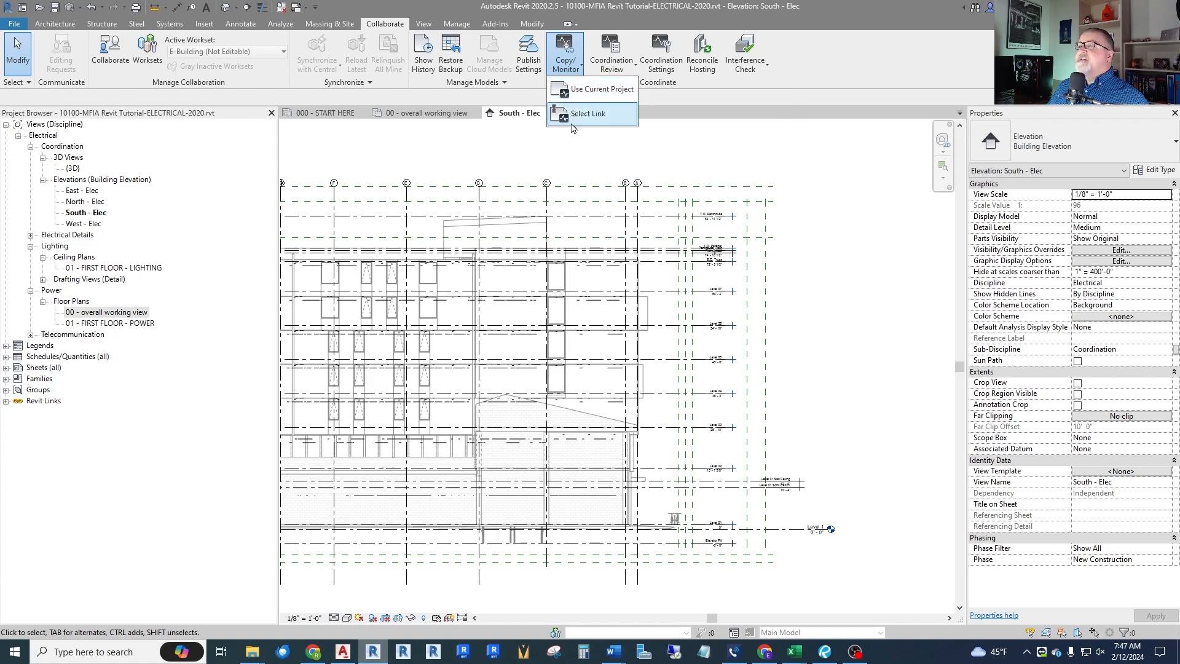
pyautogui.click(589, 114)
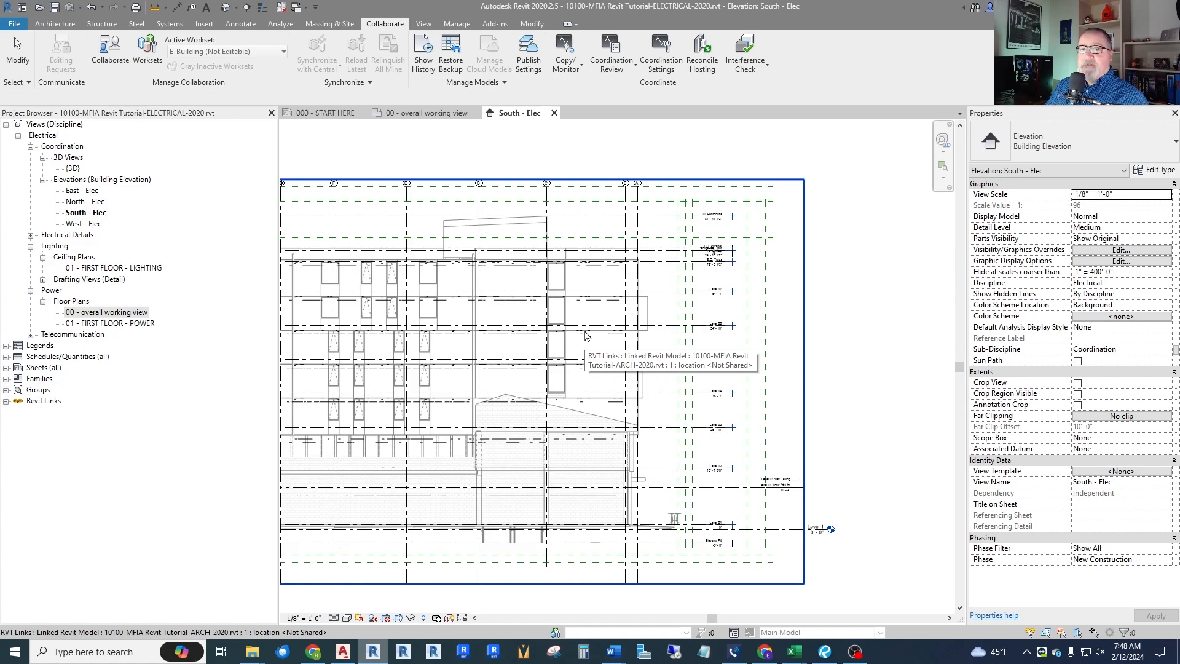
pyautogui.moveTo(602, 338)
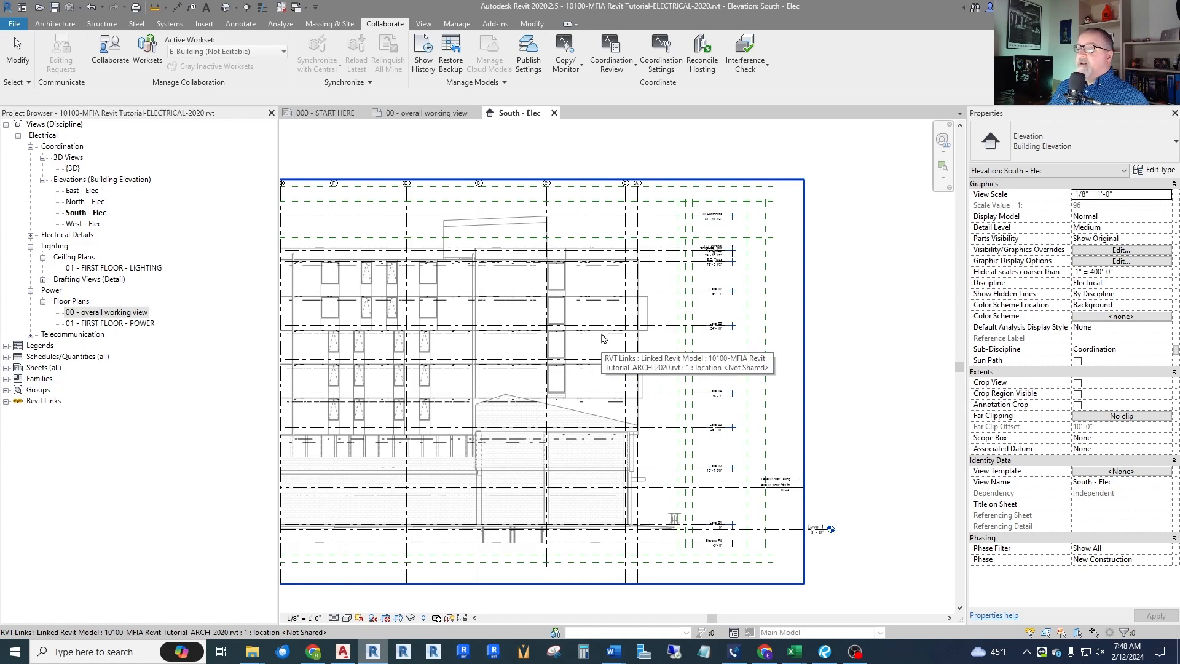
pyautogui.moveTo(636, 316)
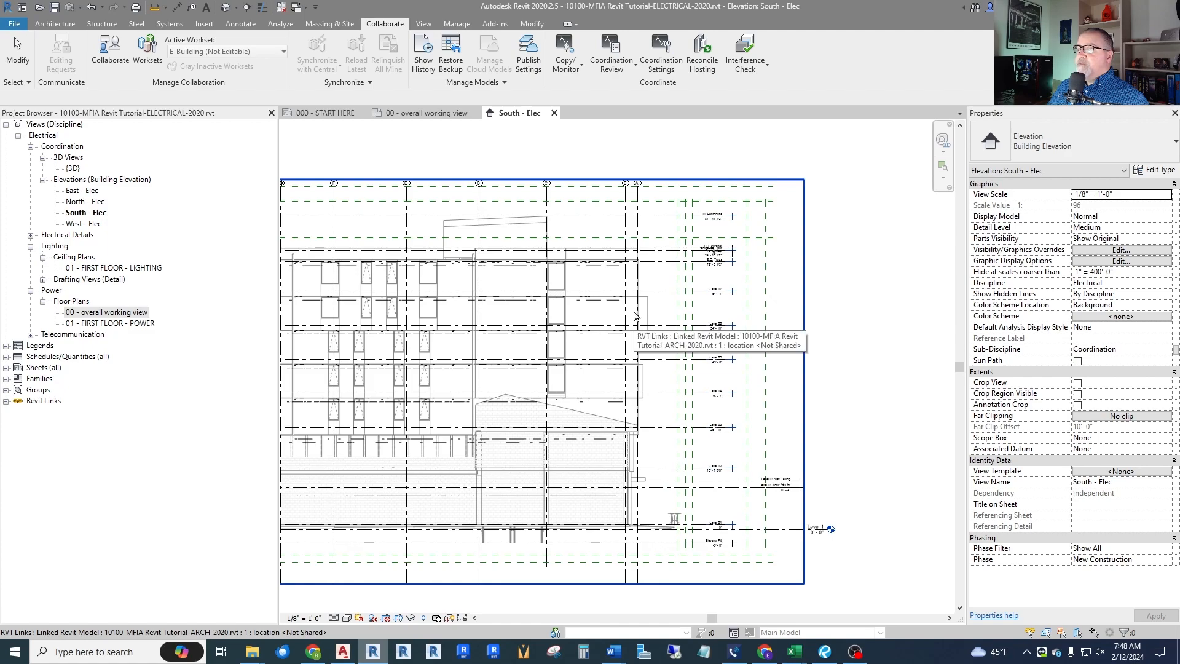
pyautogui.moveTo(623, 265)
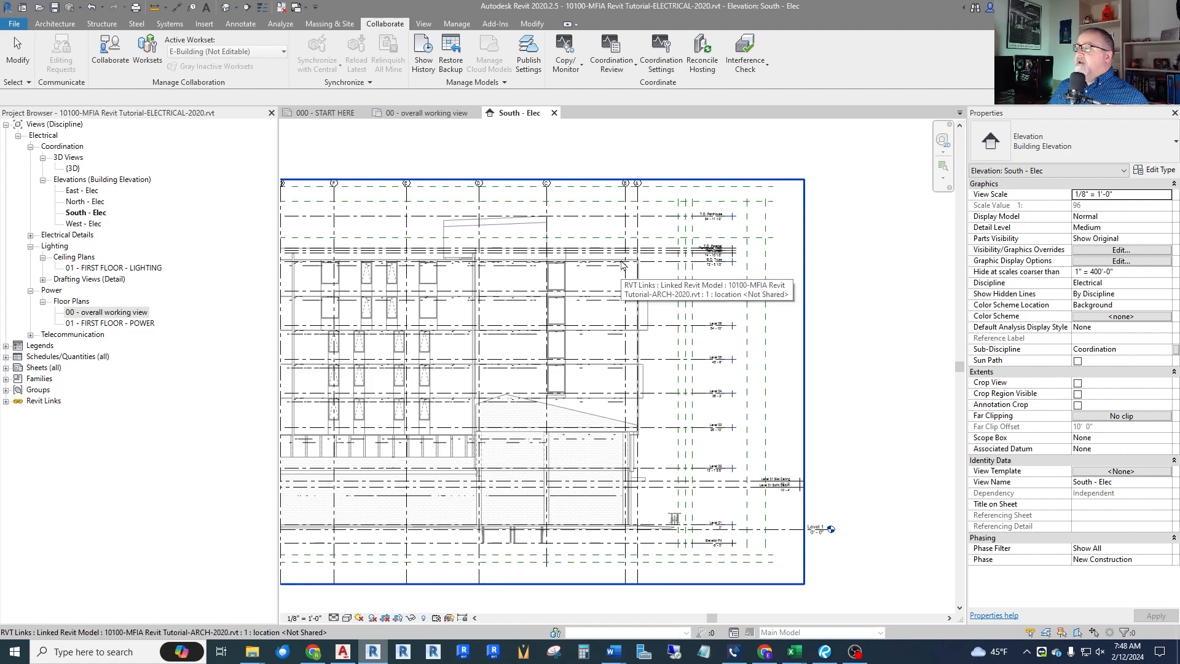
# Window-select the seven linked ARCH-2020 levels and finish copying them.
pyautogui.click(566, 53)
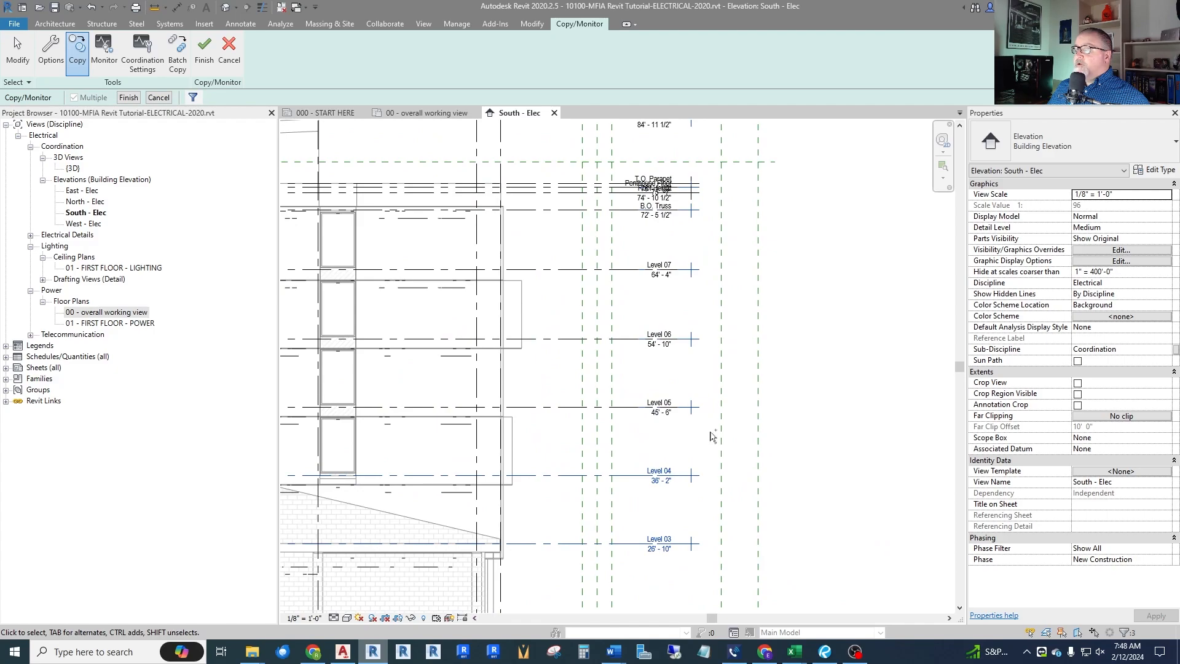
pyautogui.moveTo(655, 252); pyautogui.dragTo(713, 437)
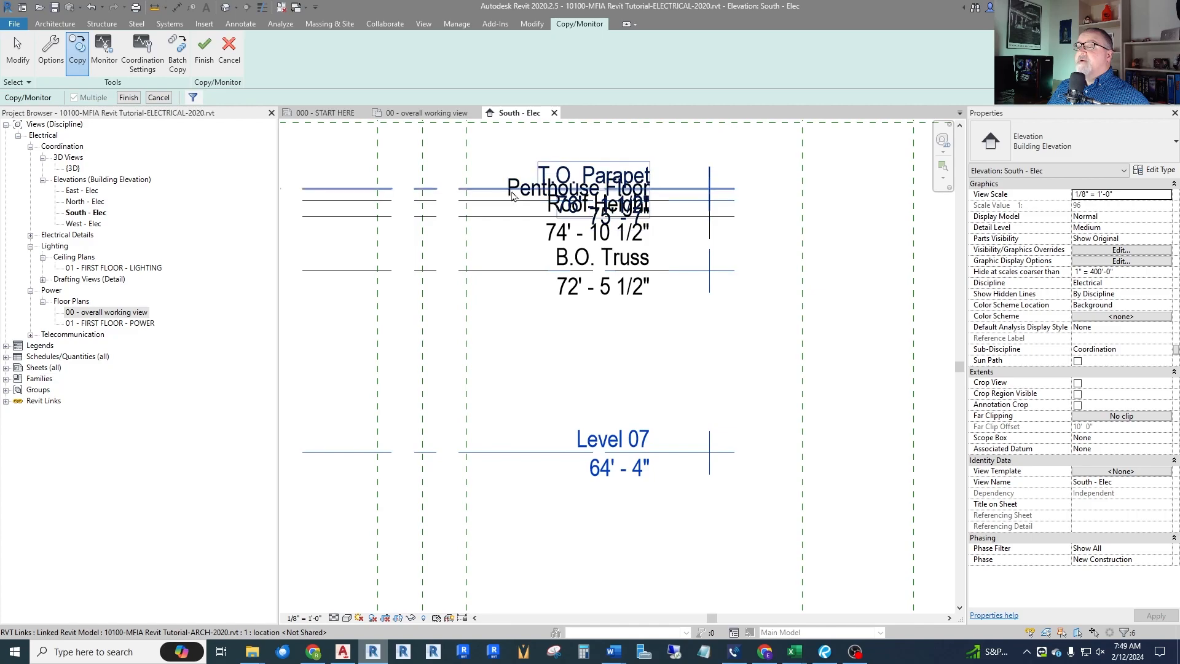
pyautogui.moveTo(514, 203)
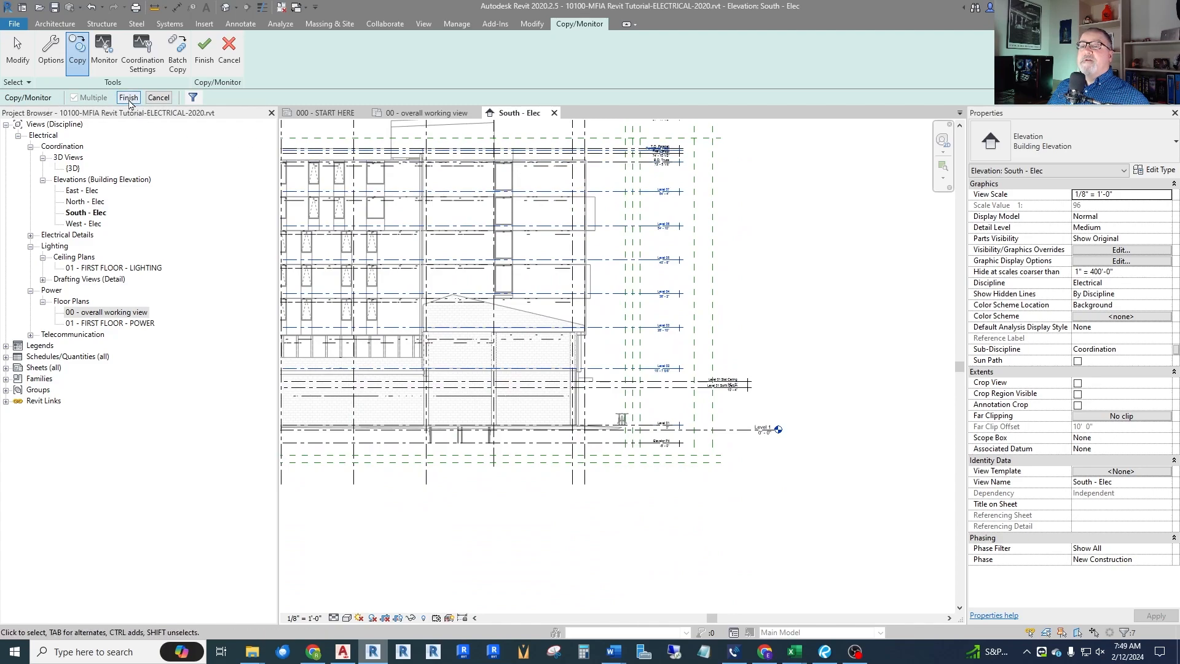
pyautogui.click(128, 97)
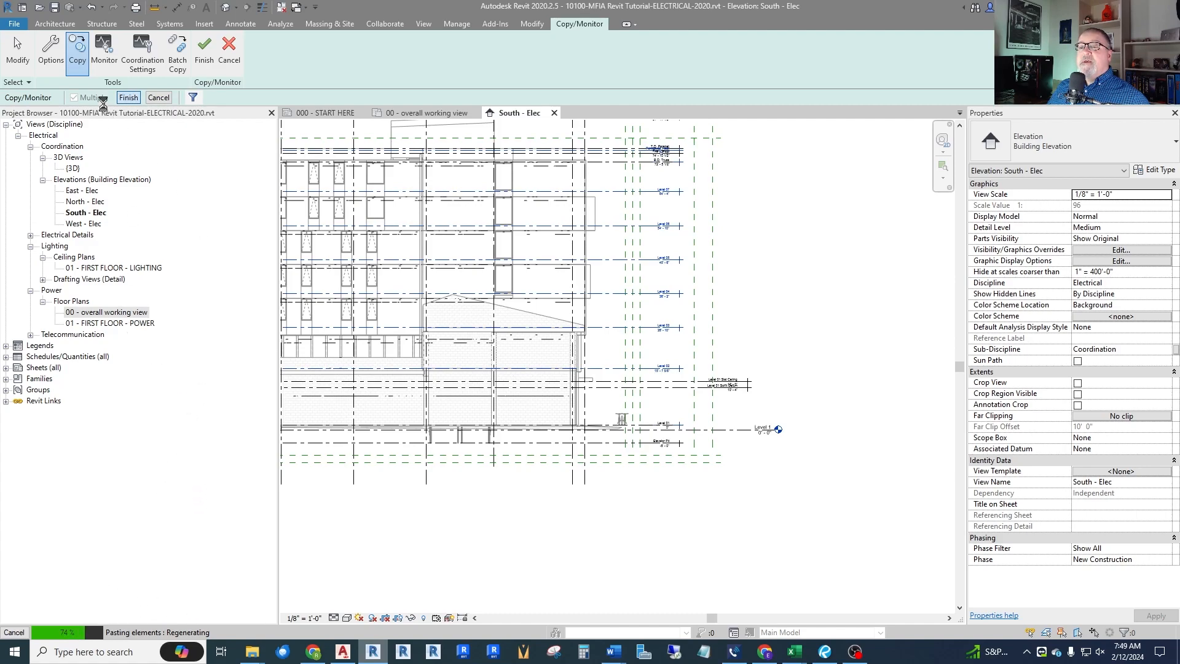
pyautogui.click(128, 97)
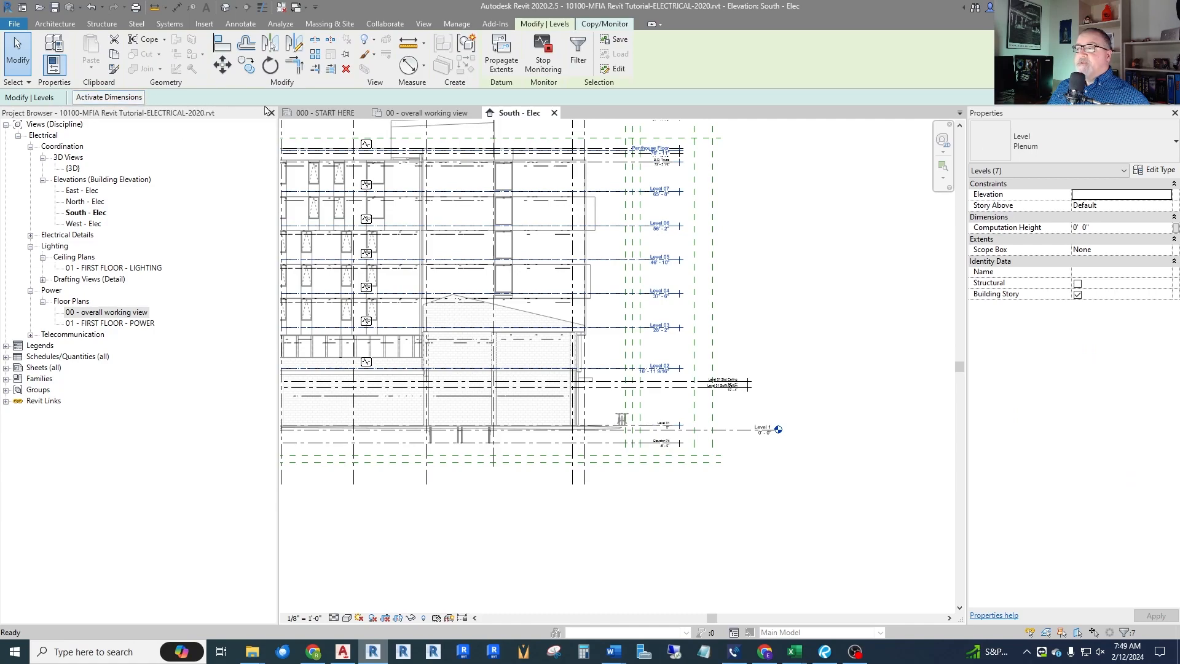
# Click Finish on the Copy/Monitor tab to keep the copied Level 02-05 datums.
pyautogui.click(603, 23)
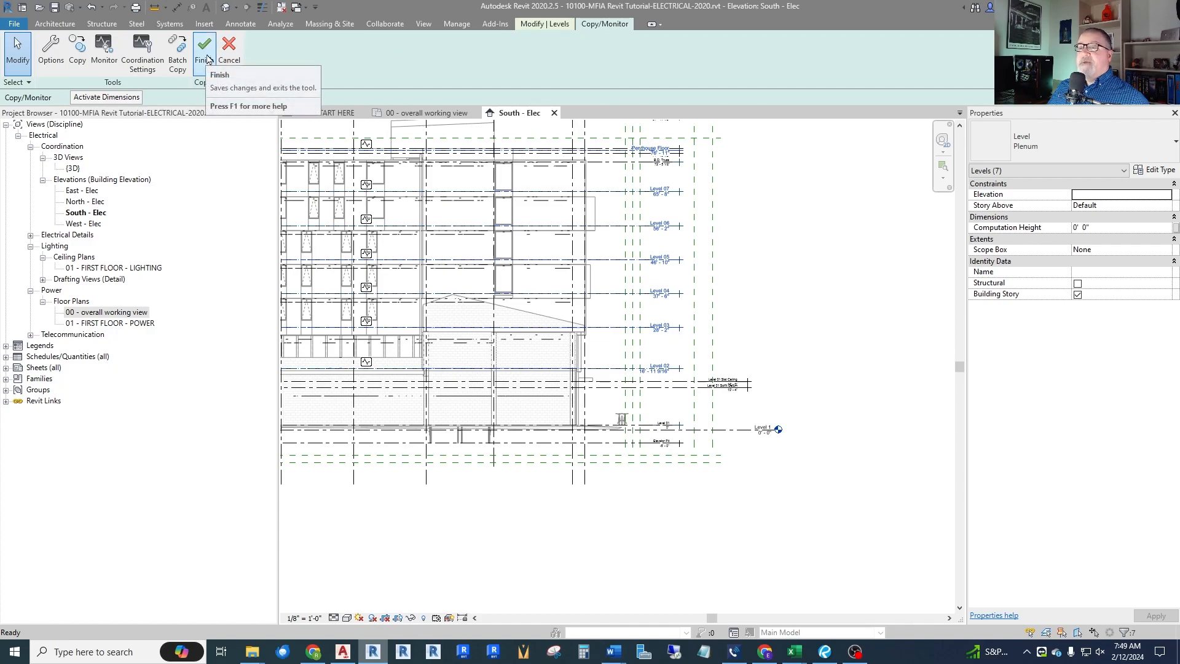
pyautogui.click(200, 49)
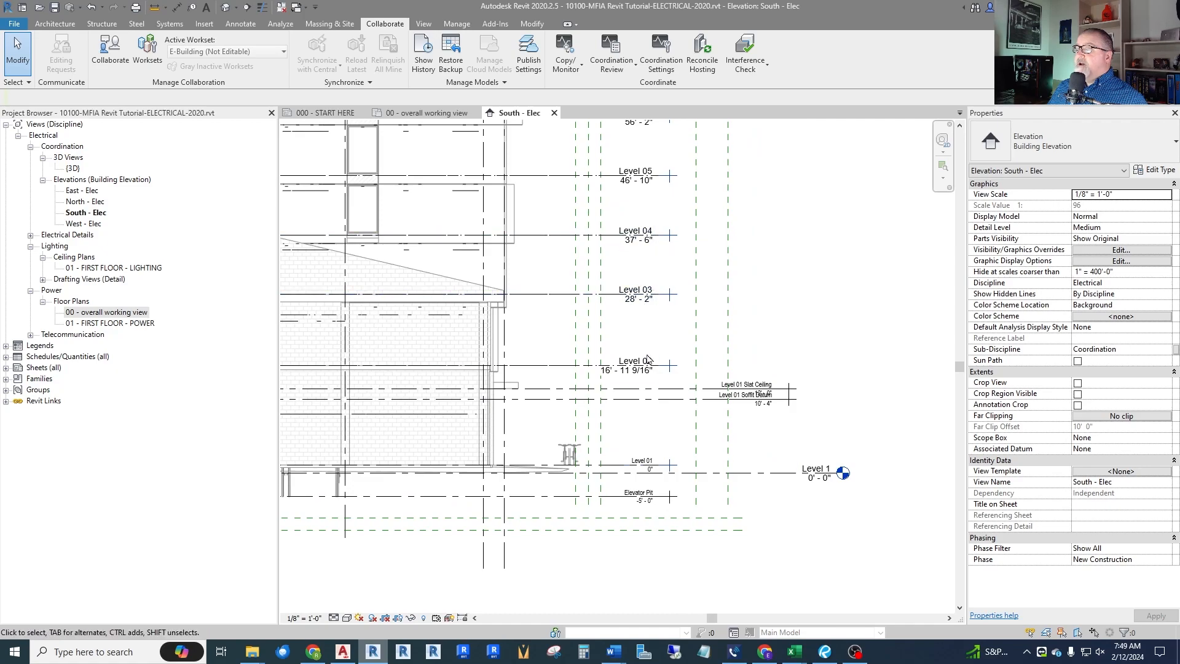
# Drag Level 02's right end out to align with the Level 1 head, then deselect.
pyautogui.click(634, 365)
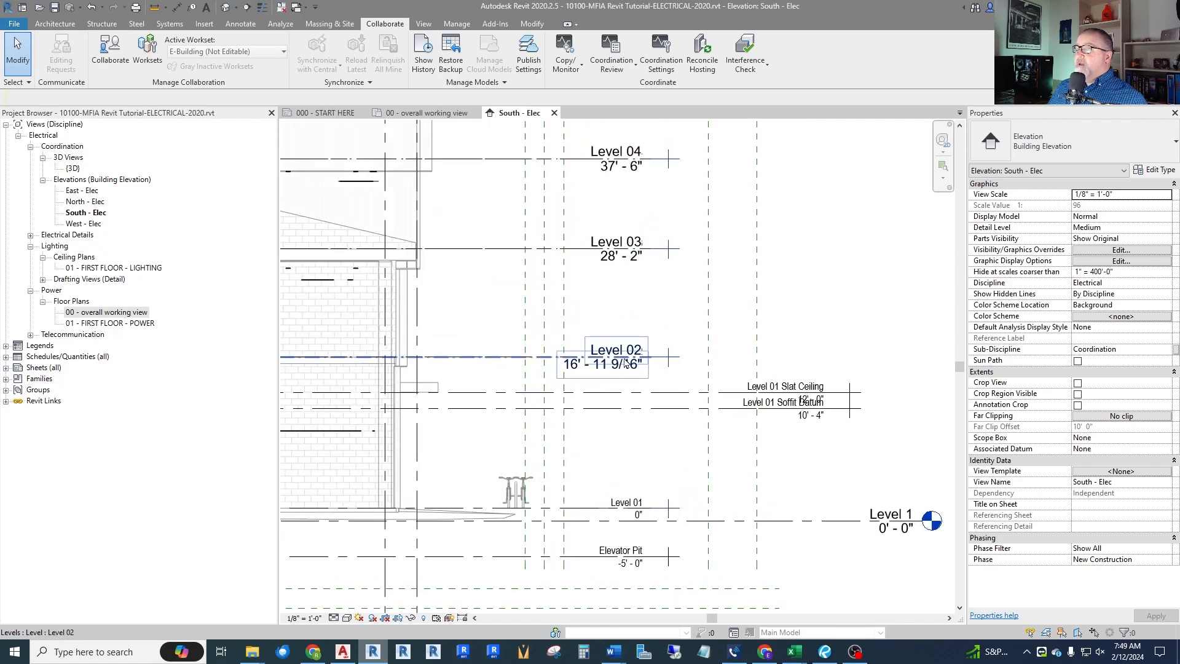
pyautogui.click(617, 357)
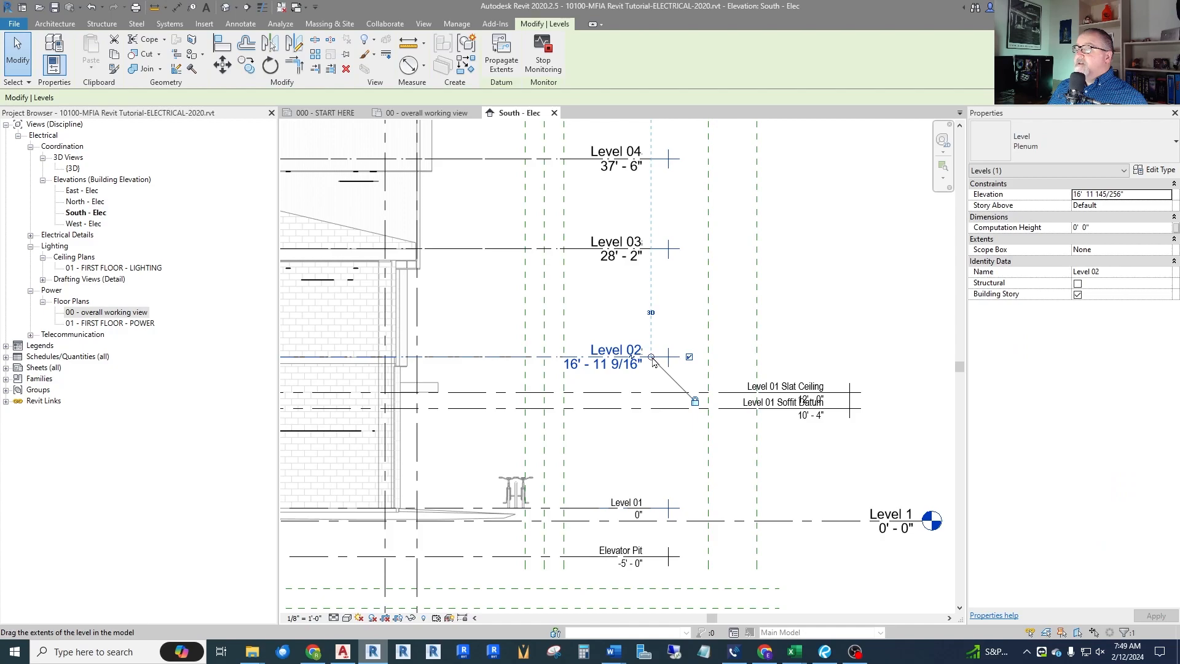
pyautogui.moveTo(650, 358); pyautogui.dragTo(872, 357)
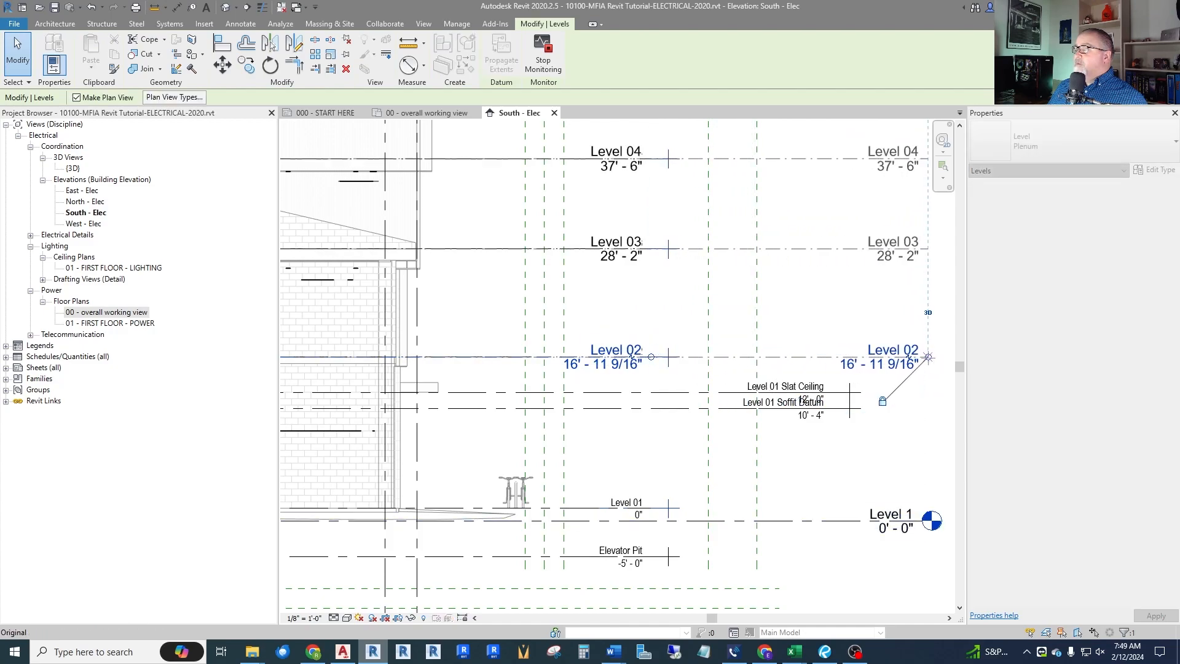
pyautogui.click(892, 514)
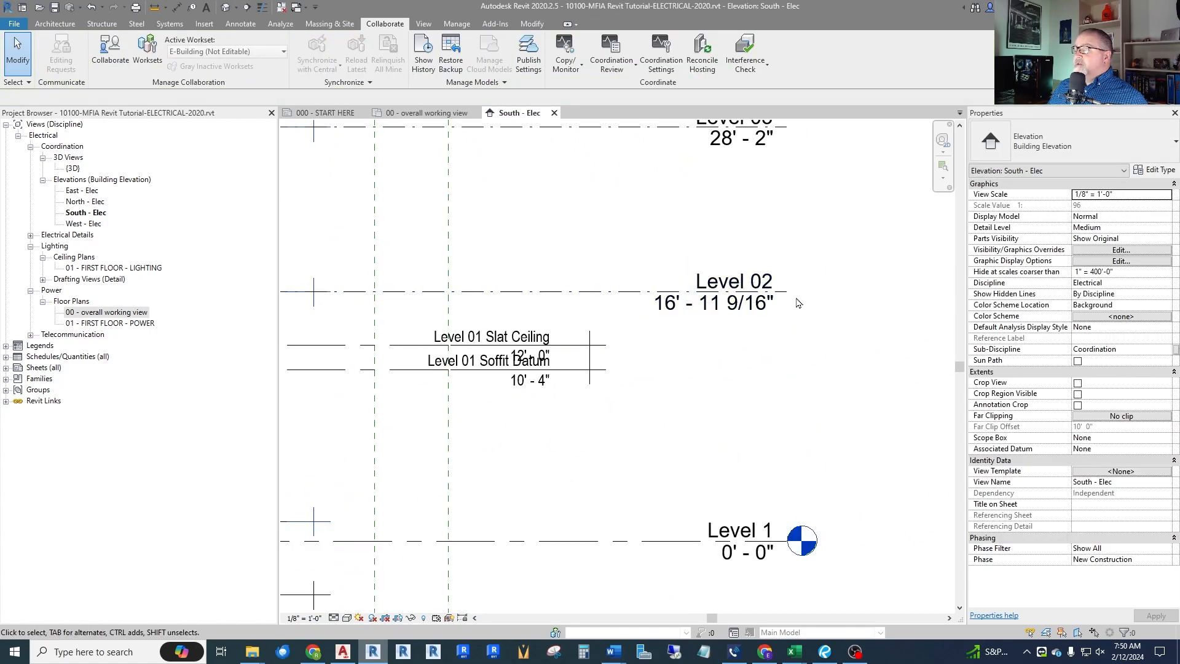
# Check the copied level heads against Level 1's right end, then clear the selection.
pyautogui.click(731, 281)
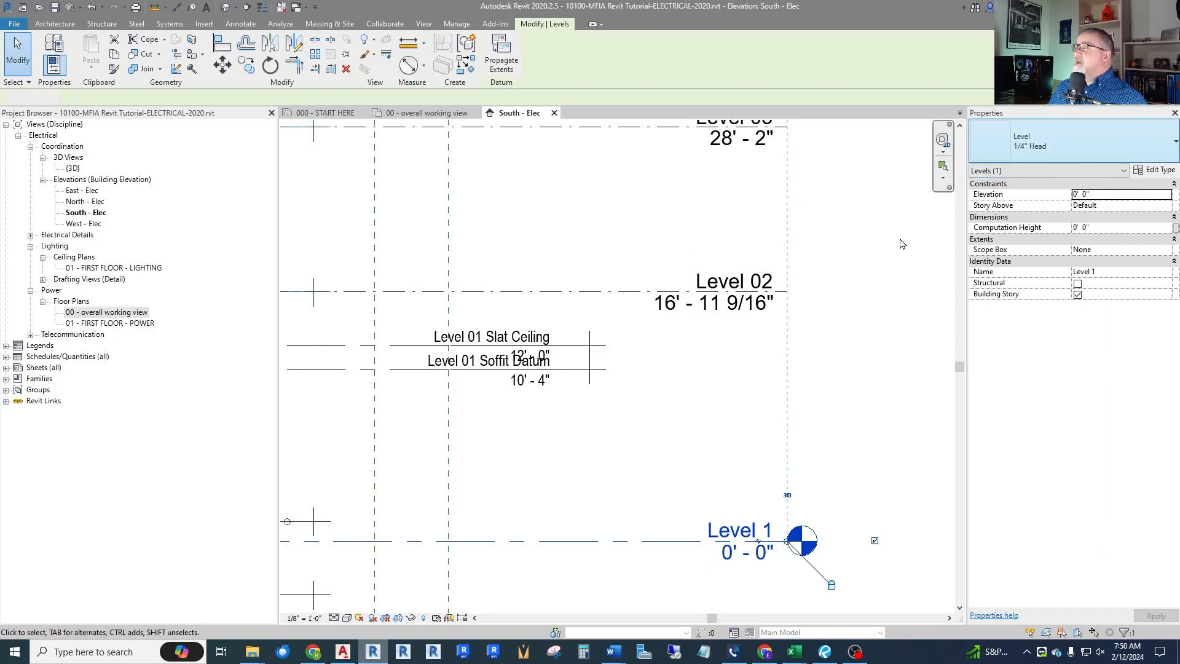
pyautogui.click(384, 24)
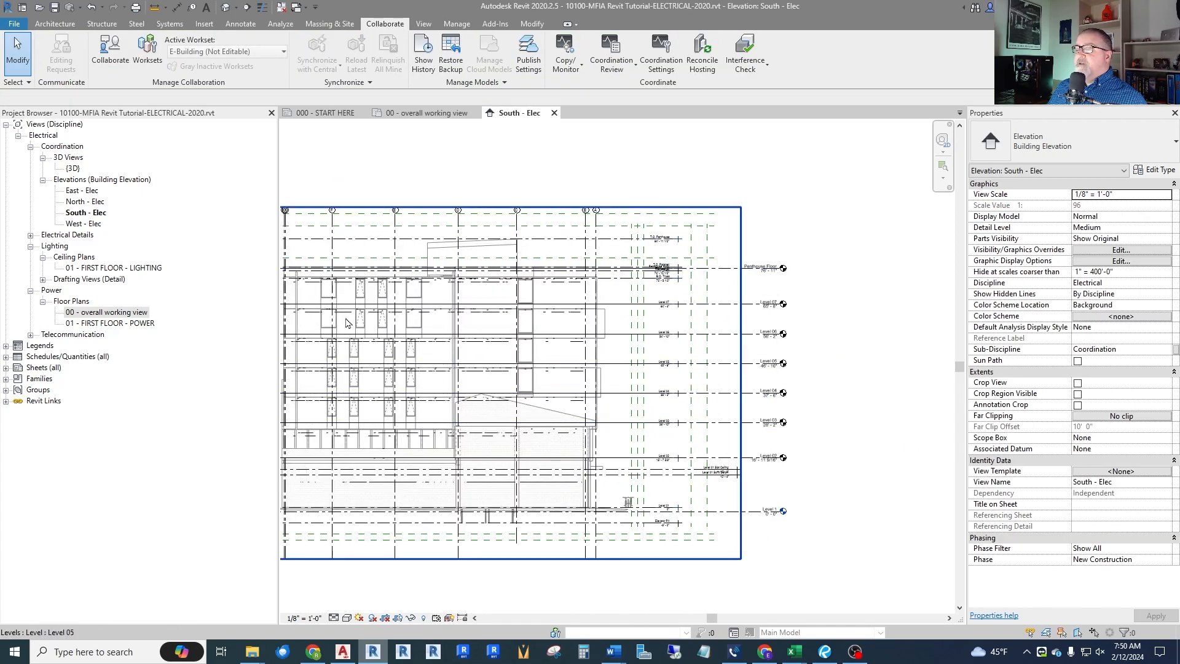
pyautogui.click(740, 251)
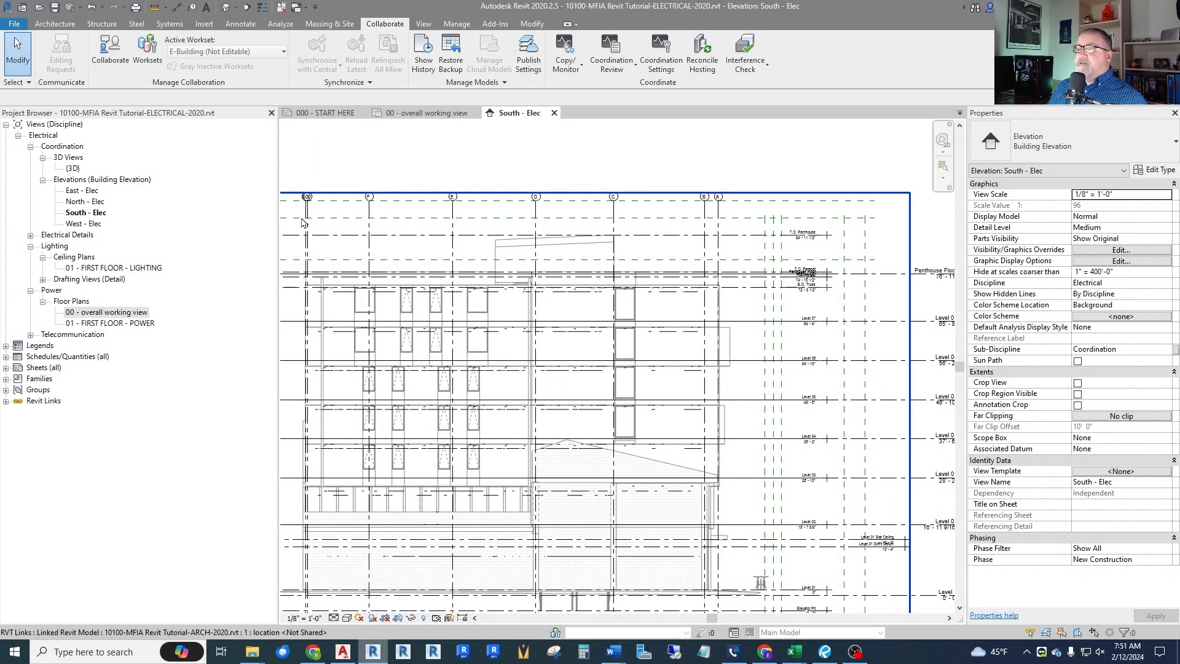
pyautogui.moveTo(493, 248)
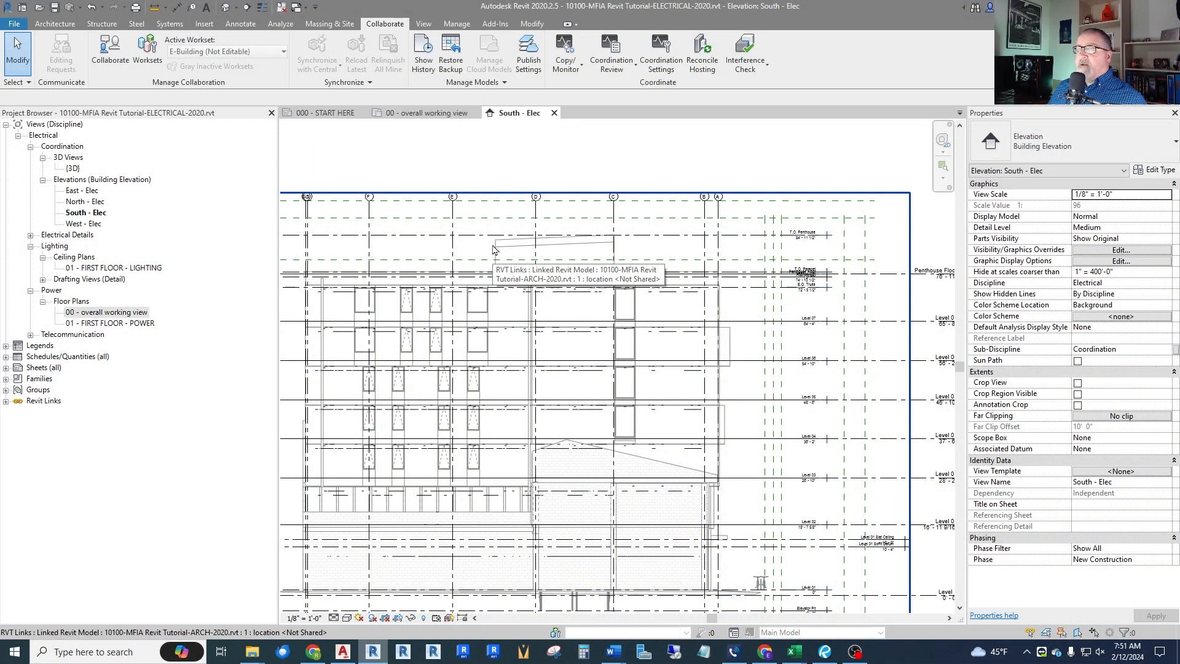
# Open 01 - FIRST FLOOR - POWER from Power > Floor Plans in the Project Browser.
pyautogui.click(117, 323)
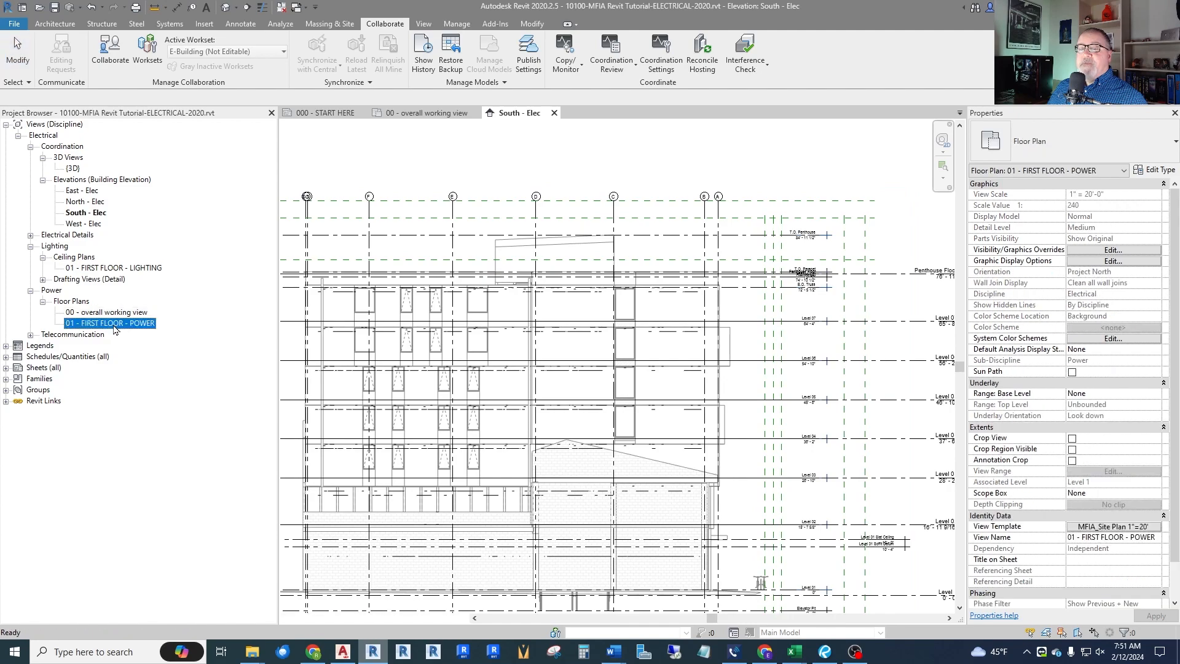
pyautogui.doubleClick(114, 323)
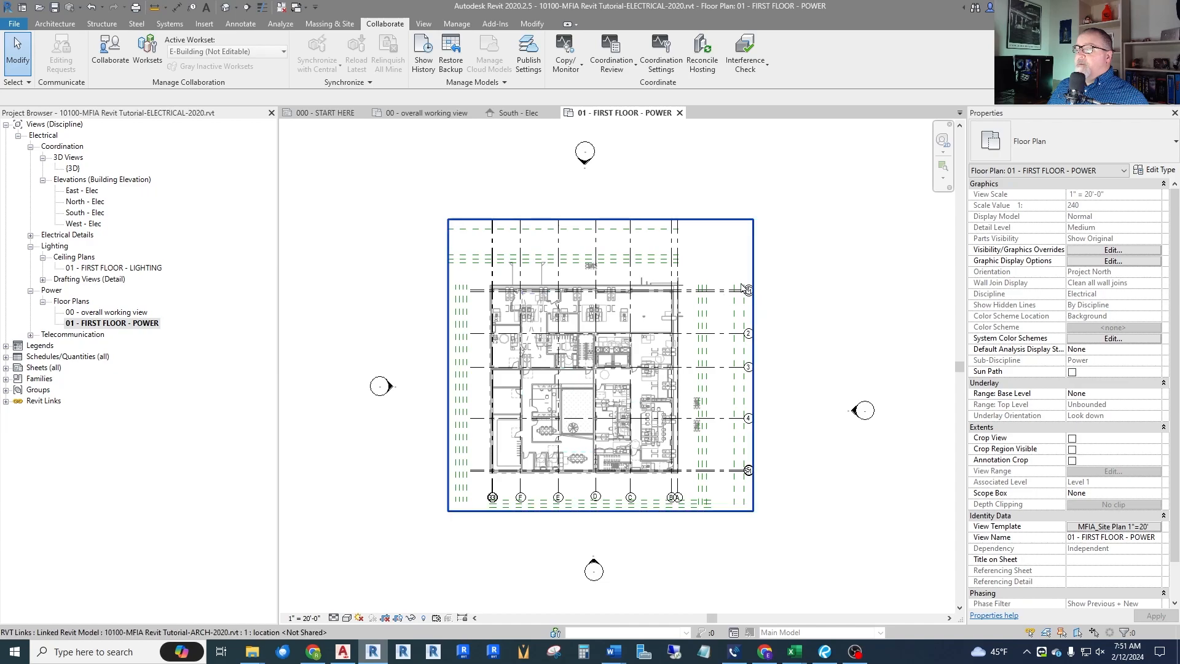
pyautogui.moveTo(559, 337)
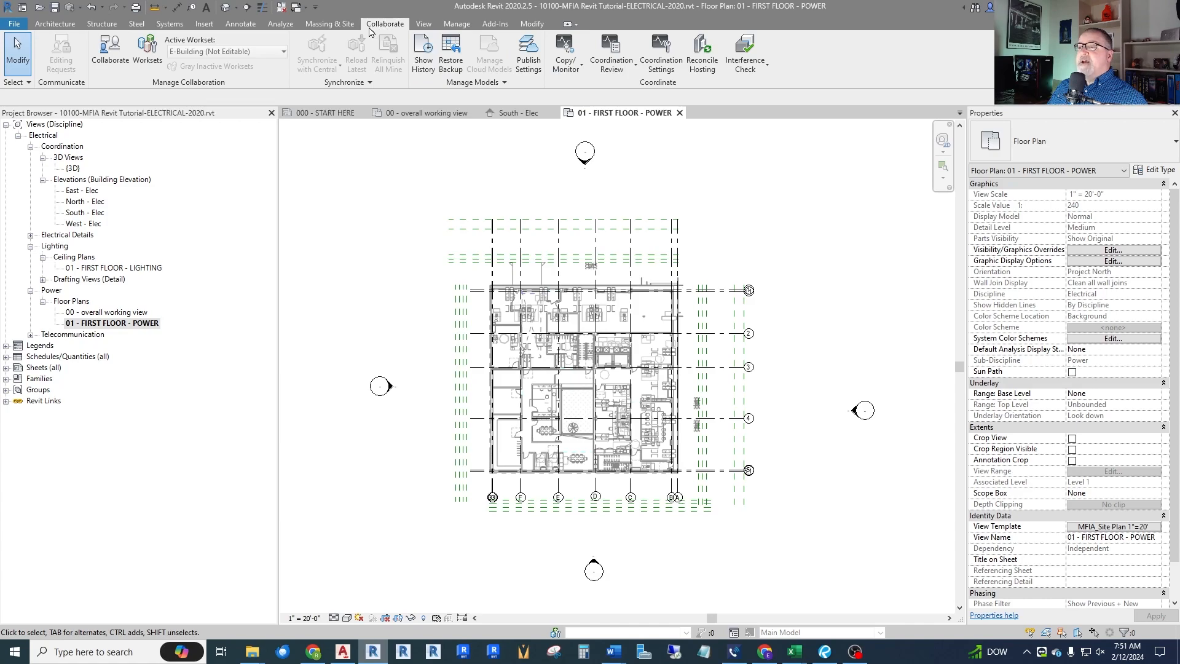
# Start Copy/Monitor on the linked ARCH model and activate the Copy tool.
pyautogui.click(566, 52)
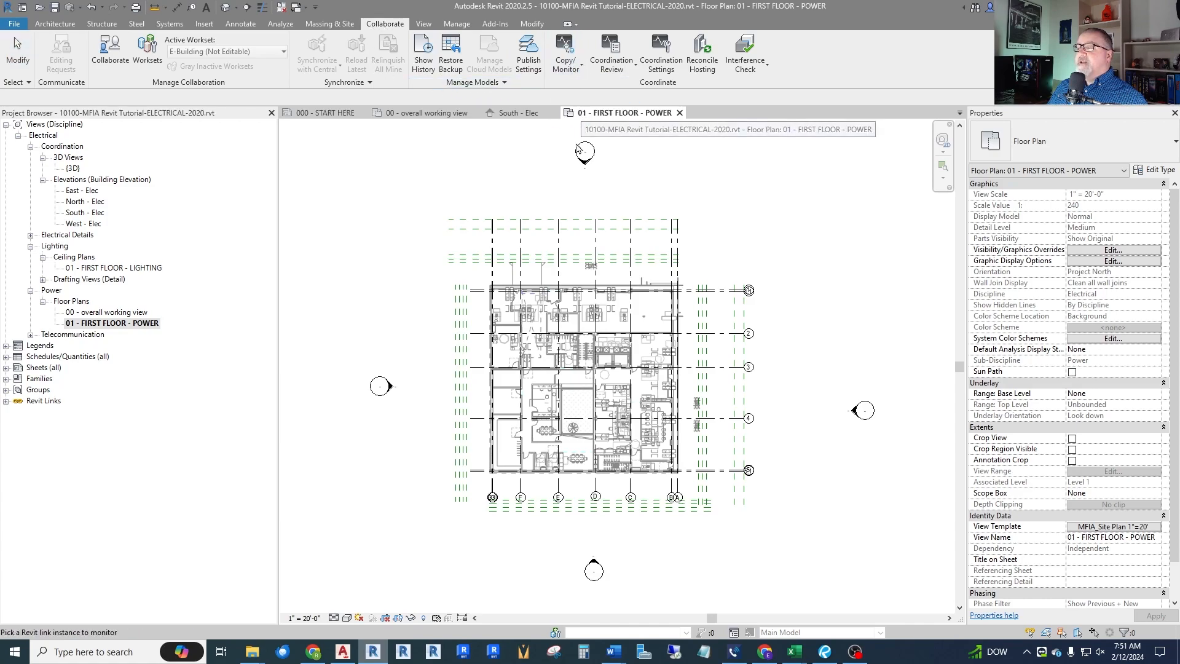
pyautogui.click(595, 264)
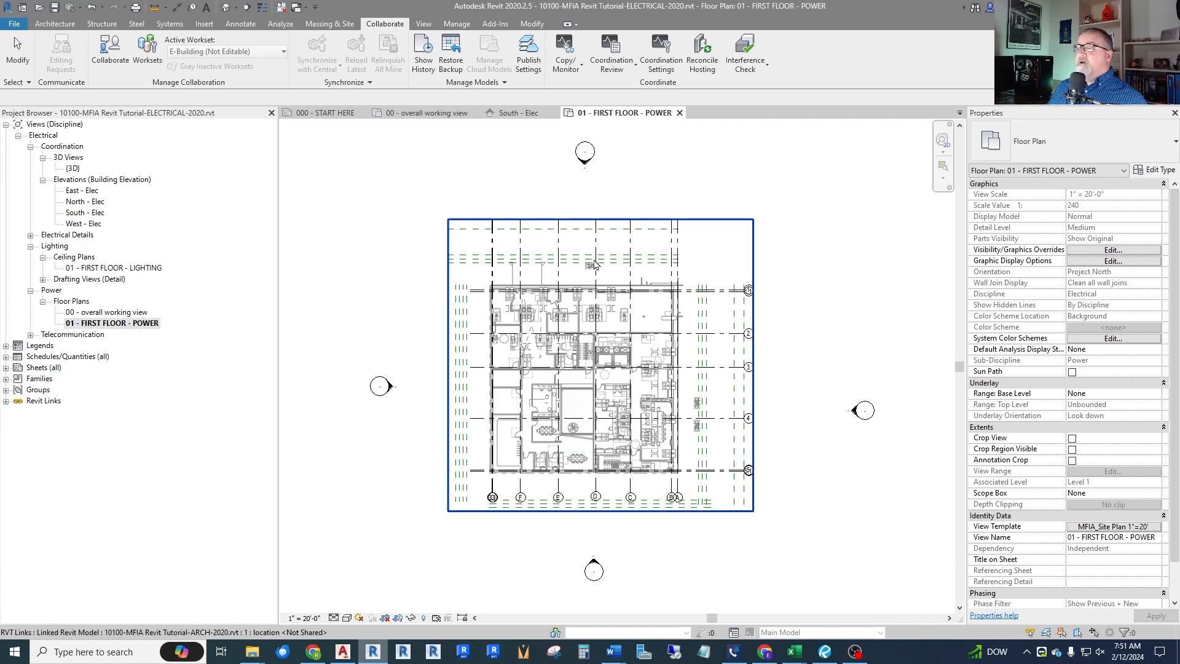
pyautogui.moveTo(515, 267)
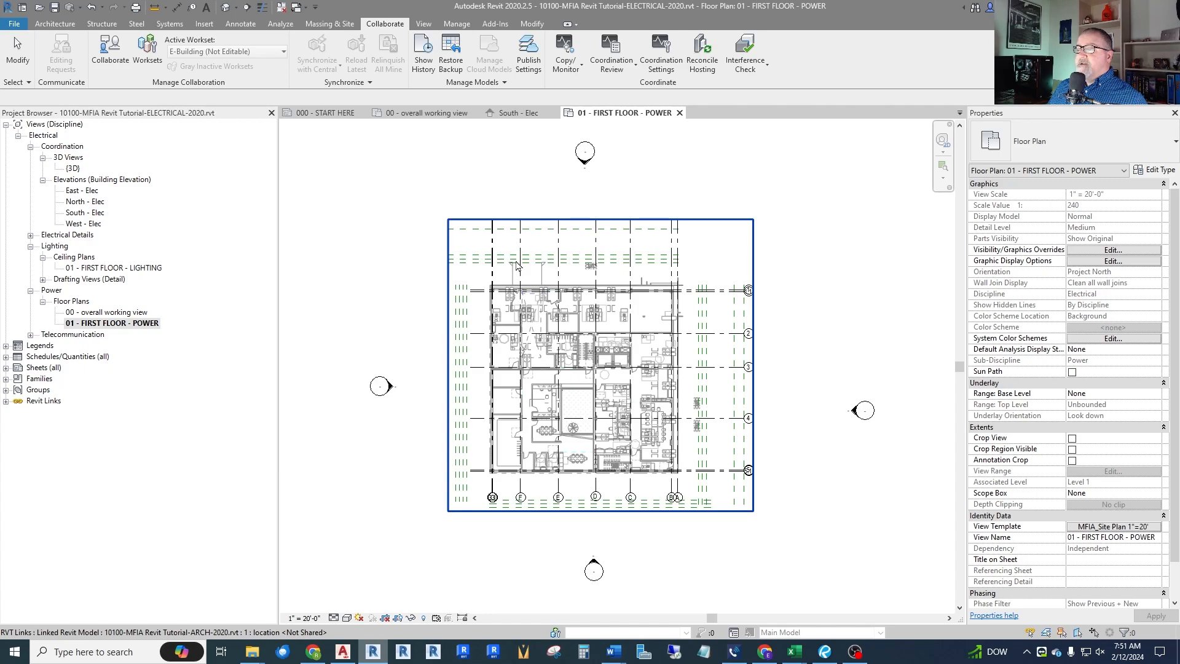
pyautogui.click(566, 52)
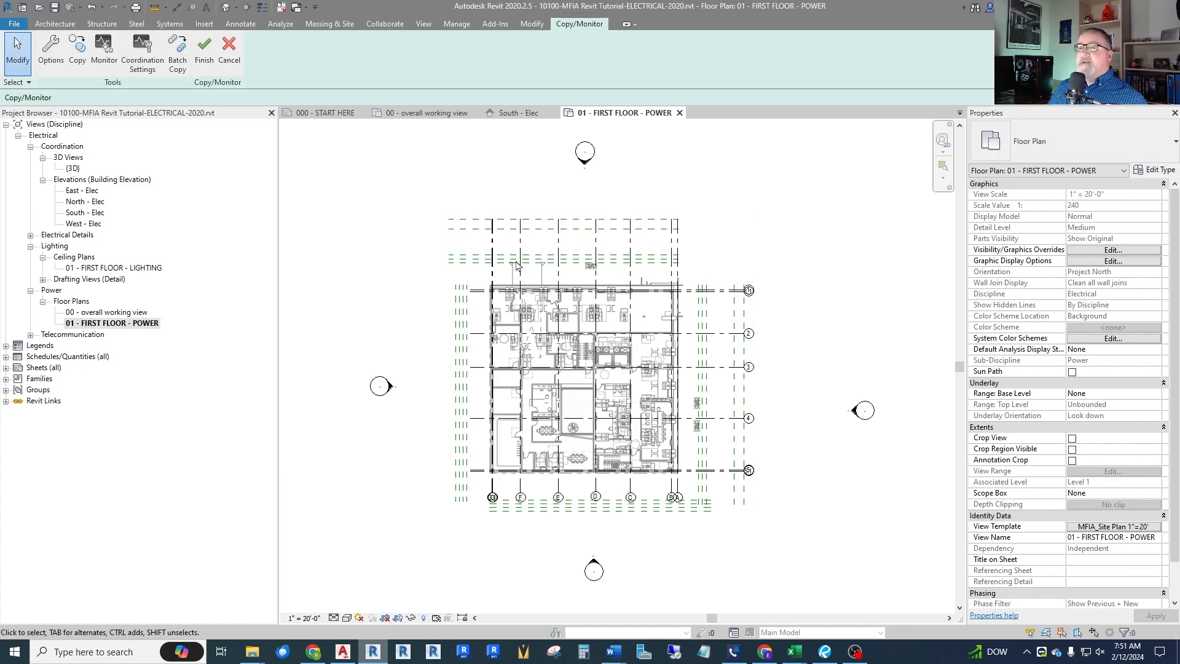
pyautogui.moveTo(77, 49)
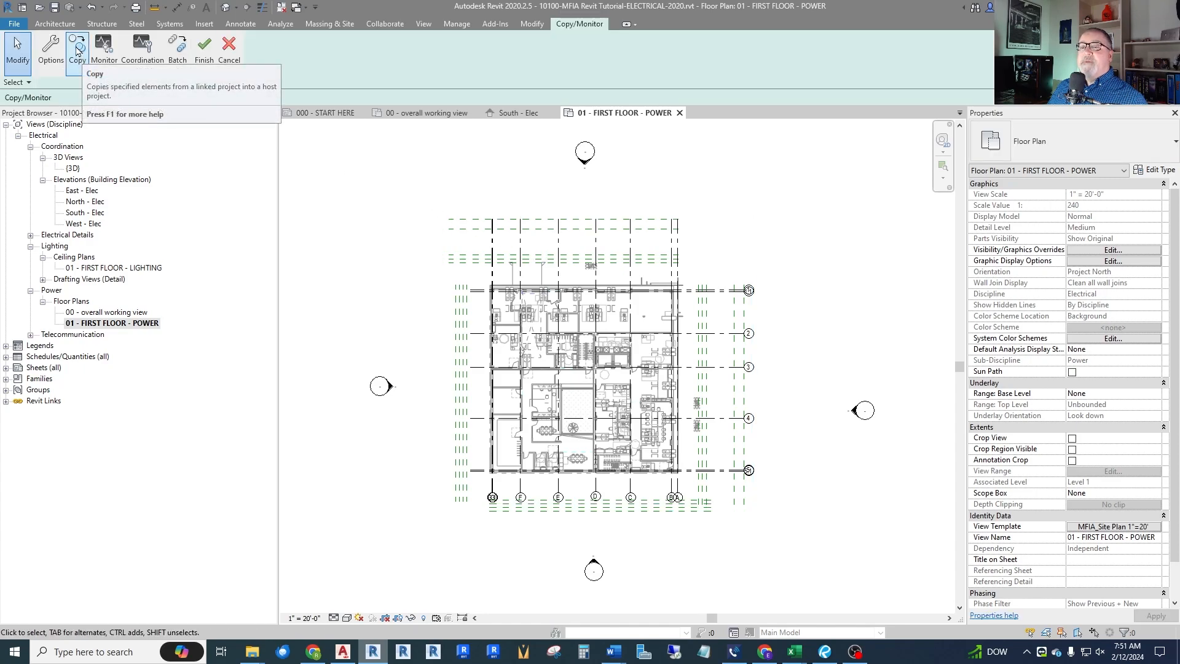
pyautogui.click(77, 47)
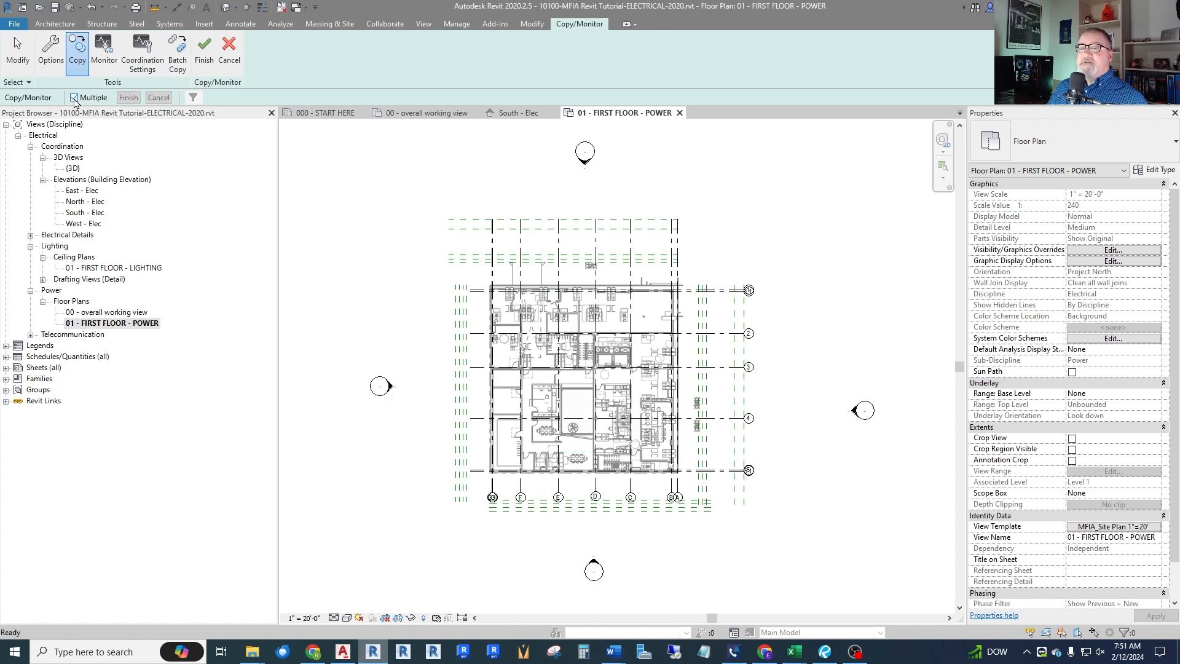
# Enable Multiple selection on the Options Bar for copying linked elements.
pyautogui.click(747, 291)
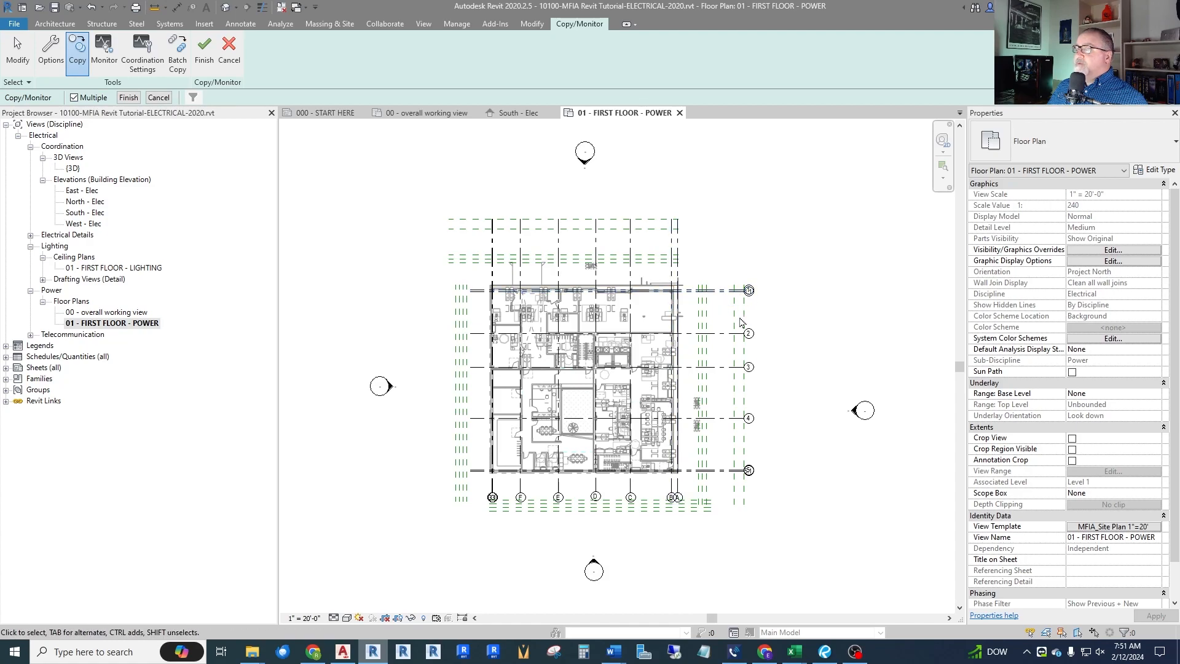
pyautogui.moveTo(426, 254)
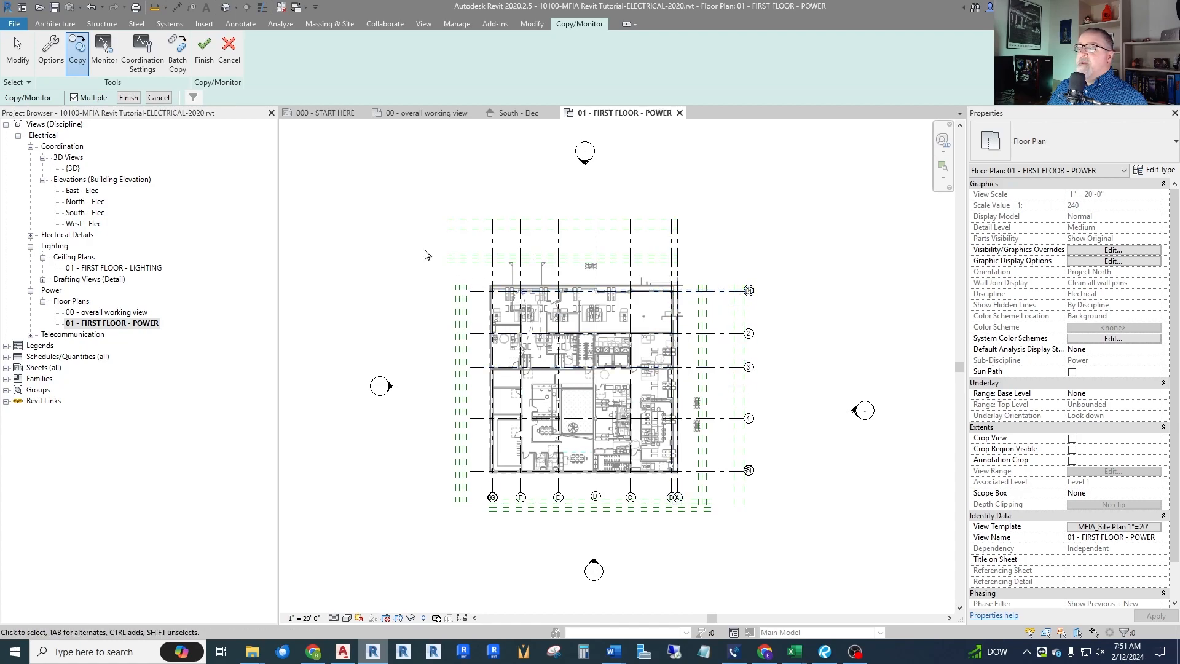
pyautogui.moveTo(347, 170)
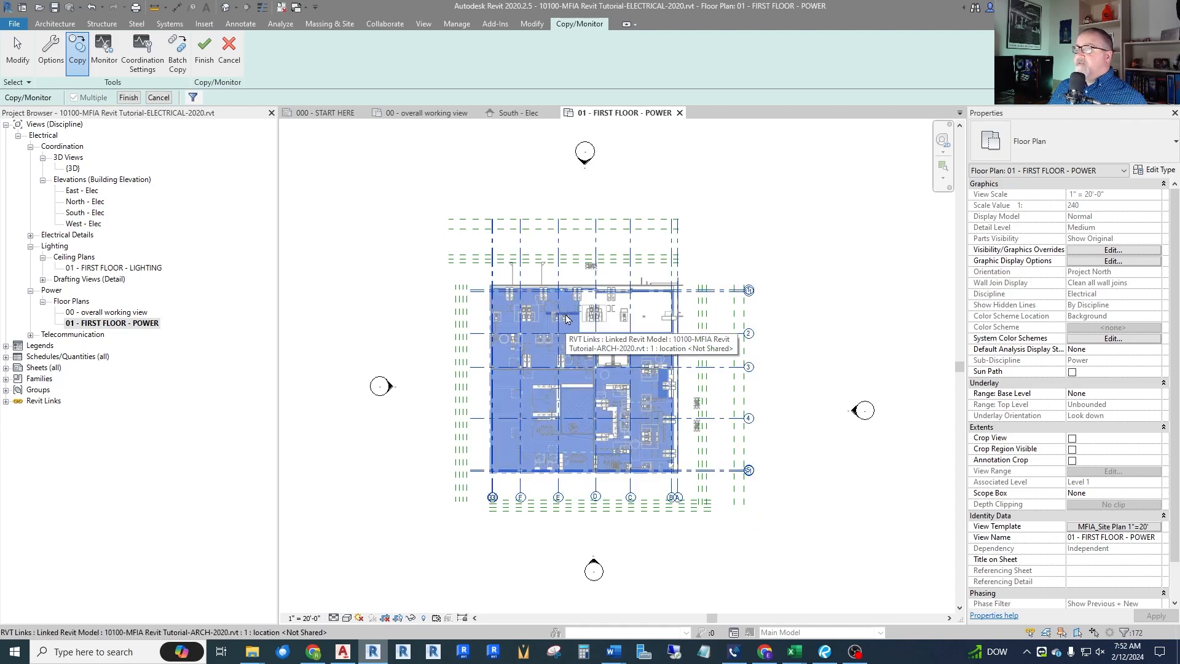
pyautogui.moveTo(645, 326)
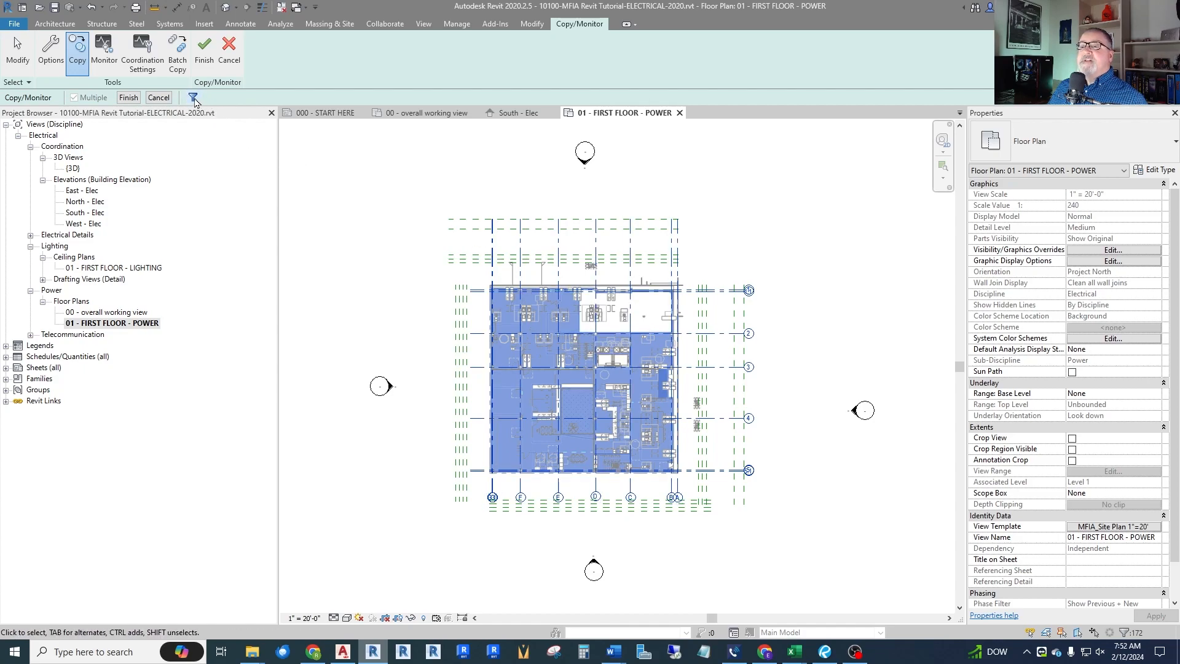
pyautogui.moveTo(194, 97)
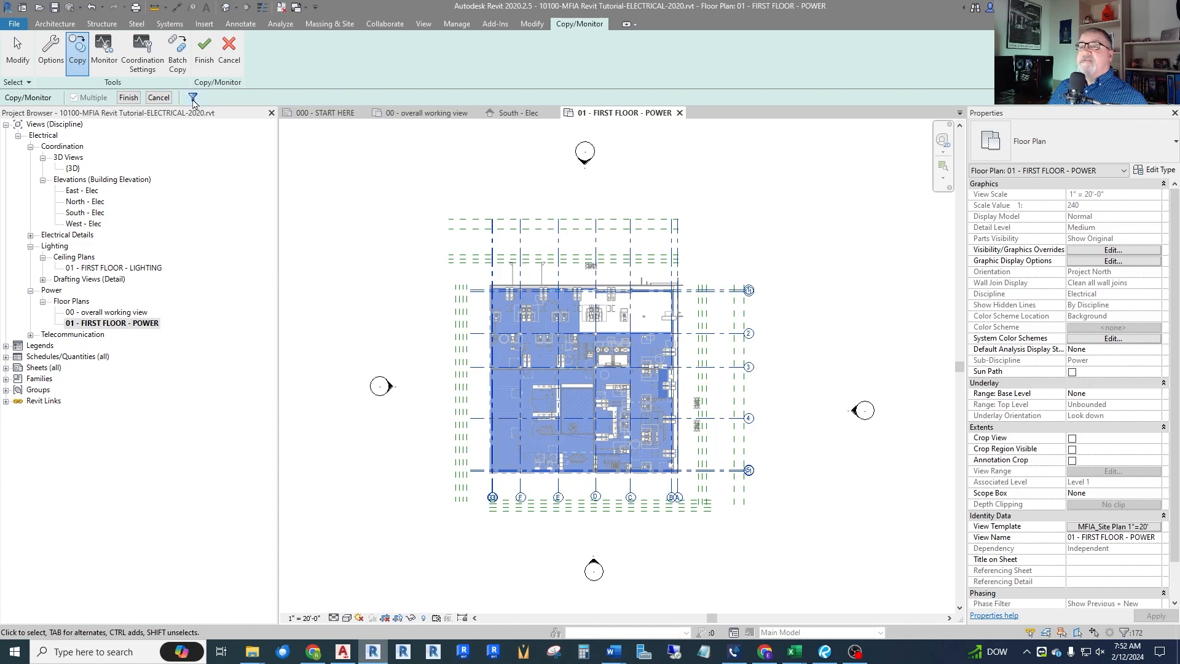
# Filter the copy selection to the Grids category only, excluding Floors and Walls.
pyautogui.click(193, 97)
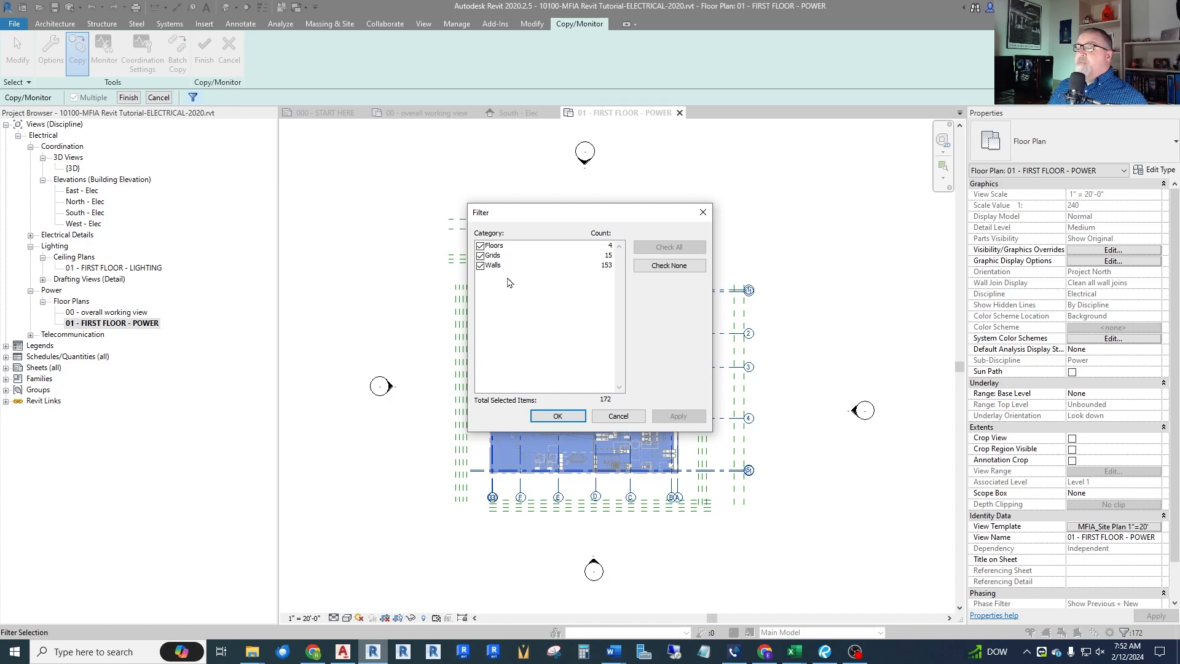
pyautogui.moveTo(513, 308)
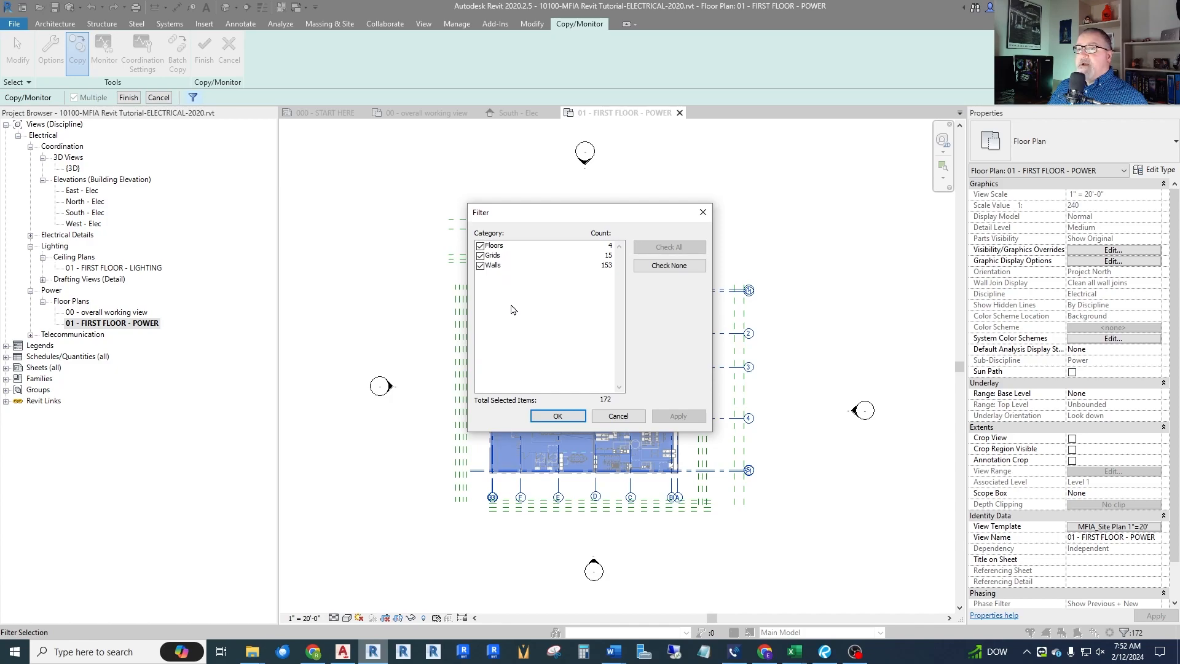
pyautogui.click(480, 265)
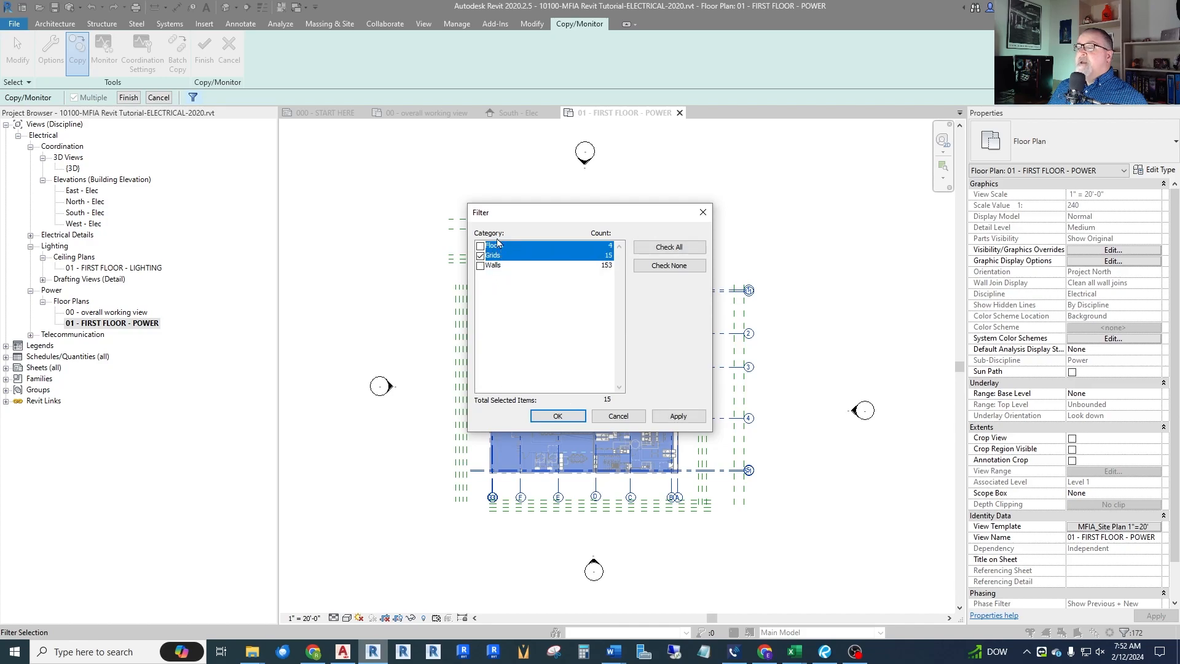
pyautogui.click(668, 265)
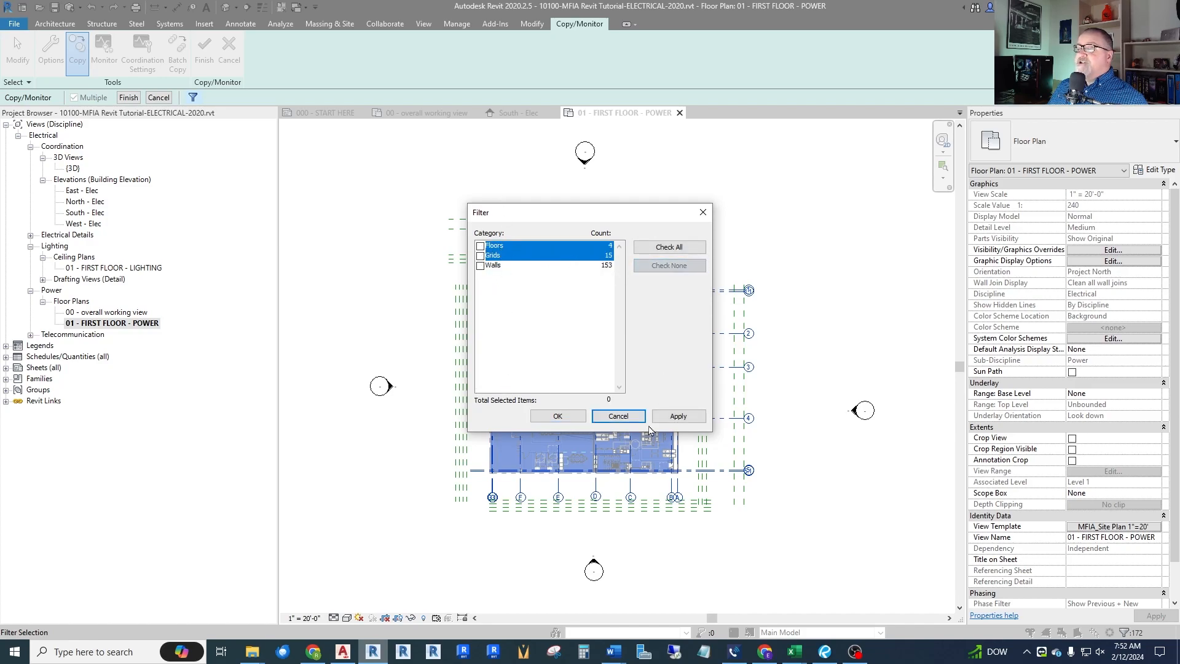
pyautogui.click(480, 255)
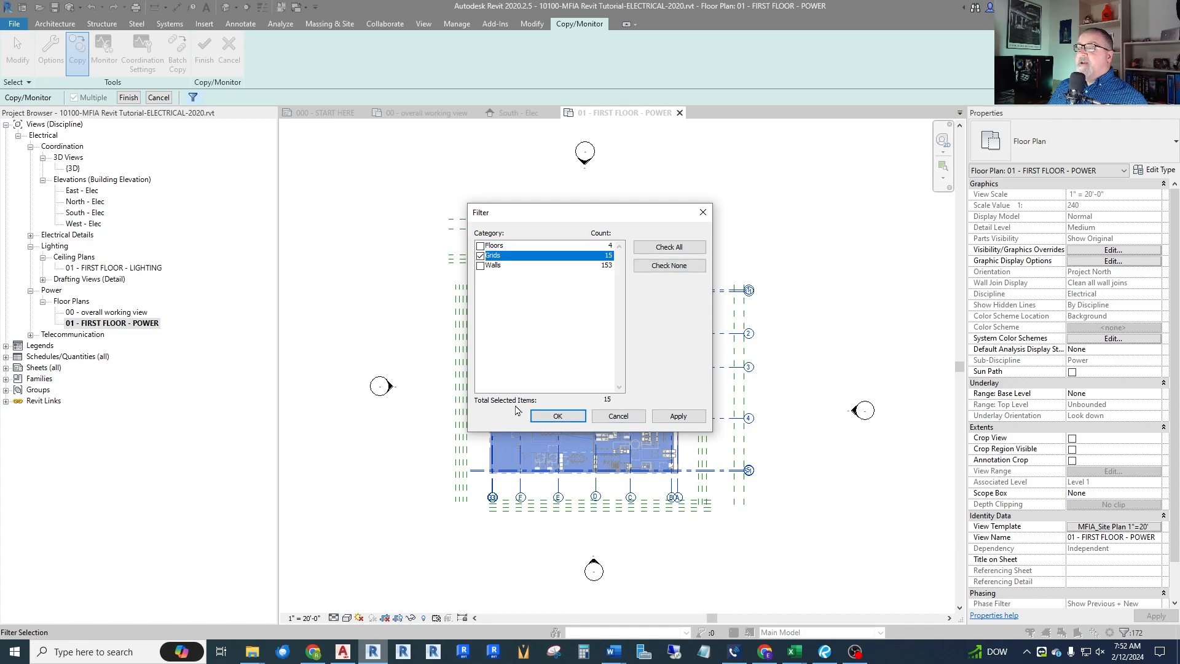
pyautogui.moveTo(533, 326)
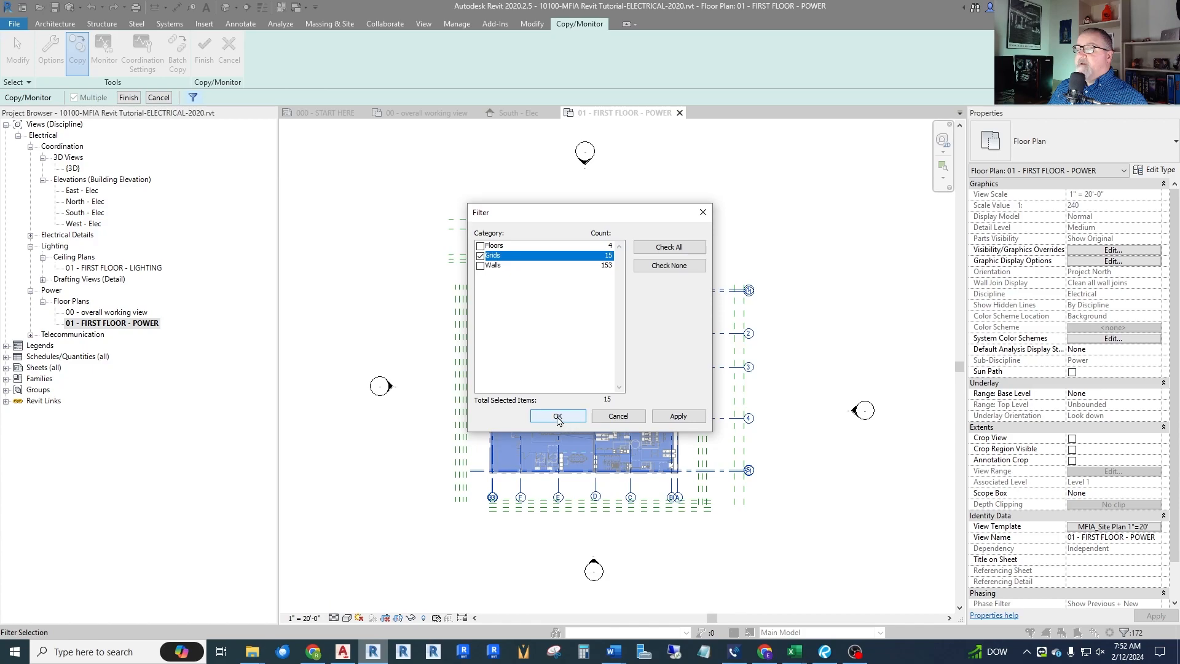
pyautogui.click(557, 417)
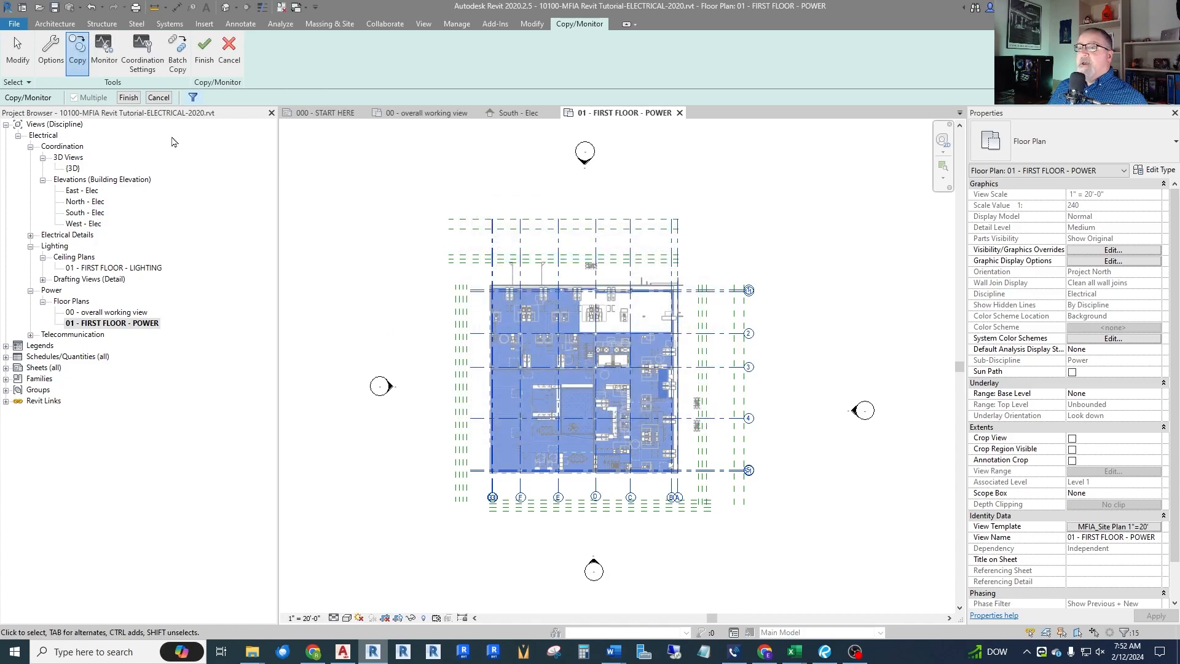
# Finish the grid selection and the Copy/Monitor session to copy all 15 grids.
pyautogui.click(127, 97)
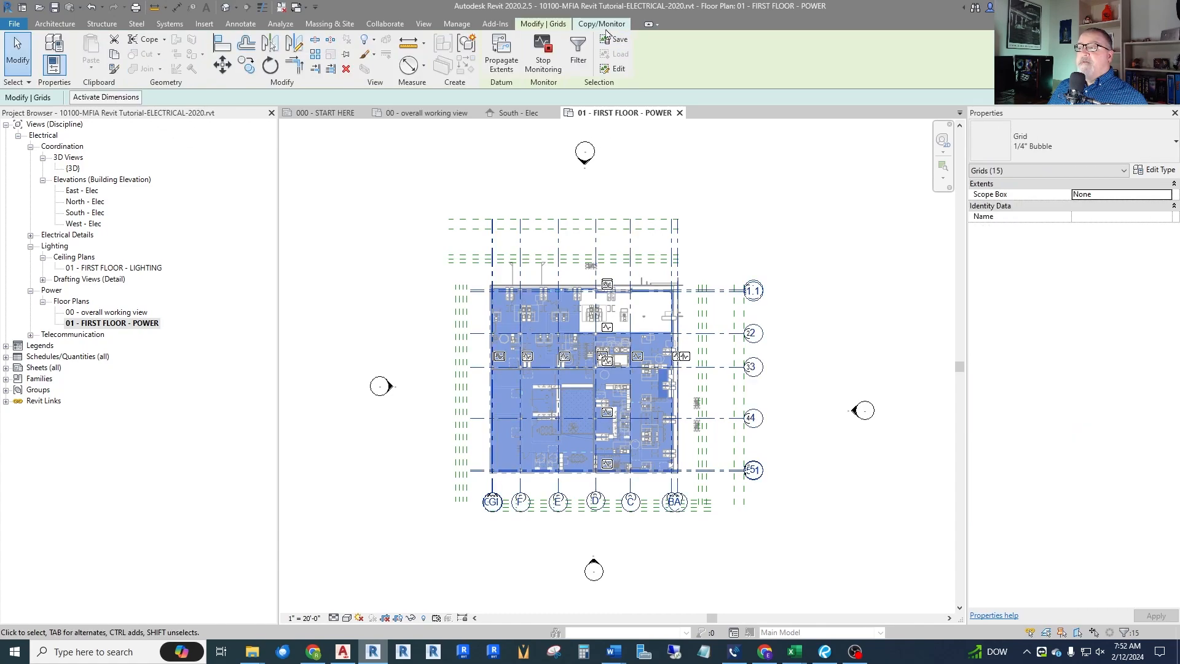
pyautogui.click(602, 23)
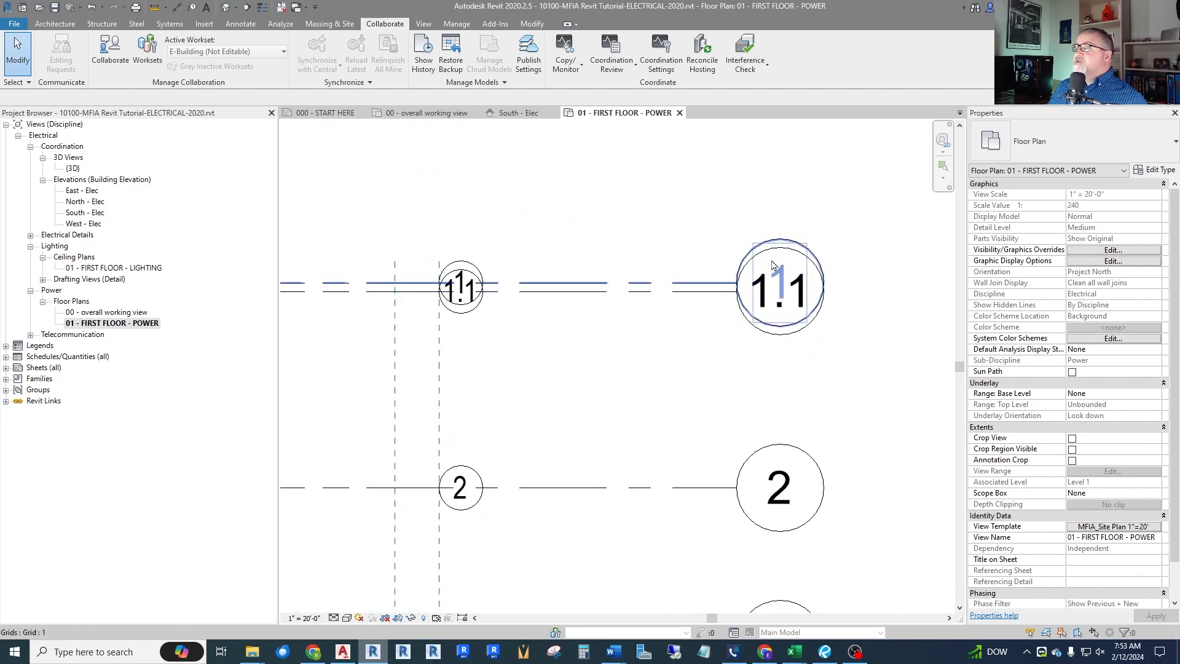
# Drag elbow grips to lift grid 1's bubble above 1.1 and drop 5.1's below 5.
pyautogui.click(779, 288)
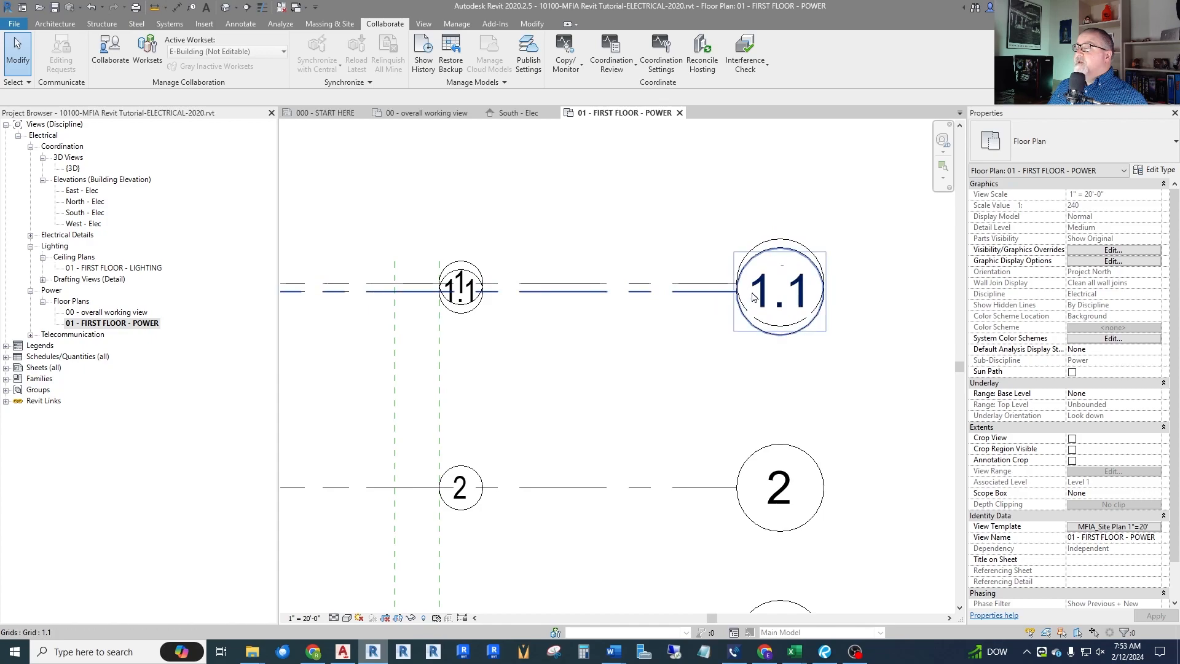
pyautogui.click(779, 288)
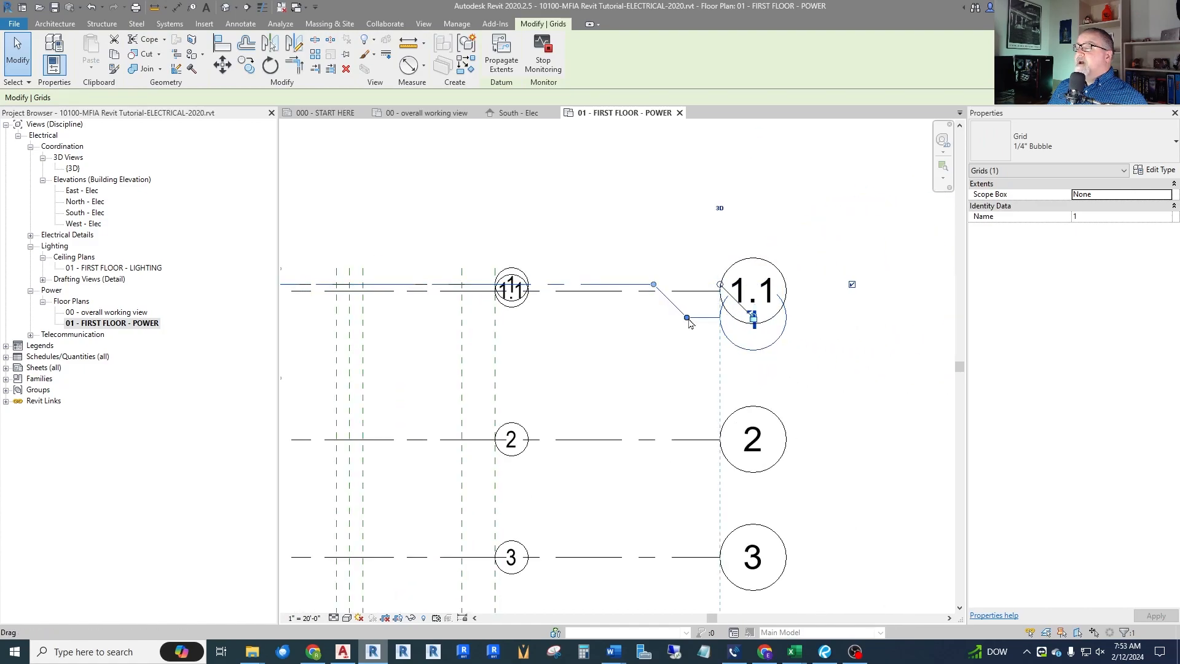
pyautogui.moveTo(687, 318); pyautogui.dragTo(687, 226)
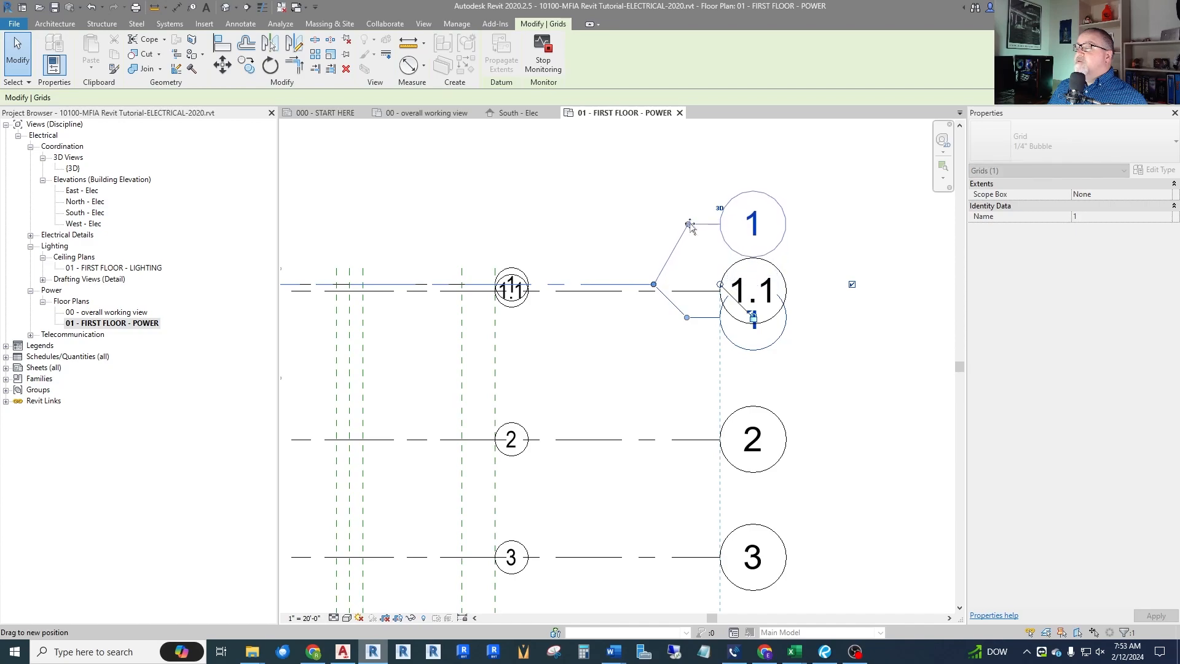
pyautogui.click(385, 24)
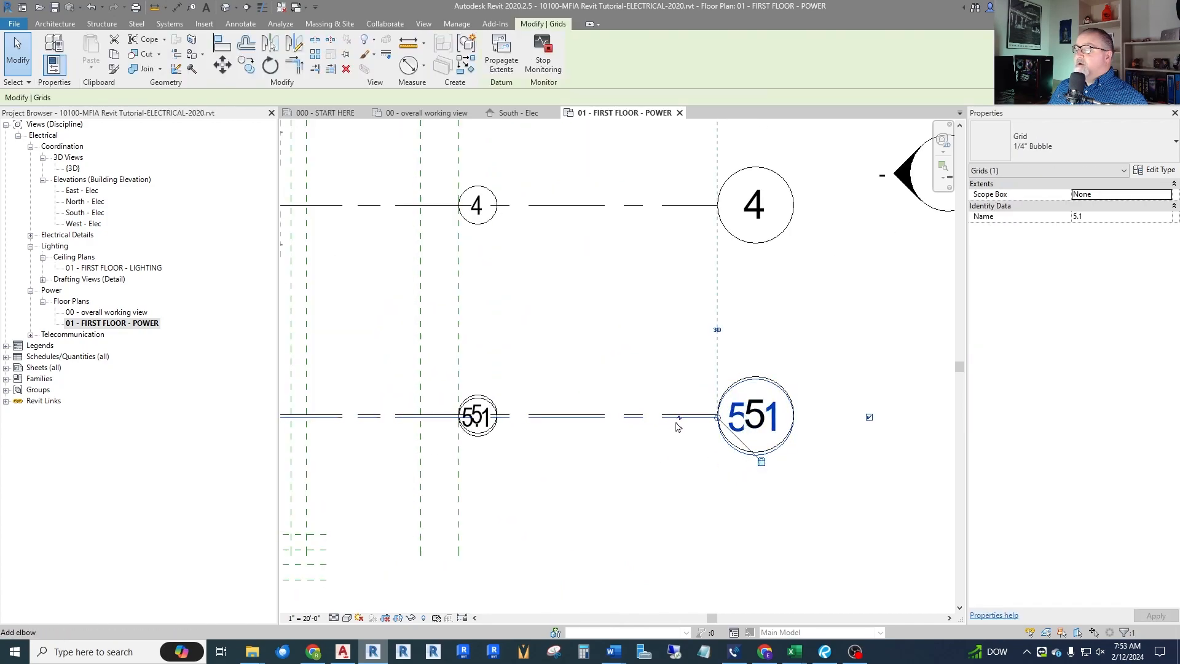
pyautogui.moveTo(717, 417); pyautogui.dragTo(680, 470)
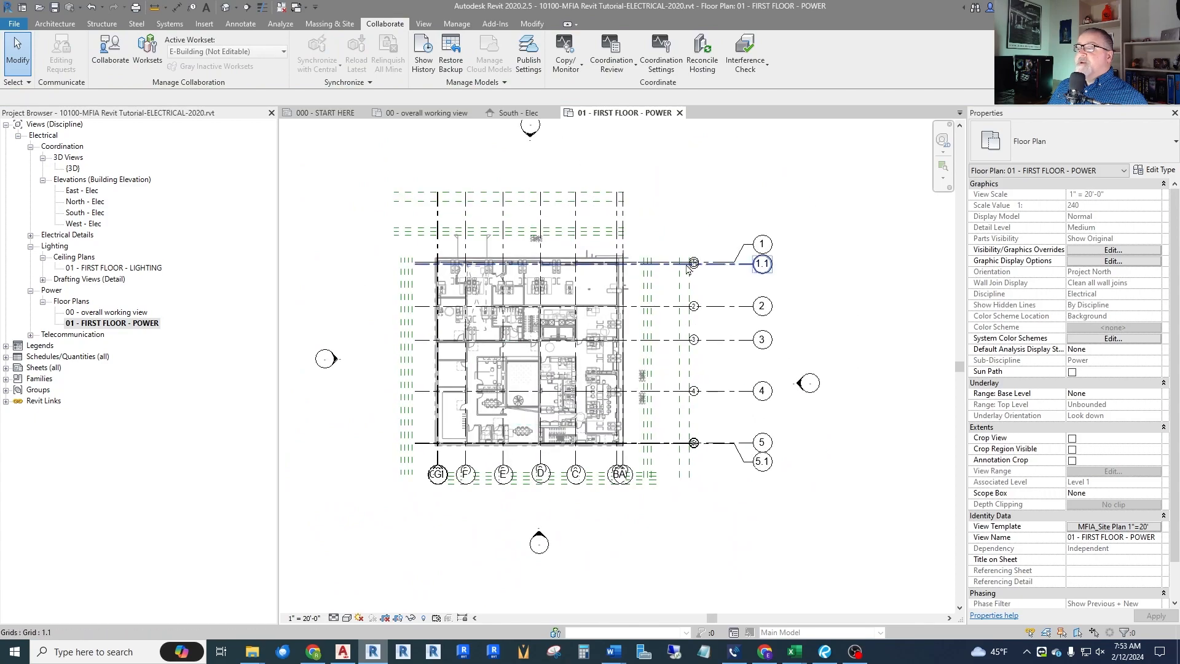
pyautogui.click(761, 264)
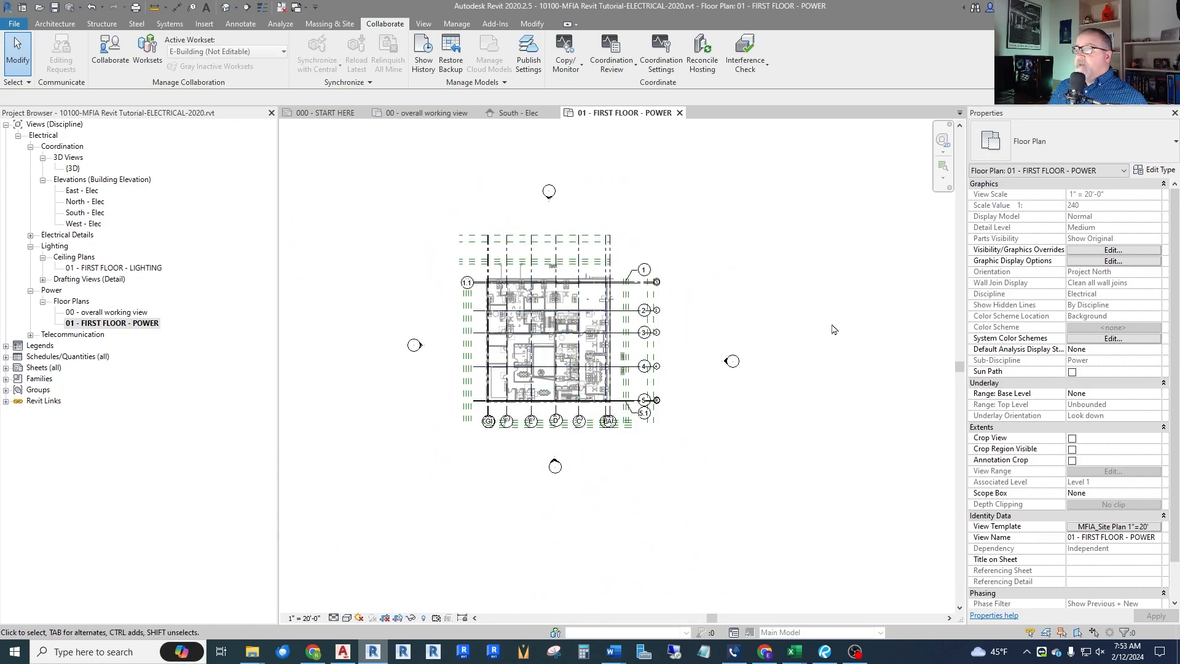
pyautogui.moveTo(785, 305)
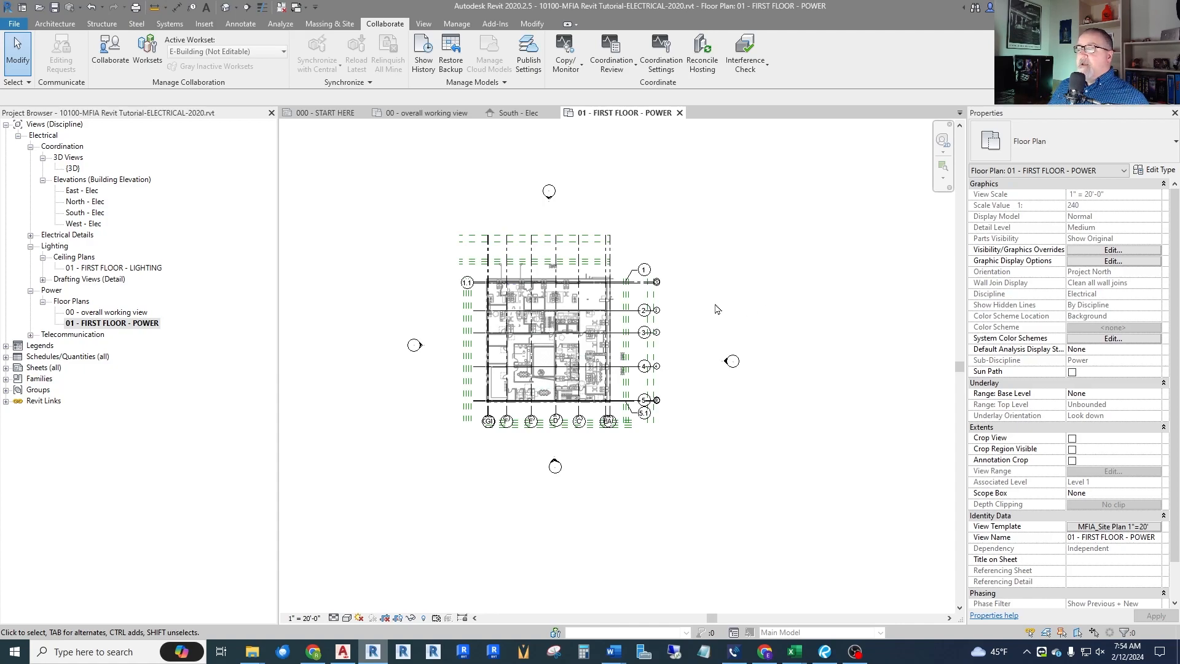
pyautogui.moveTo(762, 327)
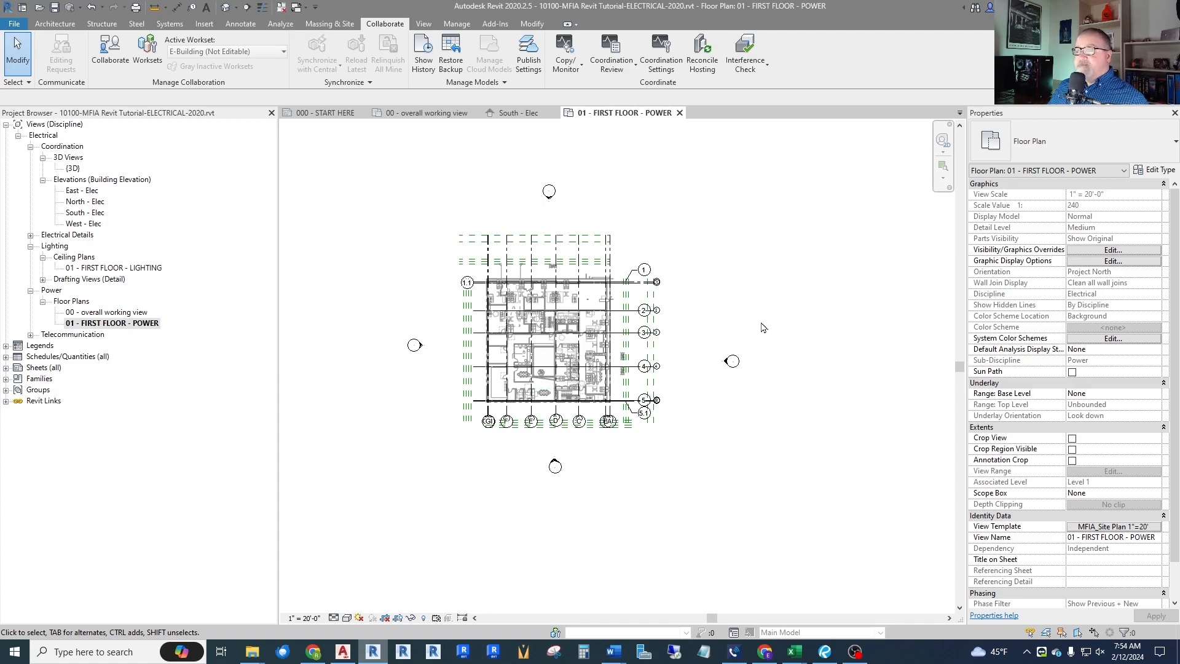